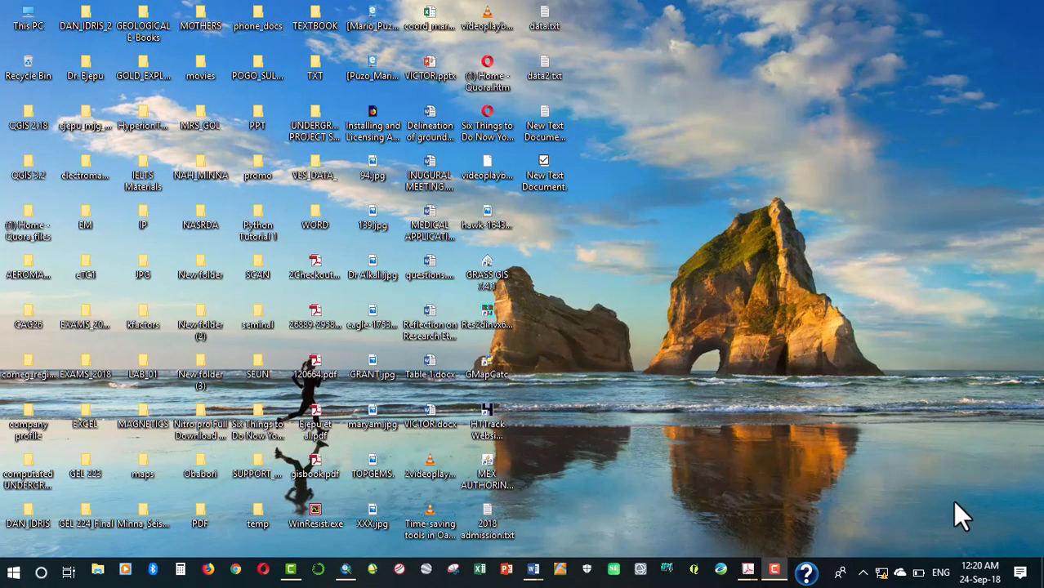
mouse_move(953, 514)
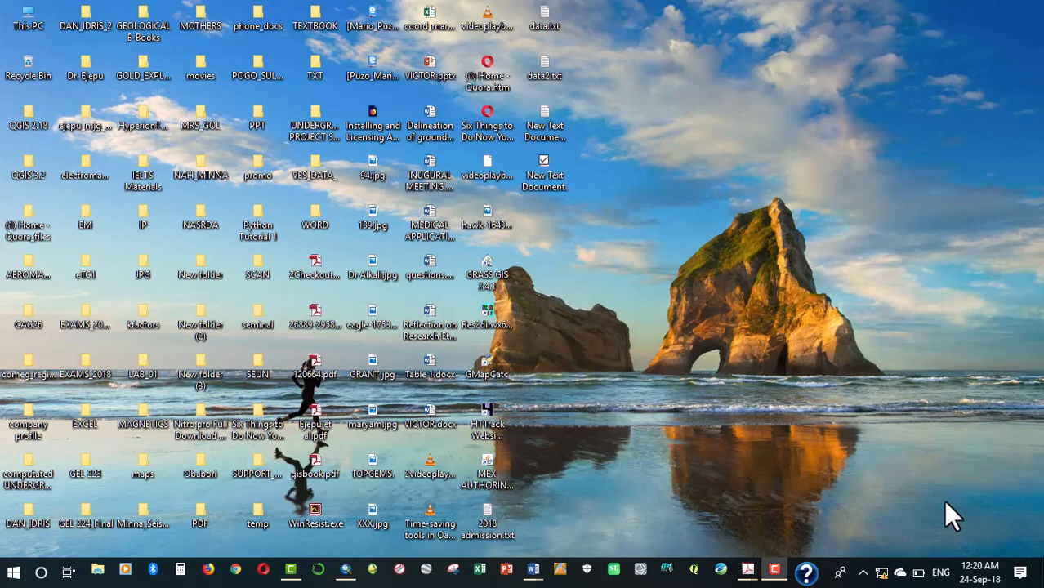
mouse_move(903, 504)
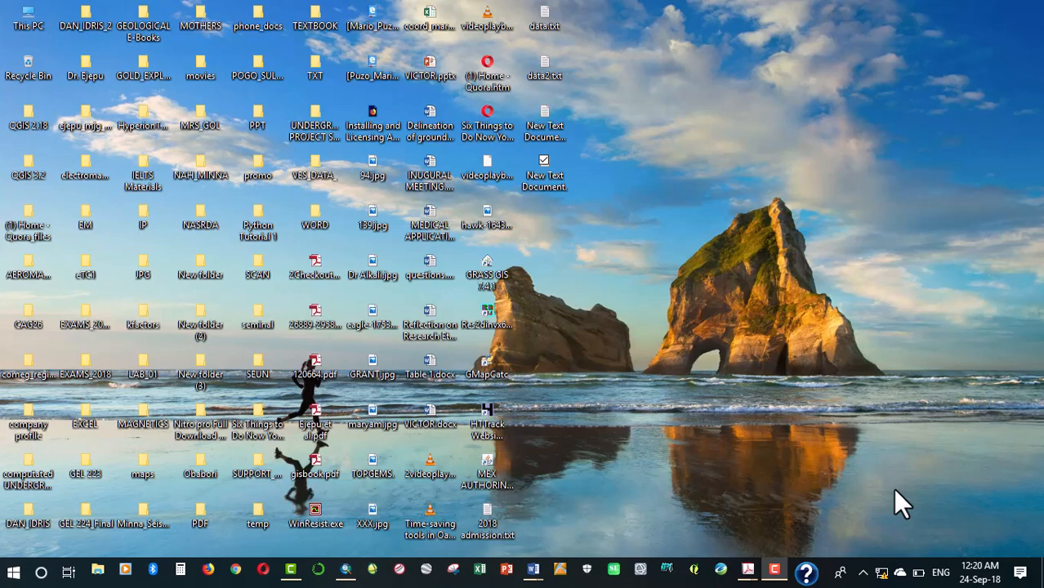
mouse_move(863, 502)
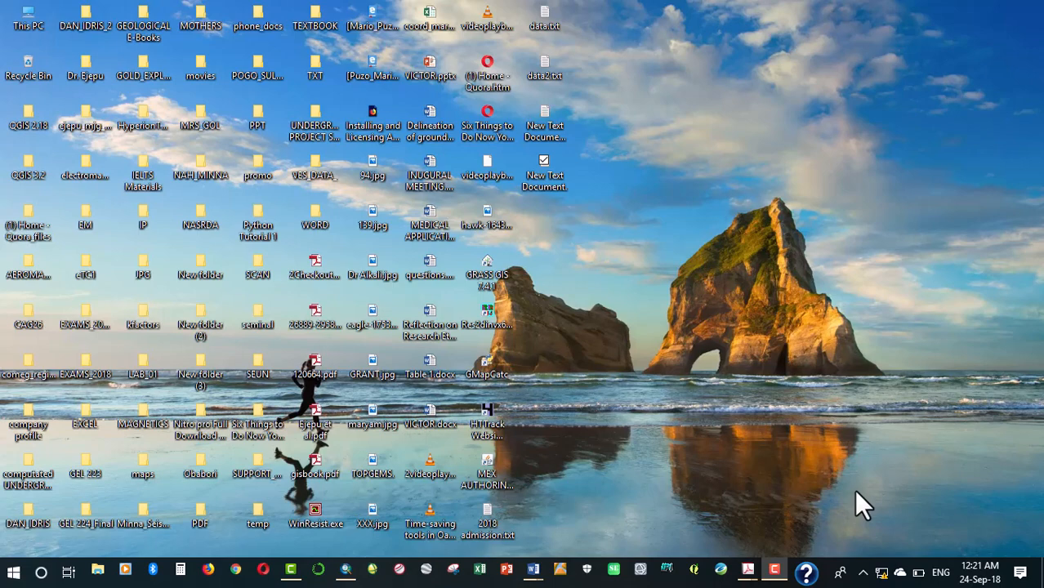
mouse_move(661, 498)
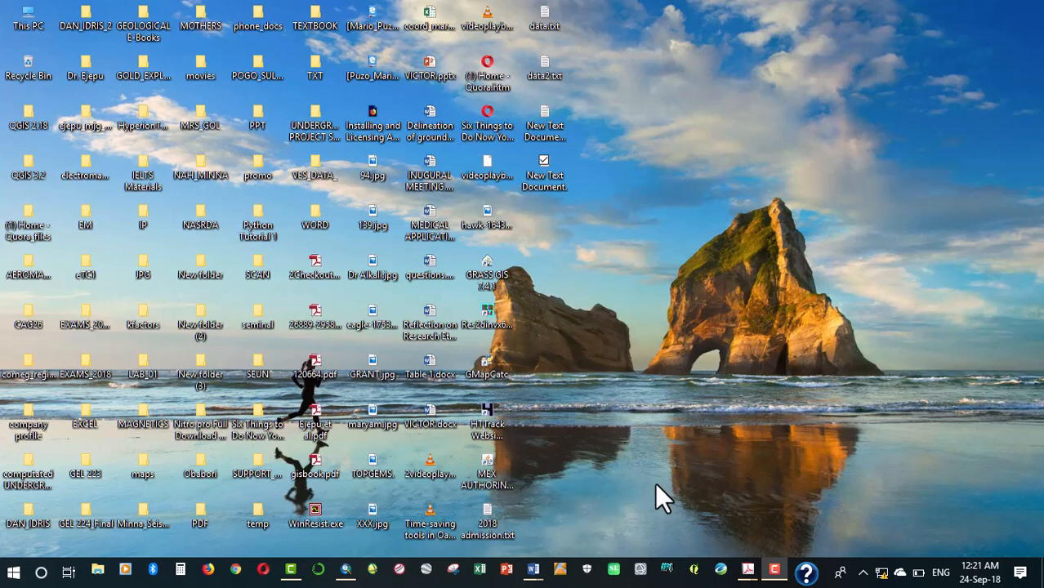
mouse_move(580, 522)
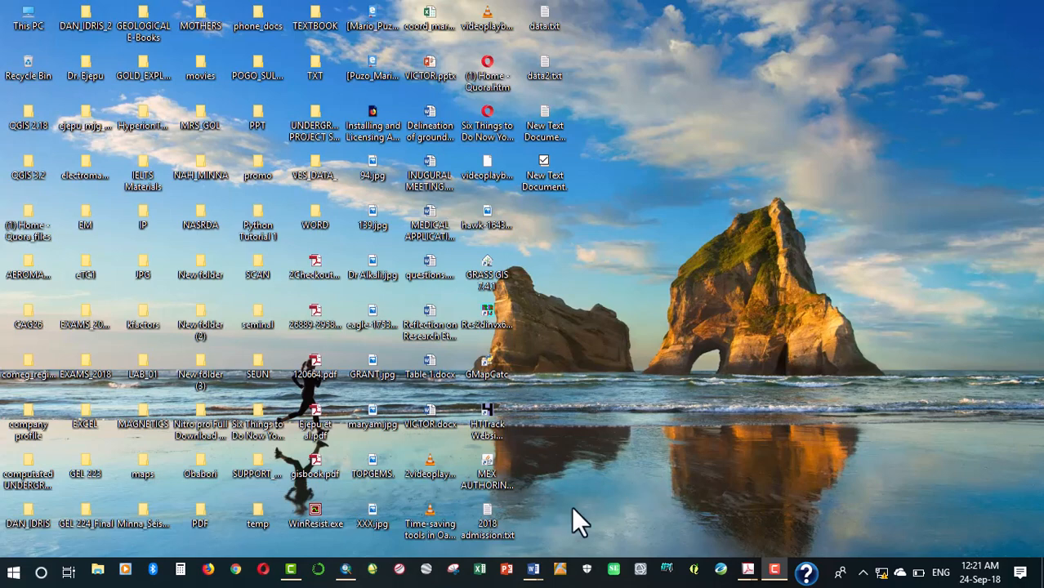
mouse_move(97, 571)
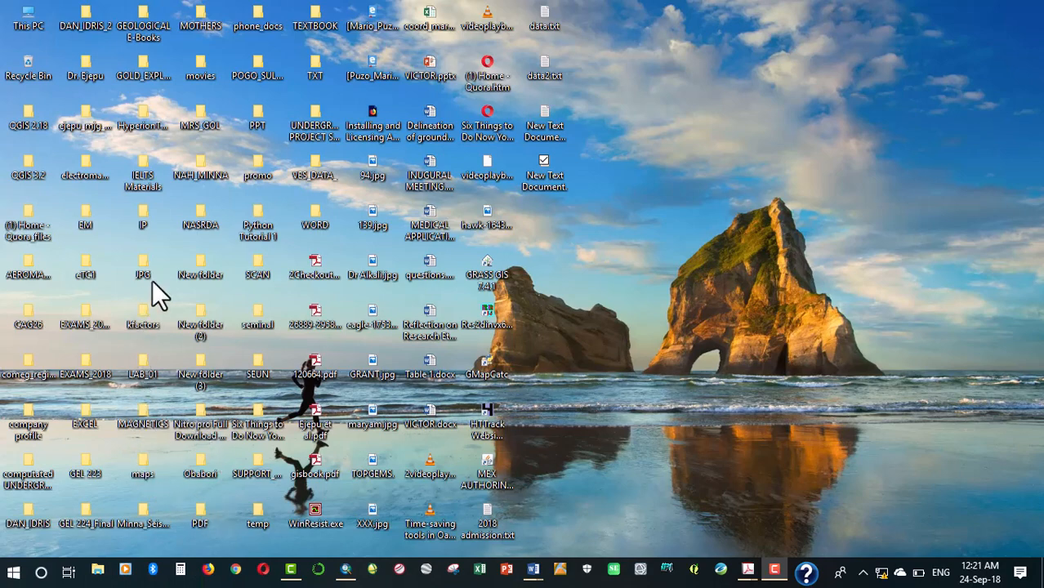
mouse_move(172, 302)
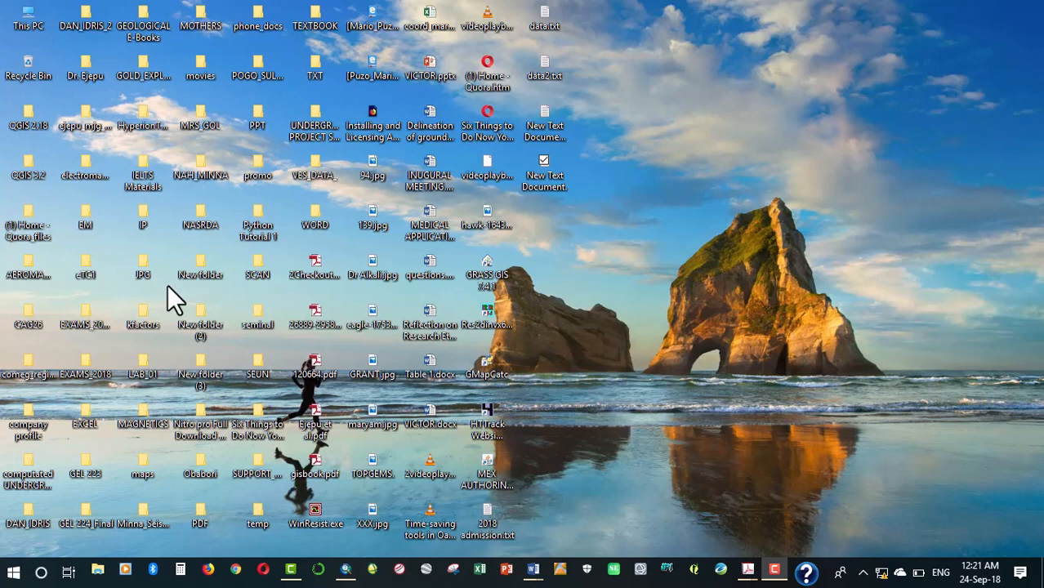
mouse_move(281, 388)
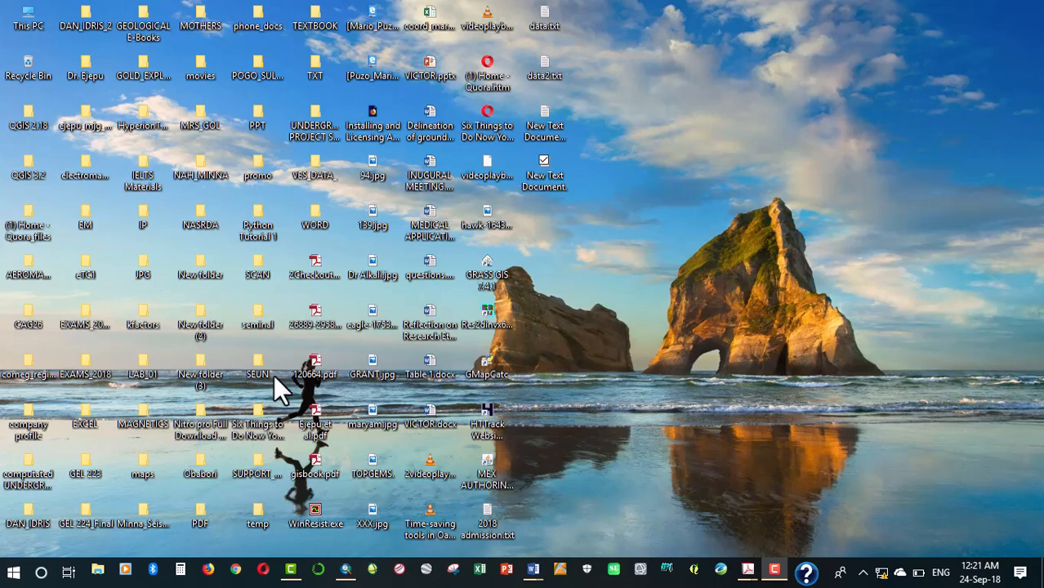
mouse_move(273, 400)
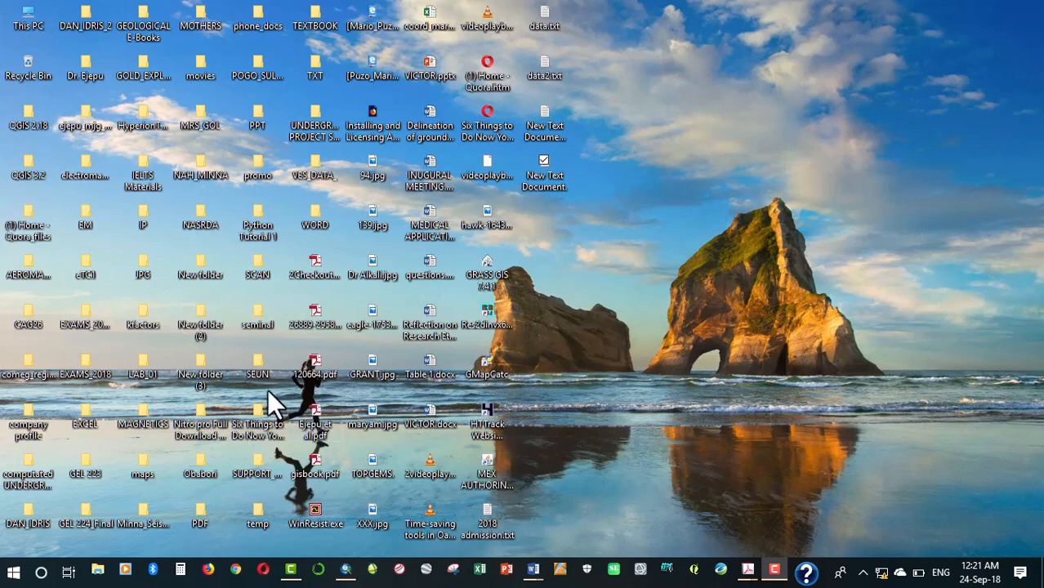
- Open Line 7.xlsx from LAB_01 > VLF EM in Excel
click(142, 359)
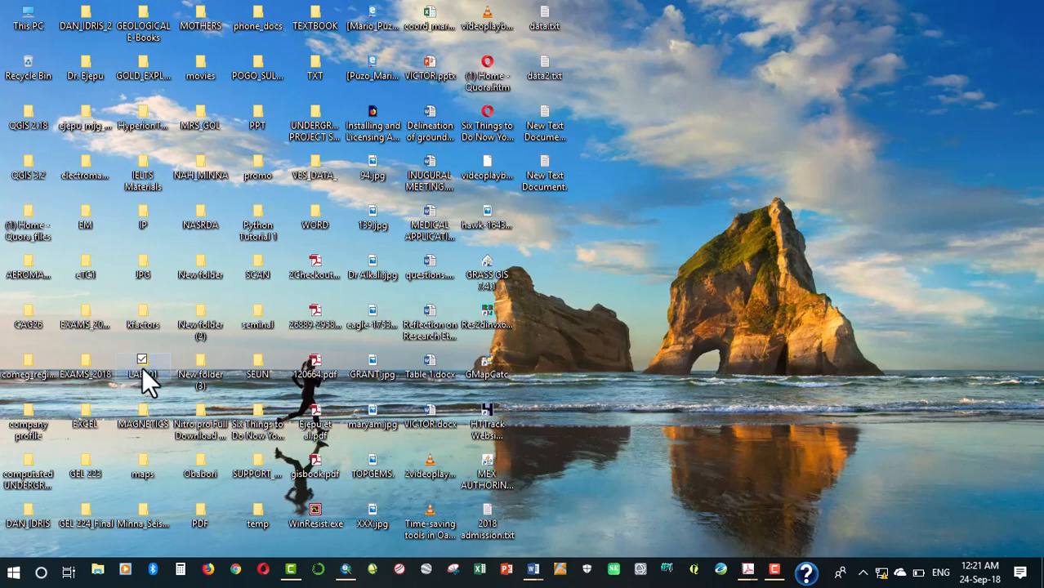
double_click(142, 374)
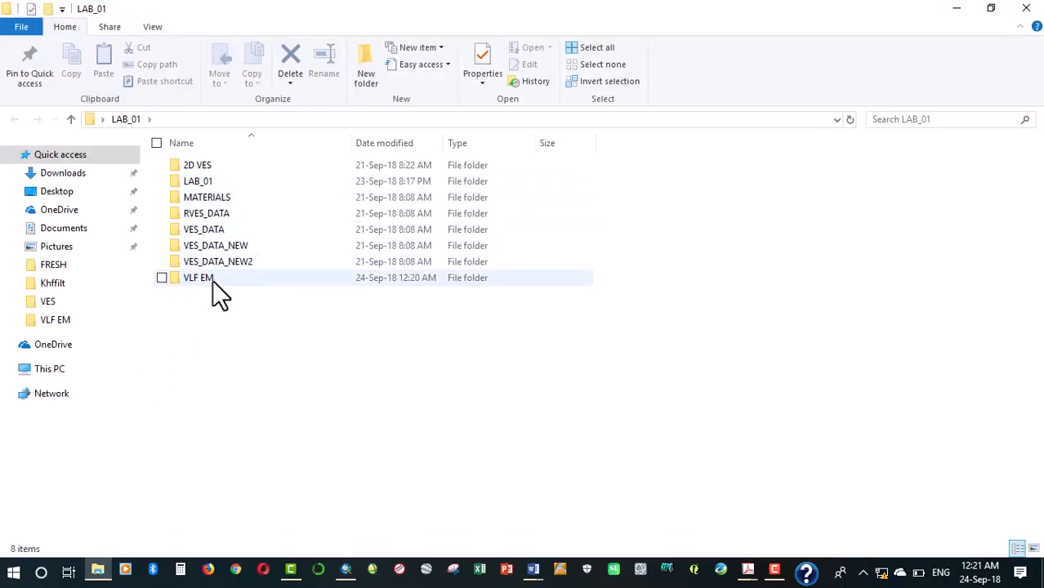
double_click(198, 277)
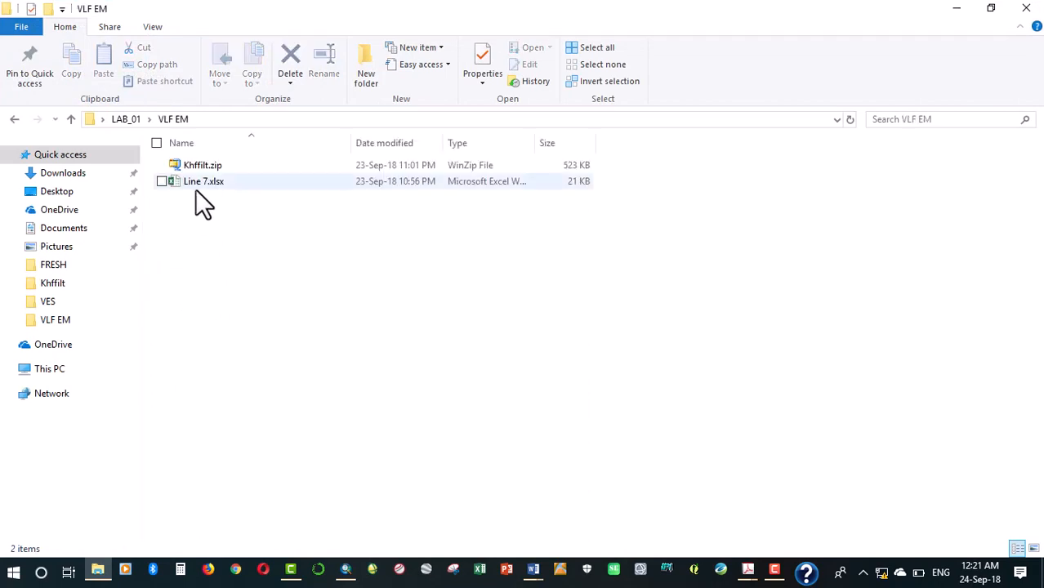
click(204, 181)
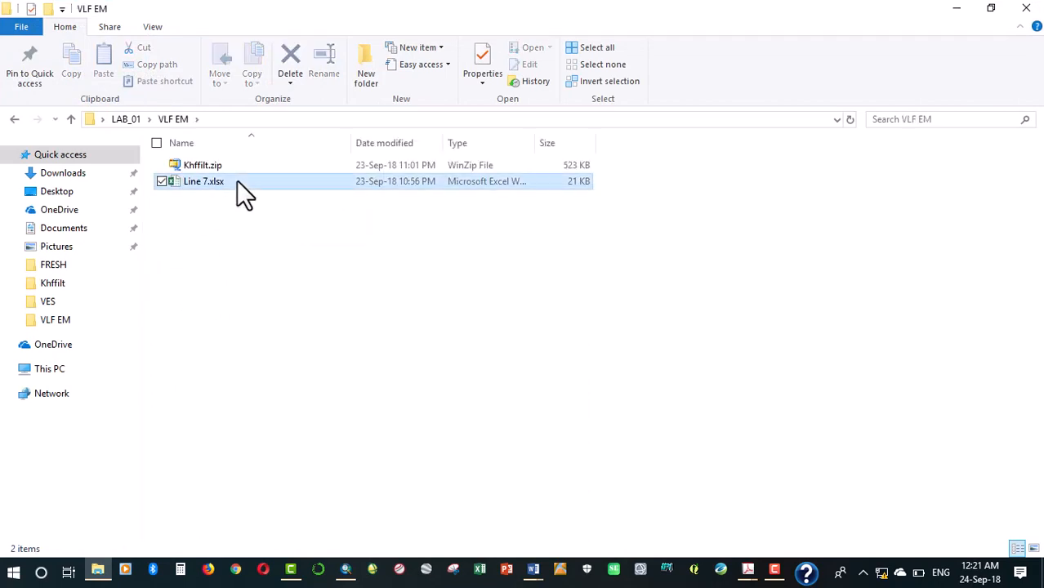
click(203, 181)
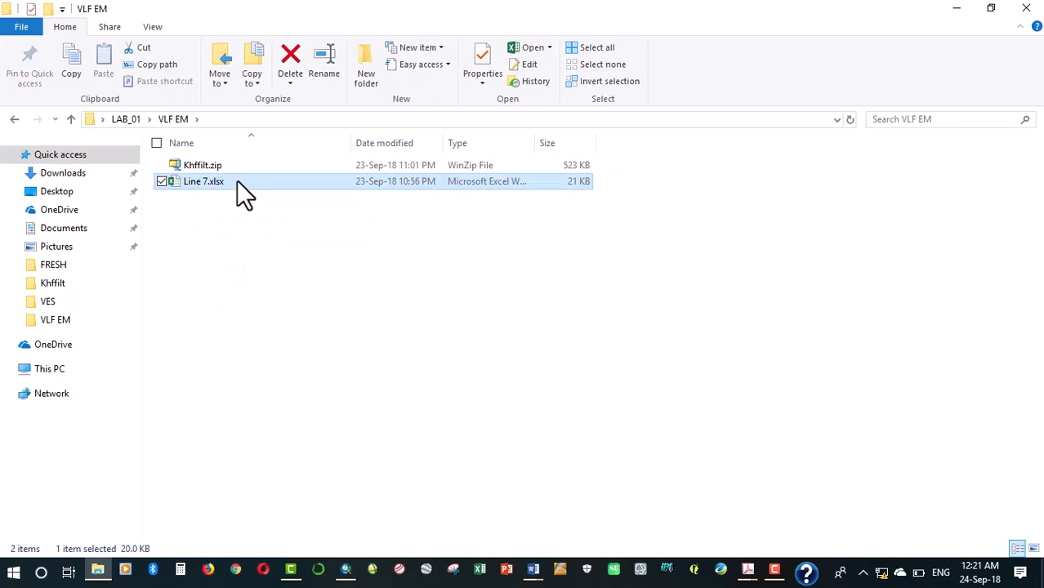
double_click(203, 181)
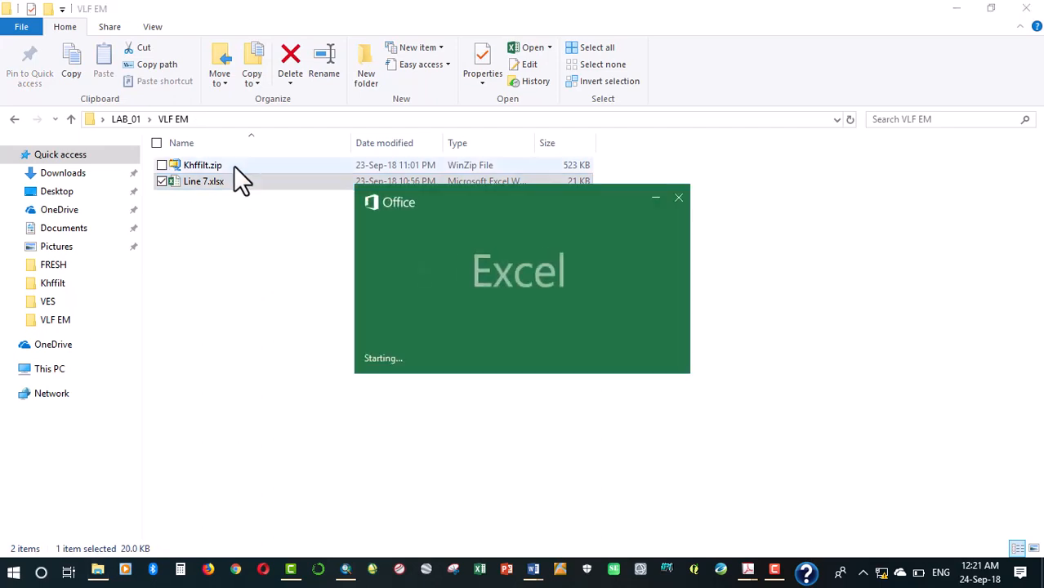
- Extract Khffilt.zip in place and open the resulting Khffilt folder
click(202, 165)
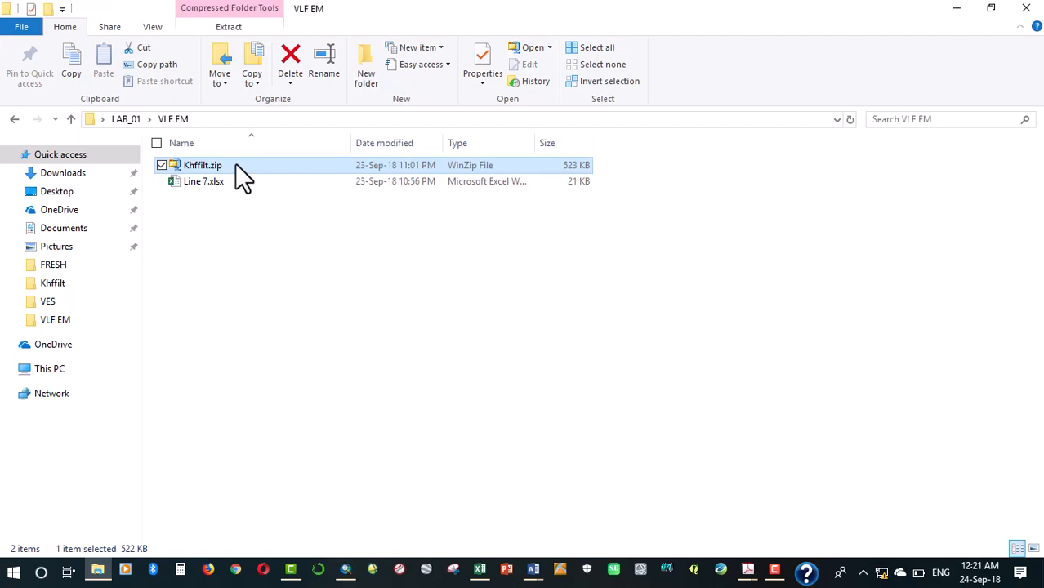
right_click(202, 165)
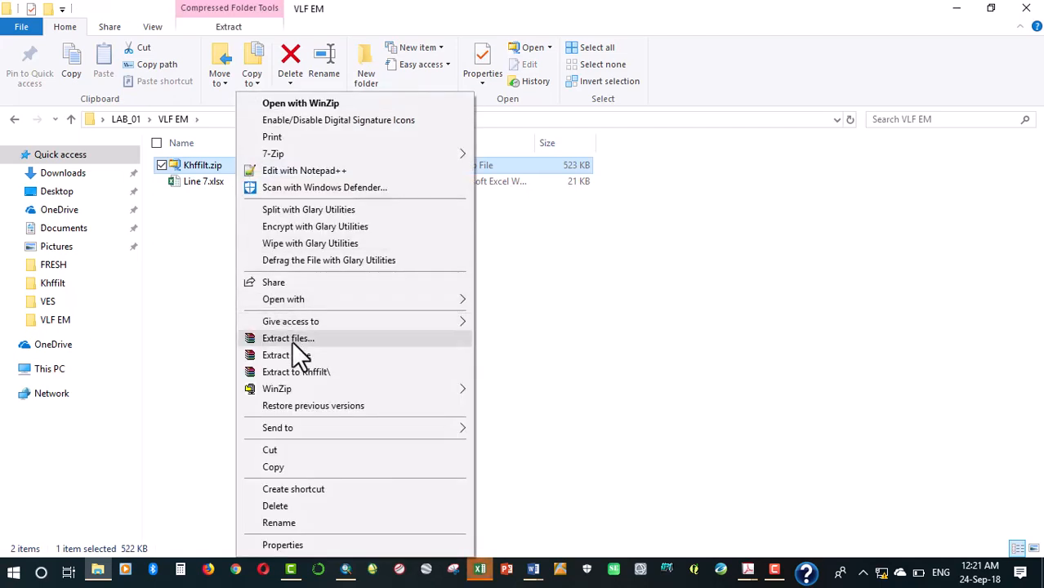
mouse_move(309, 355)
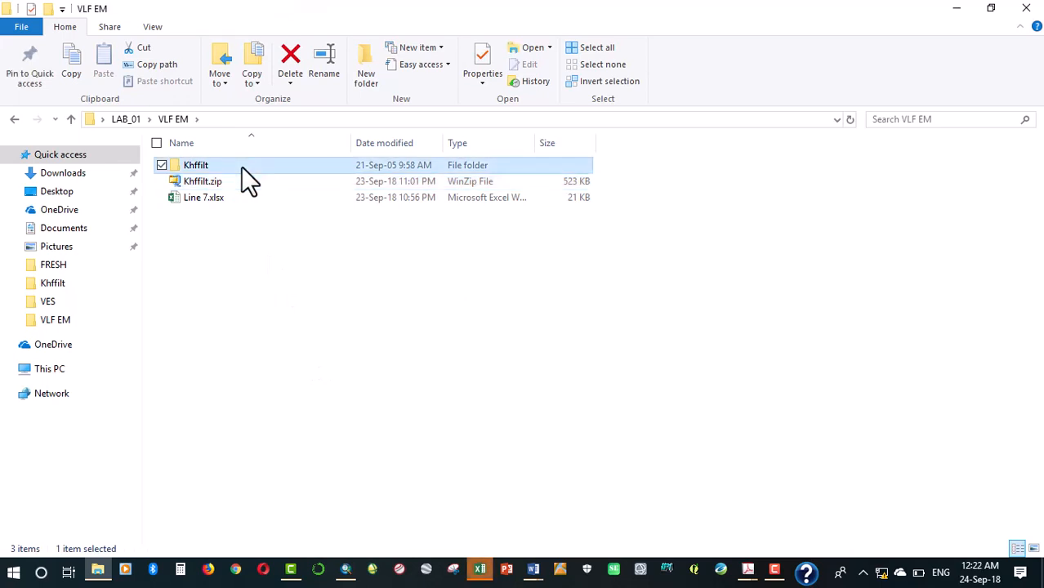
double_click(196, 165)
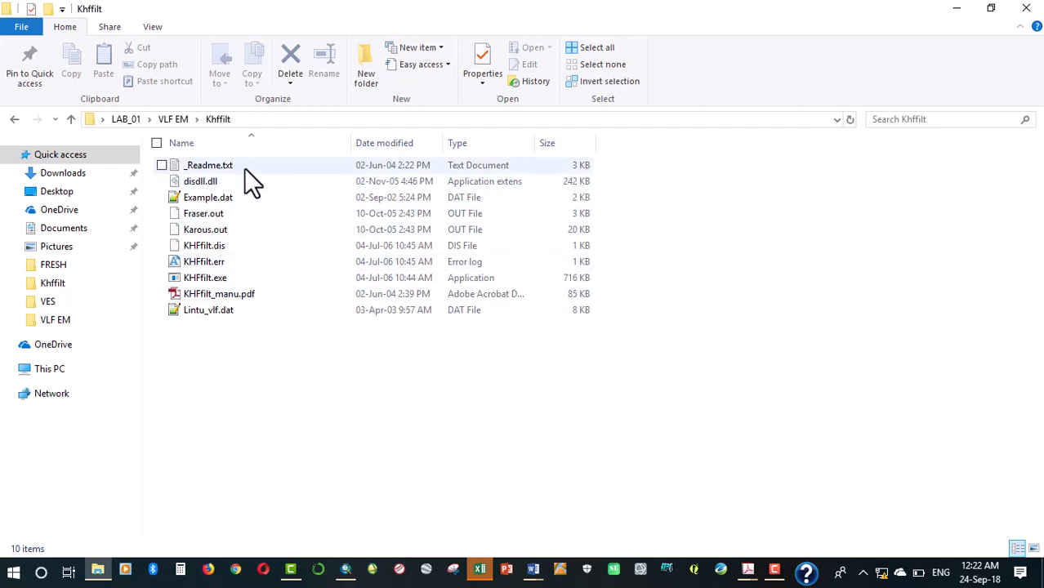
mouse_move(236, 167)
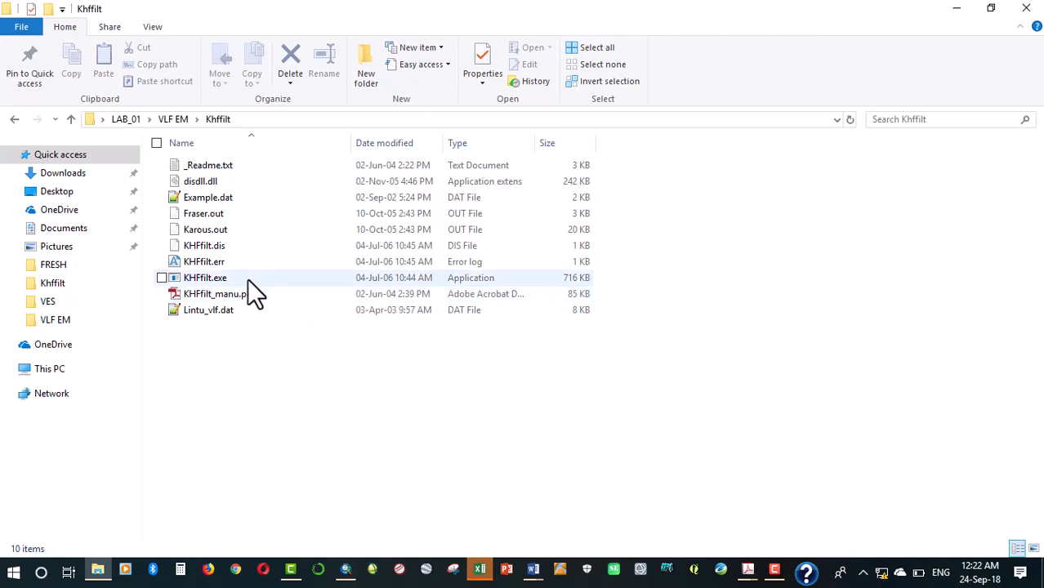
- Launch KHFfilt.exe and pick Example.dat as the VLF data file
click(205, 278)
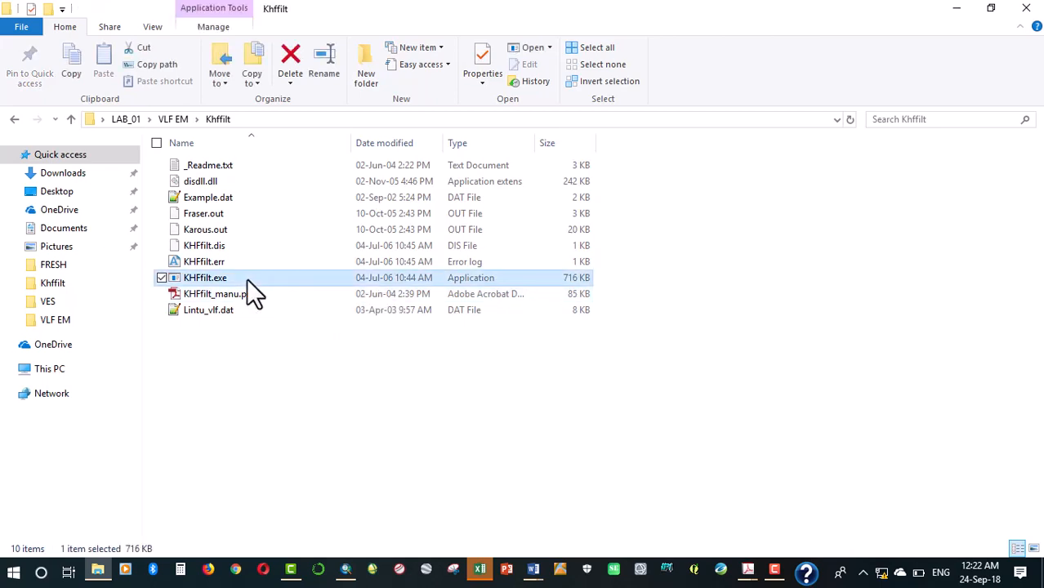
double_click(205, 278)
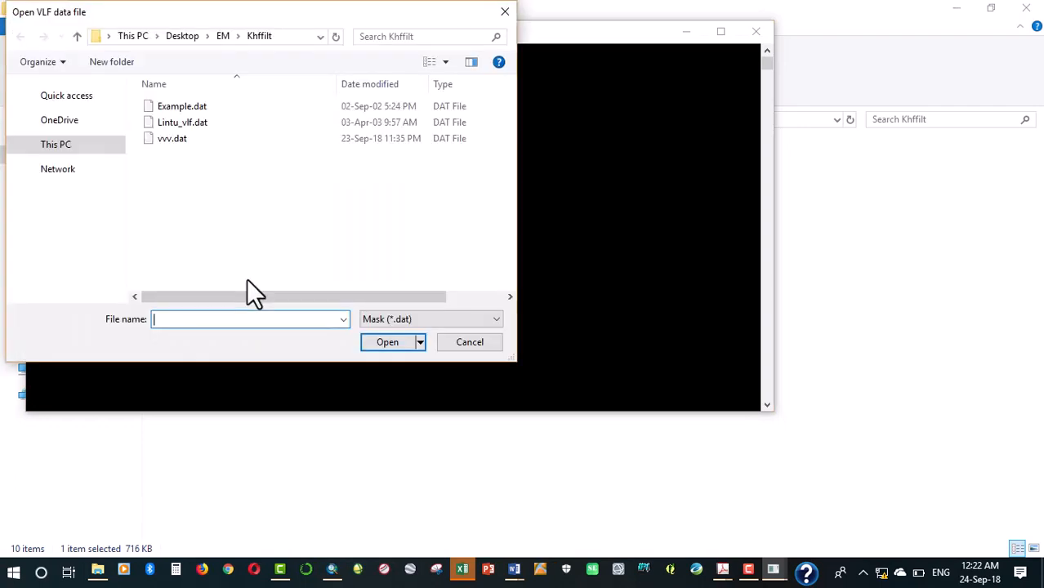
click(182, 106)
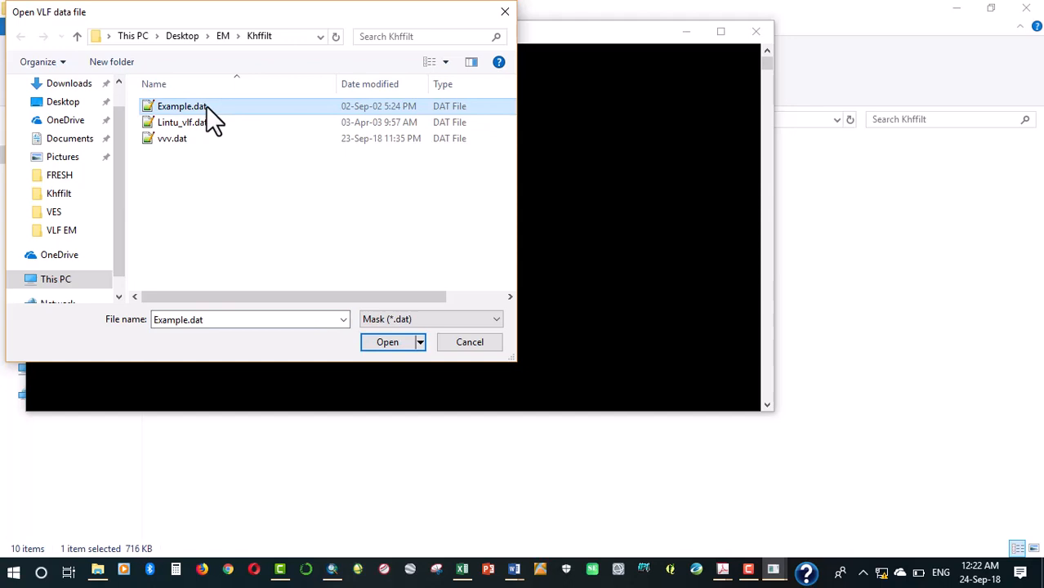
mouse_move(227, 123)
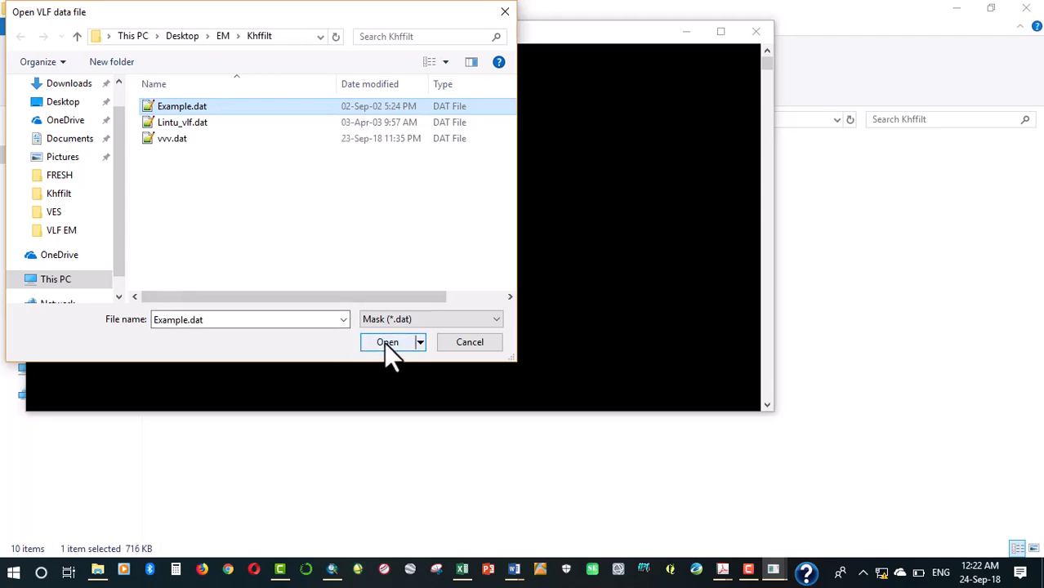
click(387, 341)
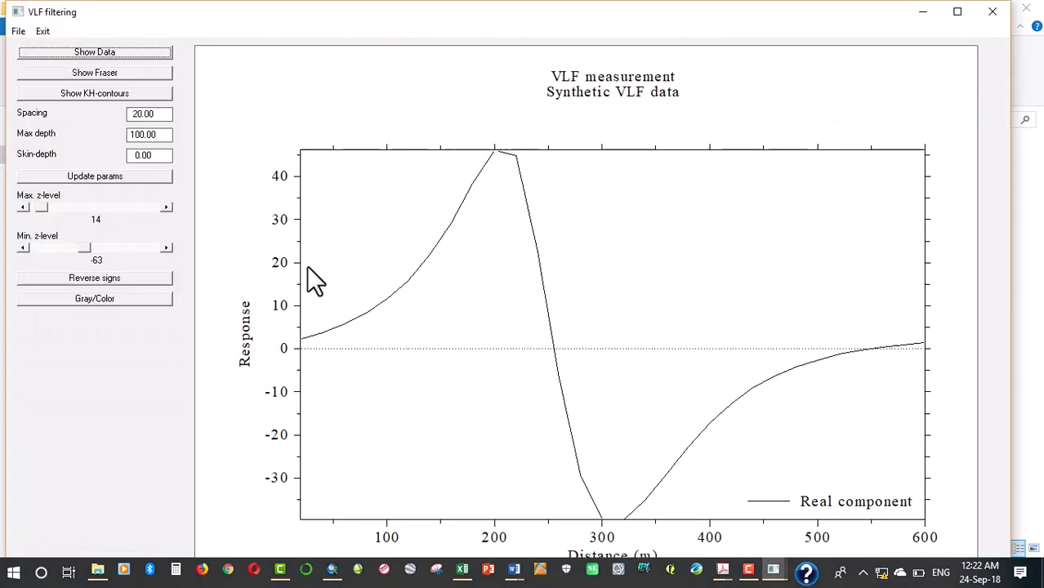
mouse_move(310, 315)
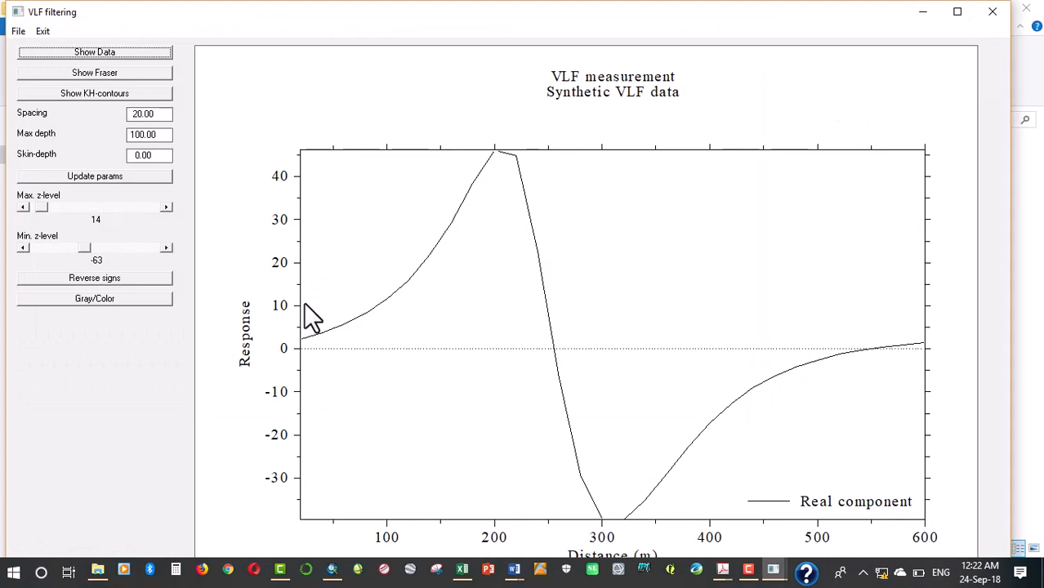
mouse_move(232, 255)
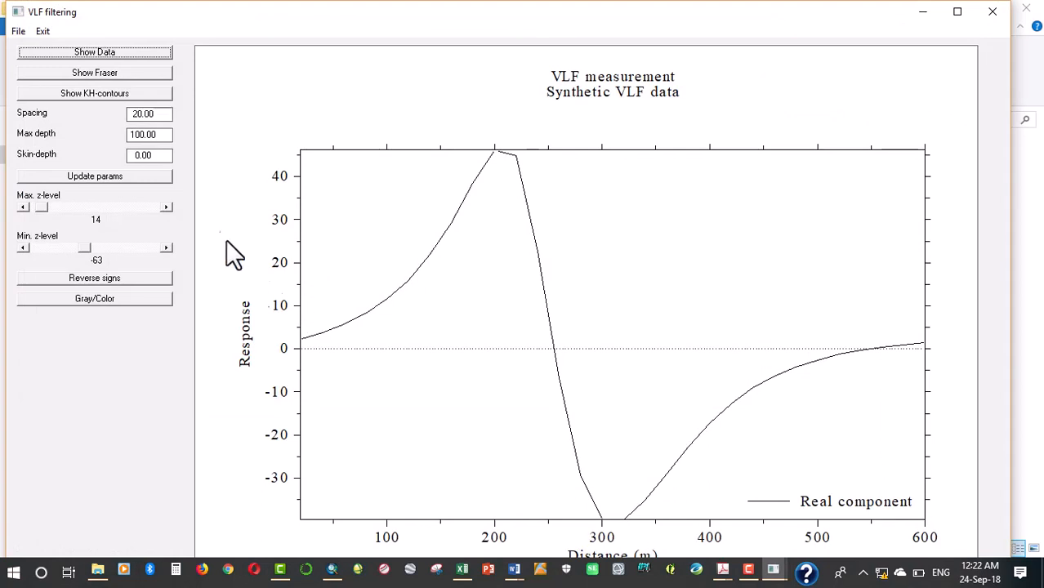
click(18, 31)
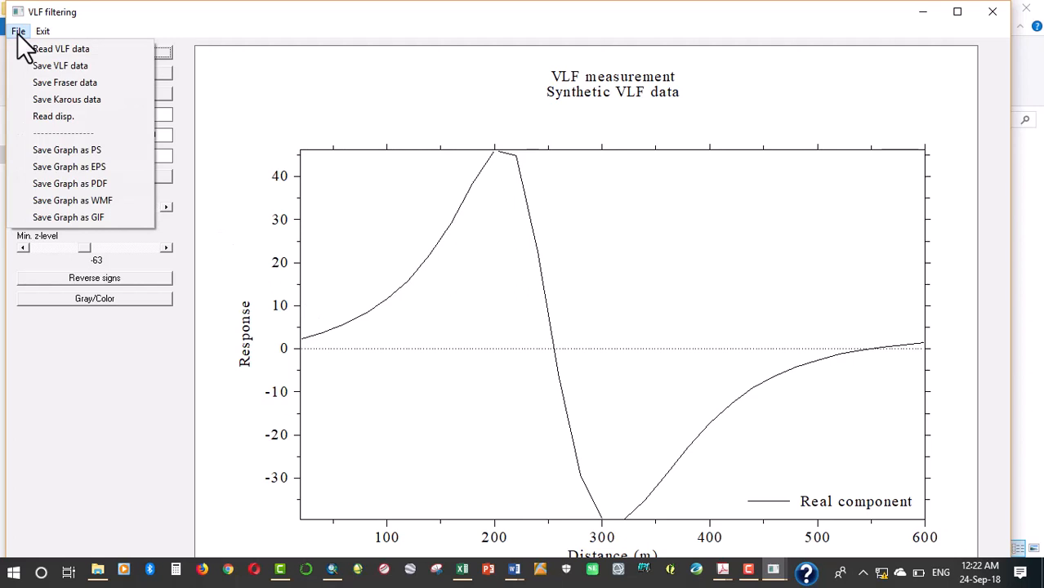
mouse_move(60, 66)
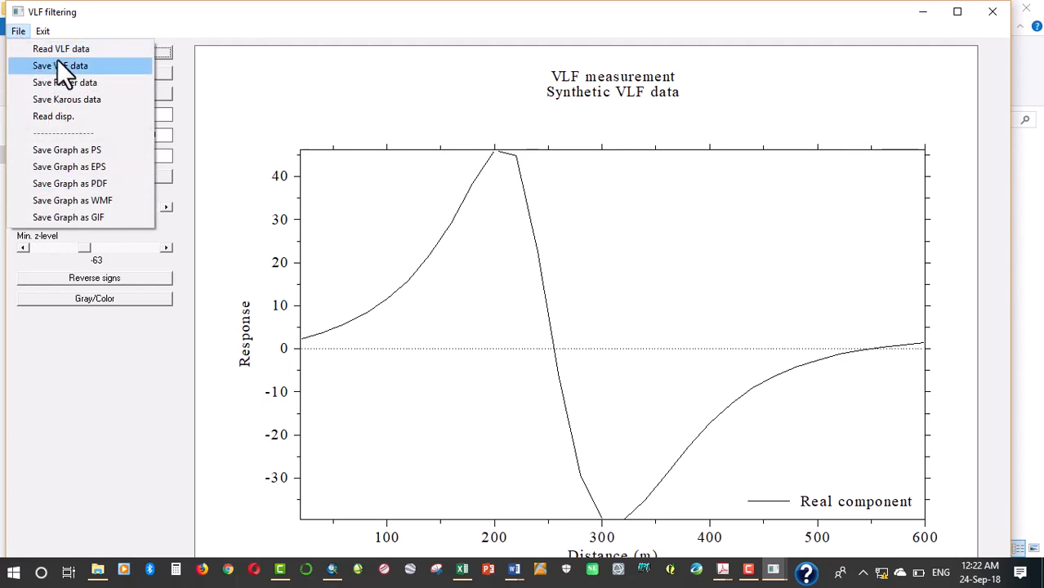
mouse_move(61, 48)
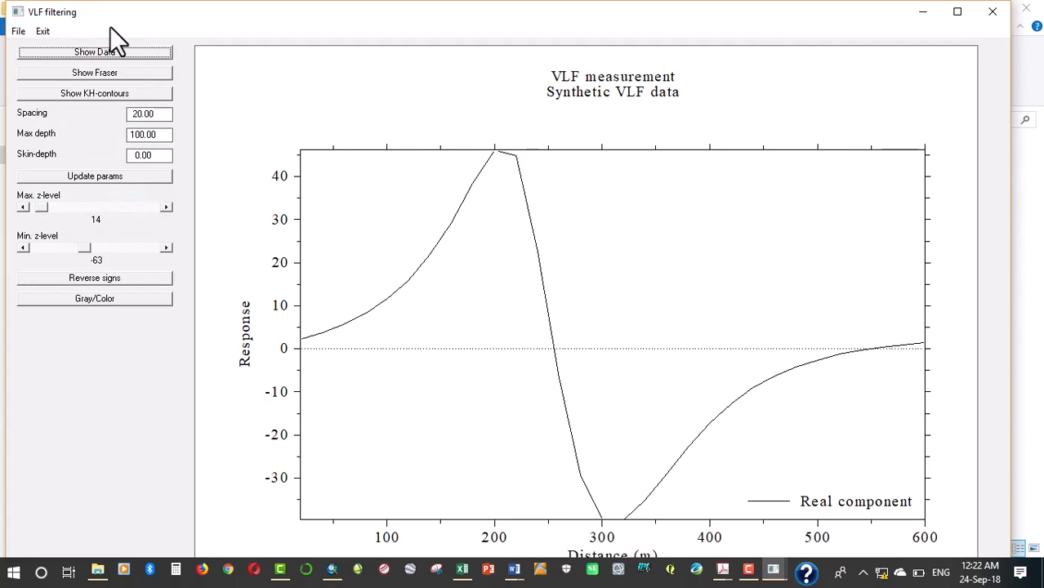
mouse_move(105, 67)
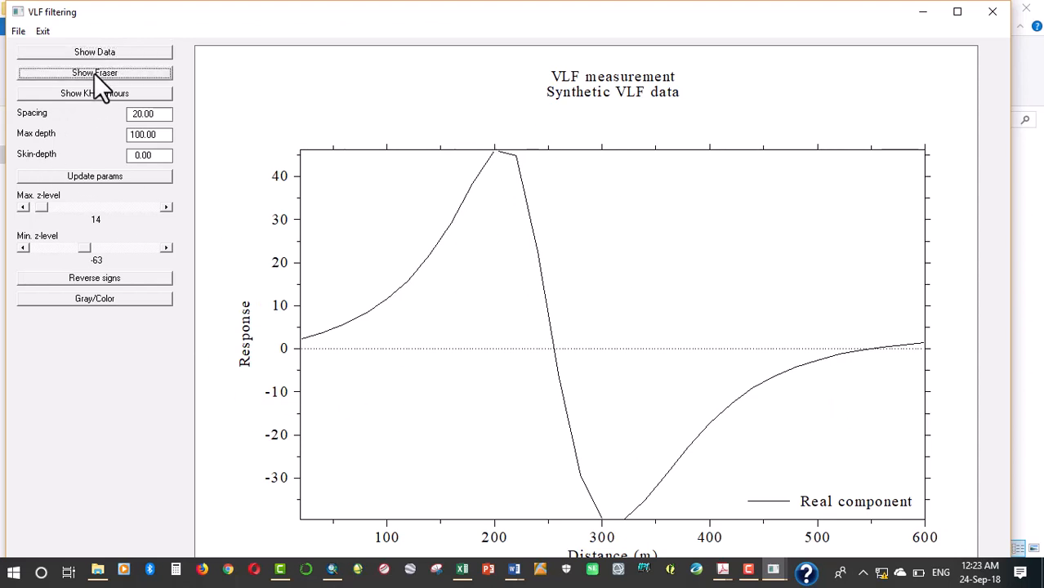
- Plot the Fraser-filtered profile of the synthetic VLF data with Show Fraser
click(95, 72)
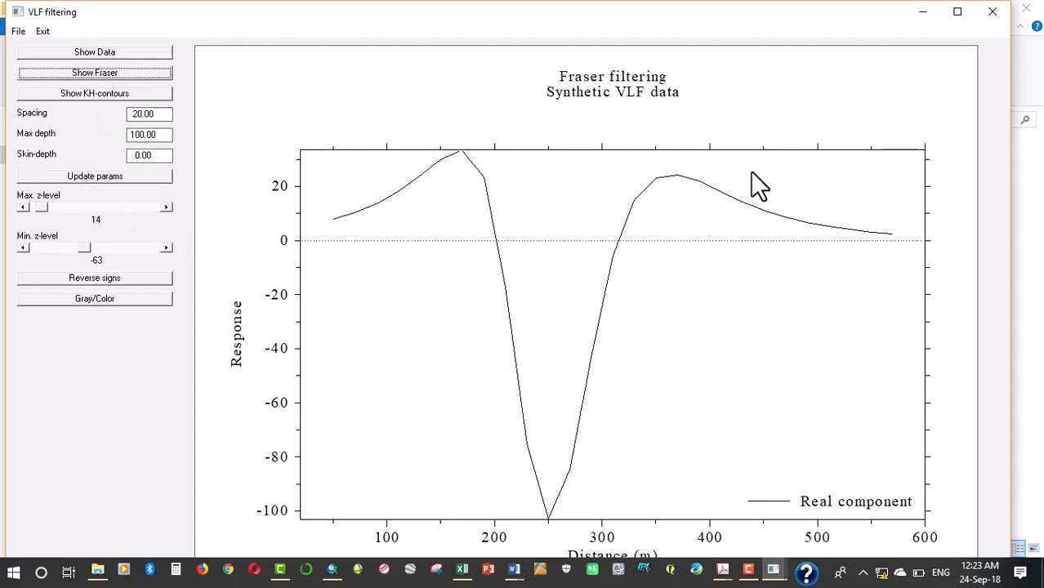
mouse_move(743, 527)
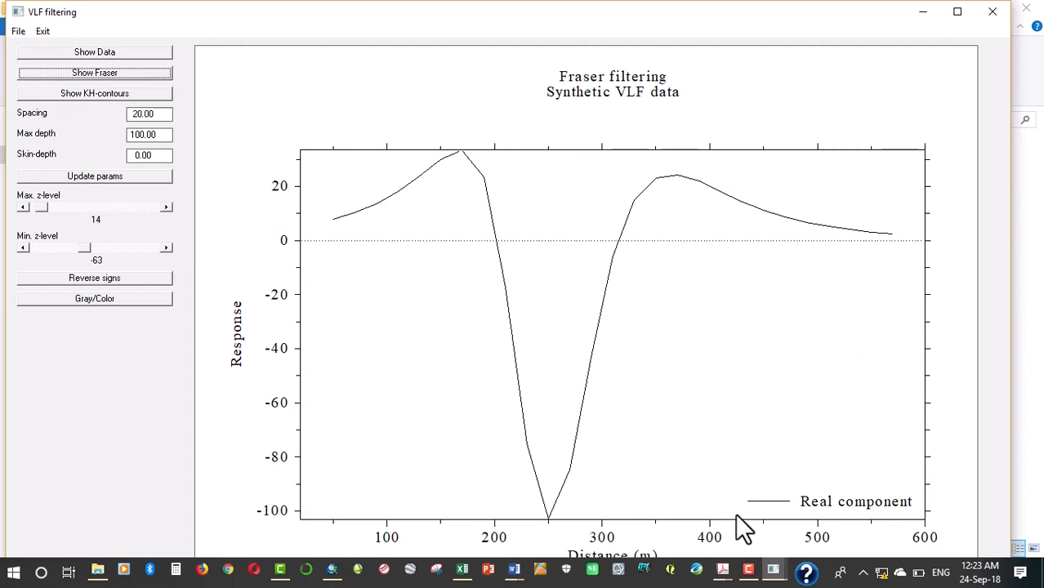
mouse_move(614, 456)
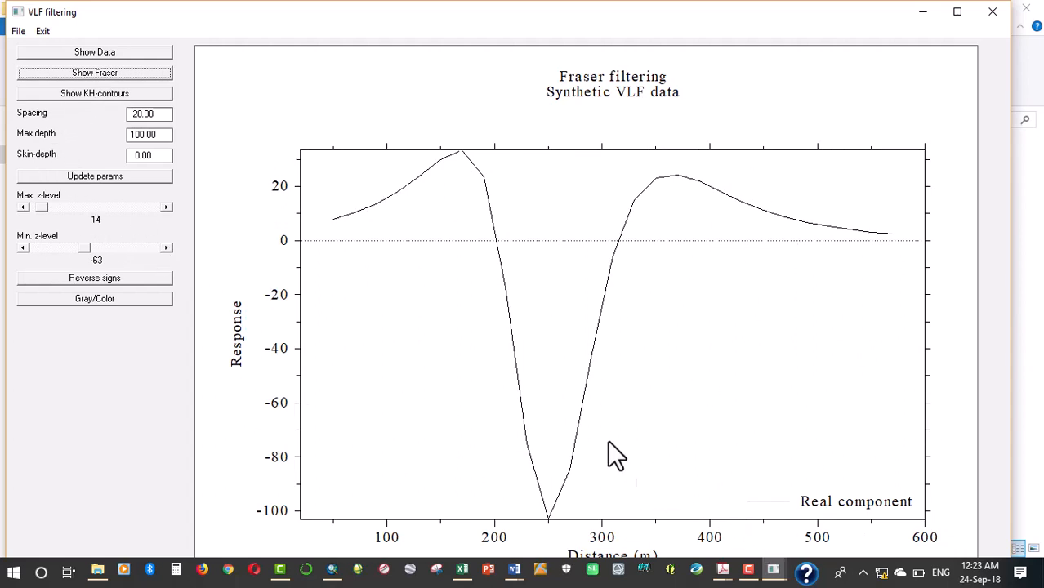
mouse_move(447, 411)
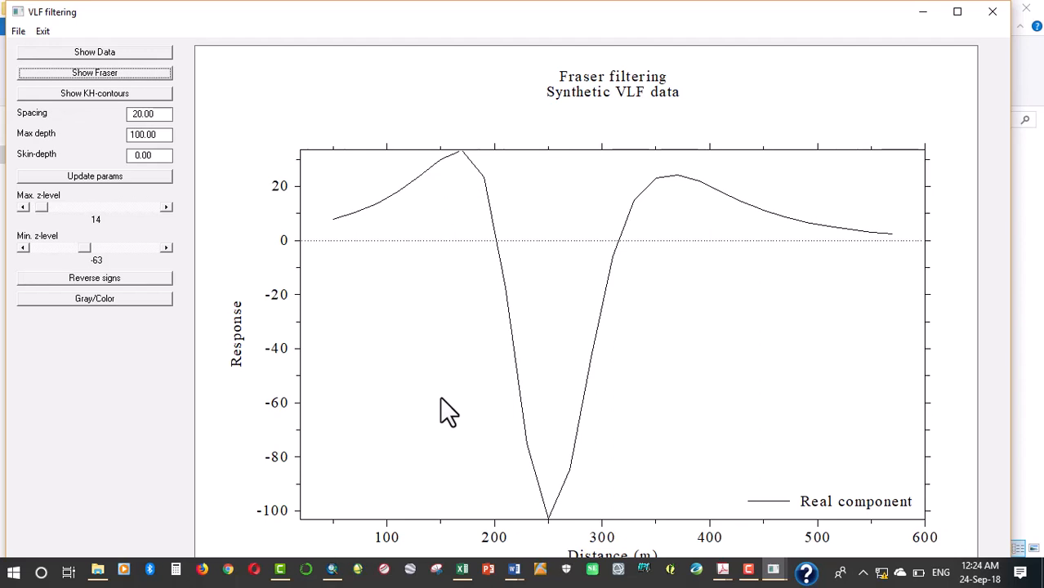
mouse_move(567, 325)
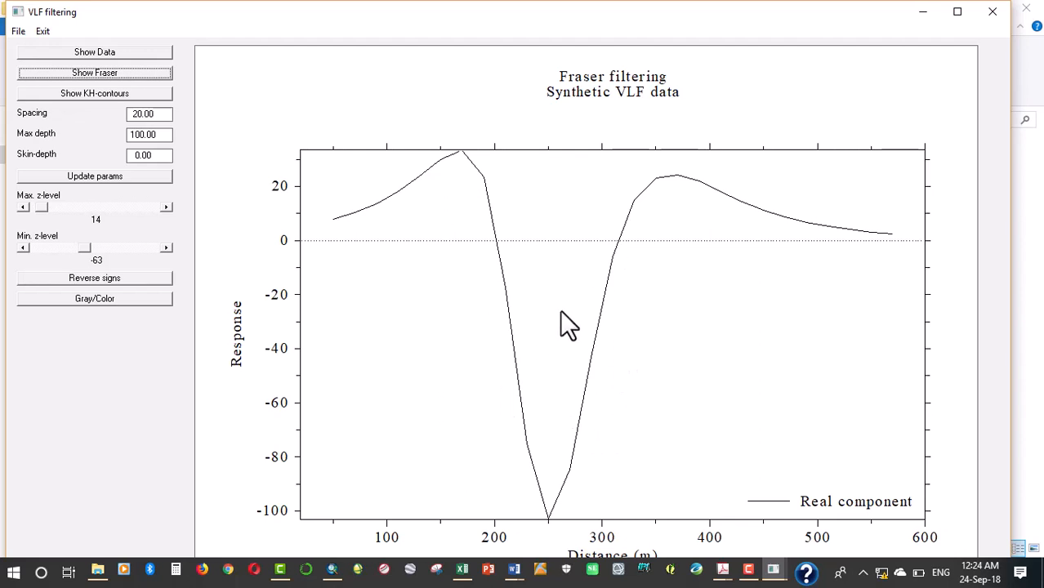
mouse_move(535, 290)
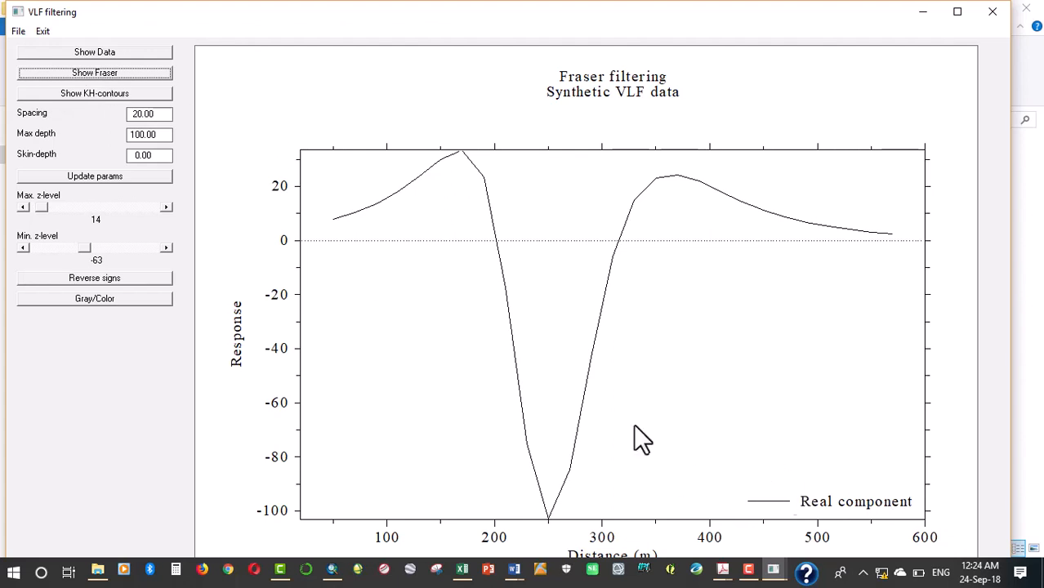
- Show the KH-contours depth section, then inspect Line 7's Station column in Excel
click(94, 92)
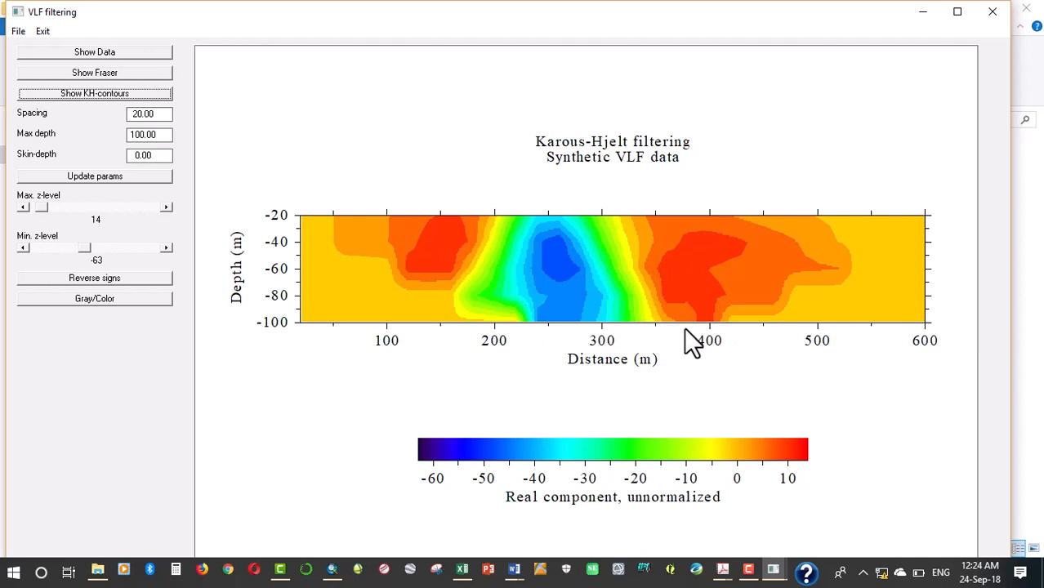
mouse_move(481, 286)
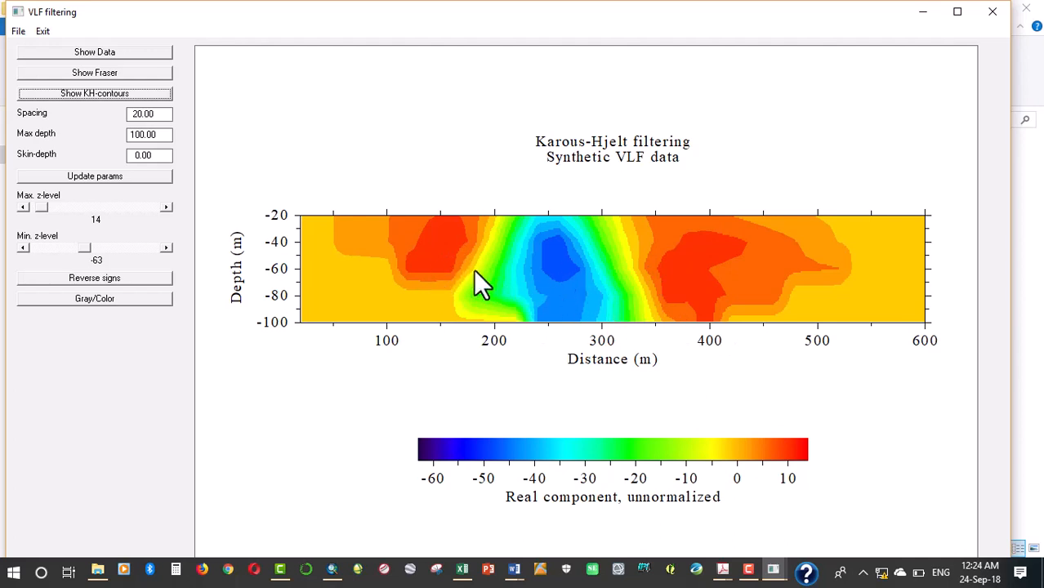
mouse_move(392, 394)
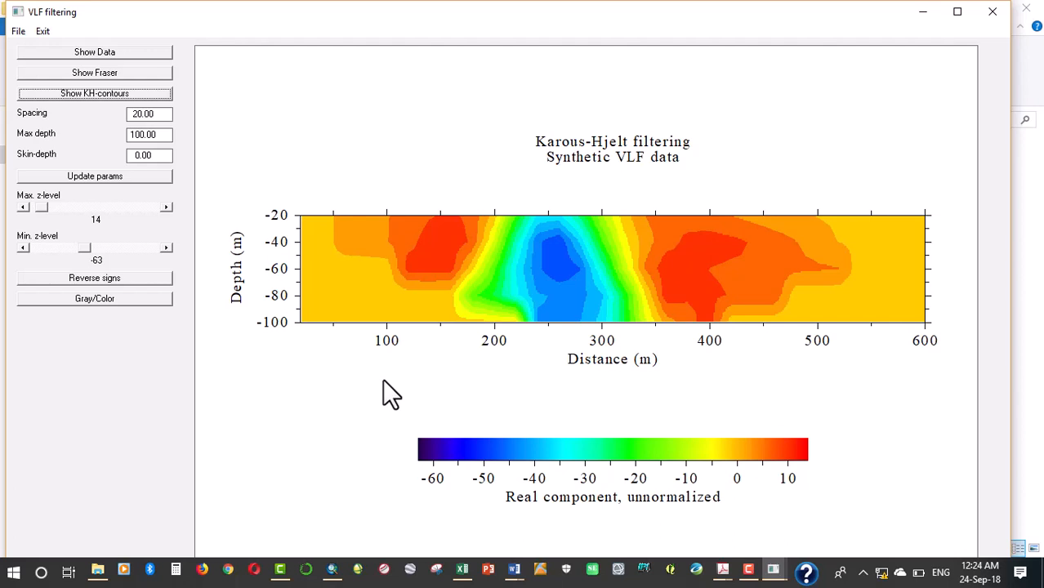
mouse_move(274, 355)
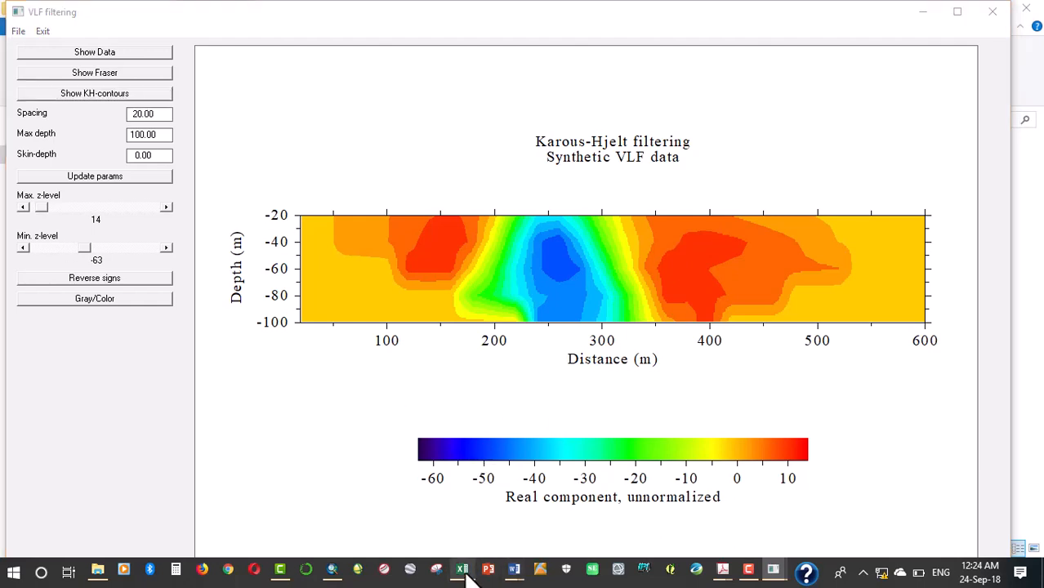
click(461, 569)
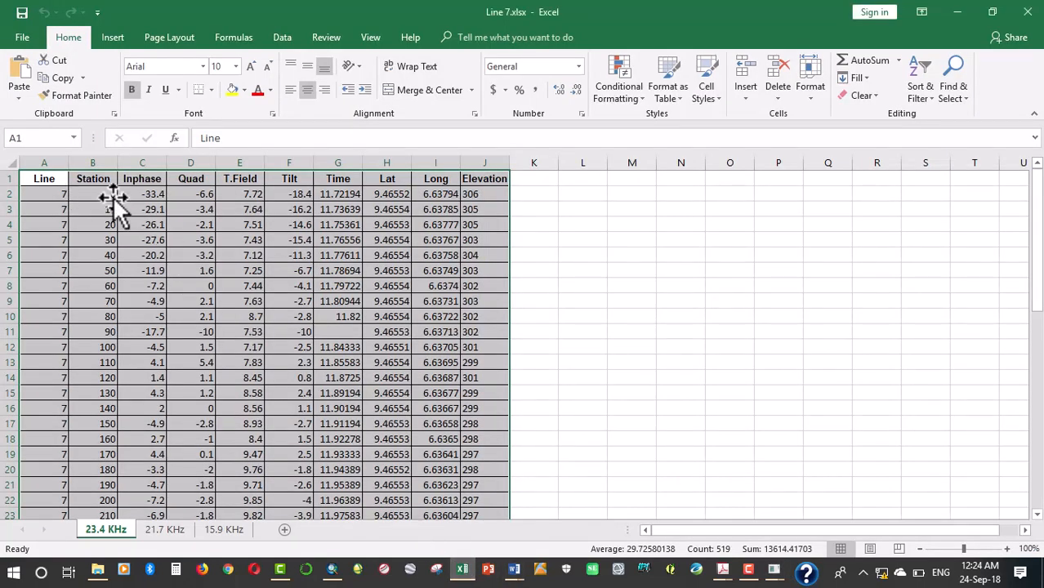
click(92, 193)
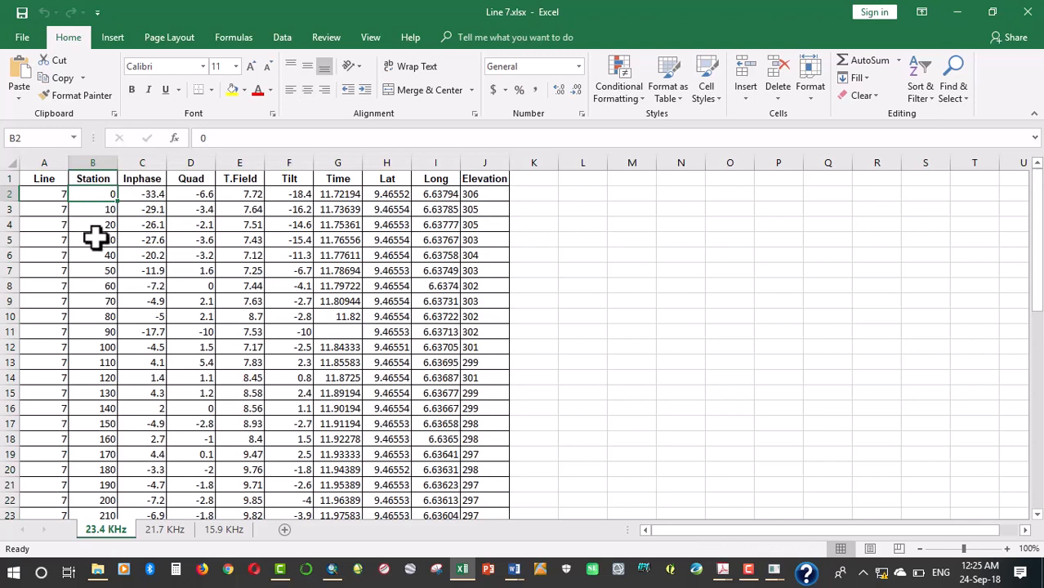
mouse_move(427, 514)
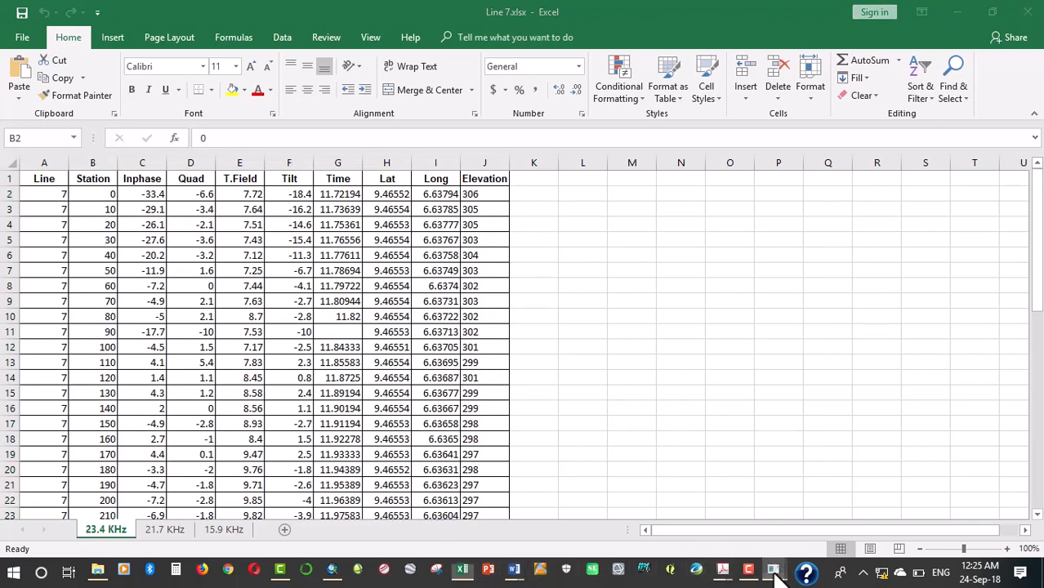
- Back in KHFfilt, change the station Spacing value from 20 to 10.00
click(772, 569)
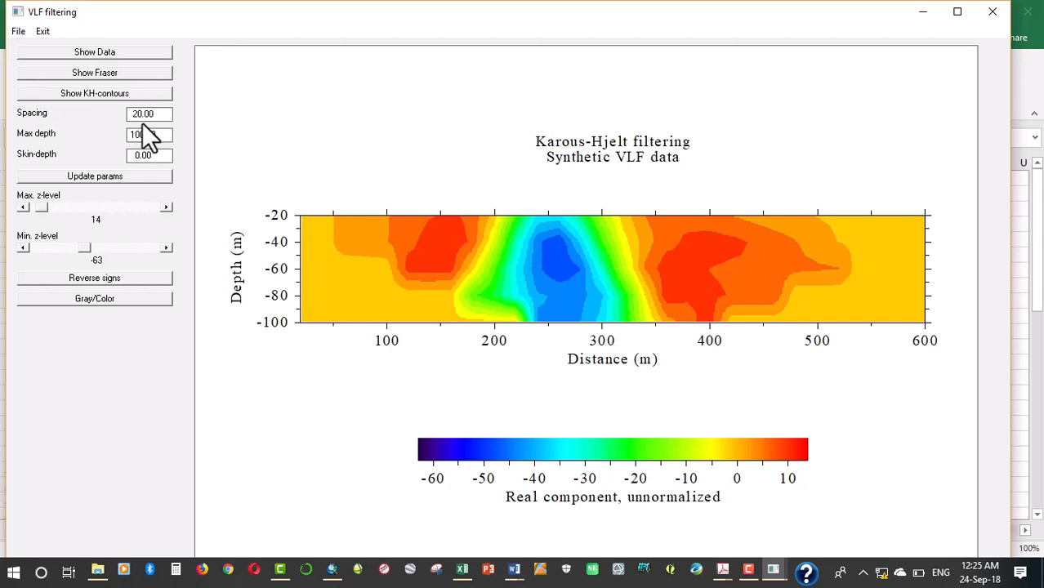
text(100.00)
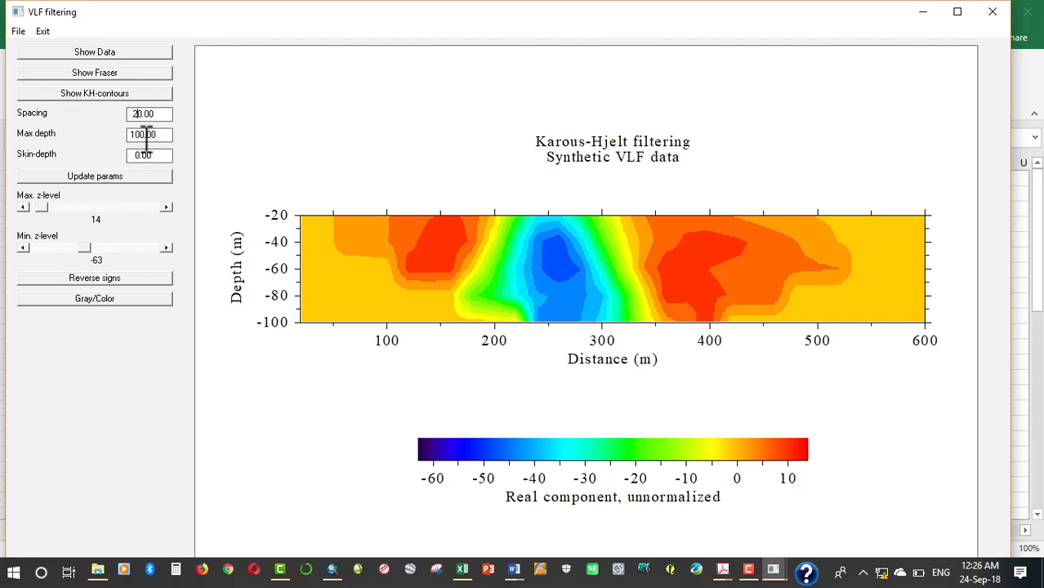
text(10.00)
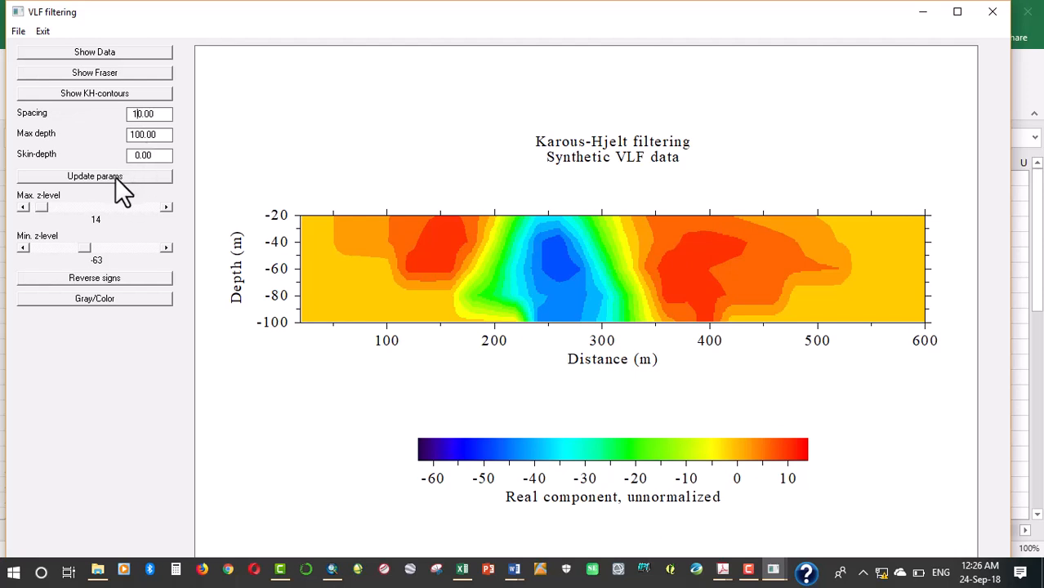
- Redraw the KH pseudosection with 10 m spacing using Update params
click(94, 176)
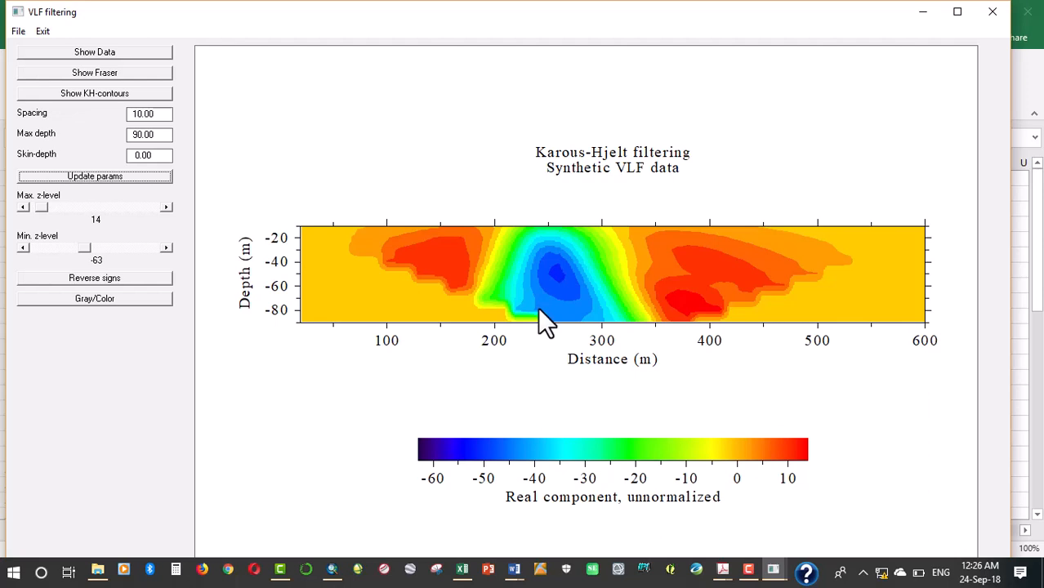
mouse_move(539, 318)
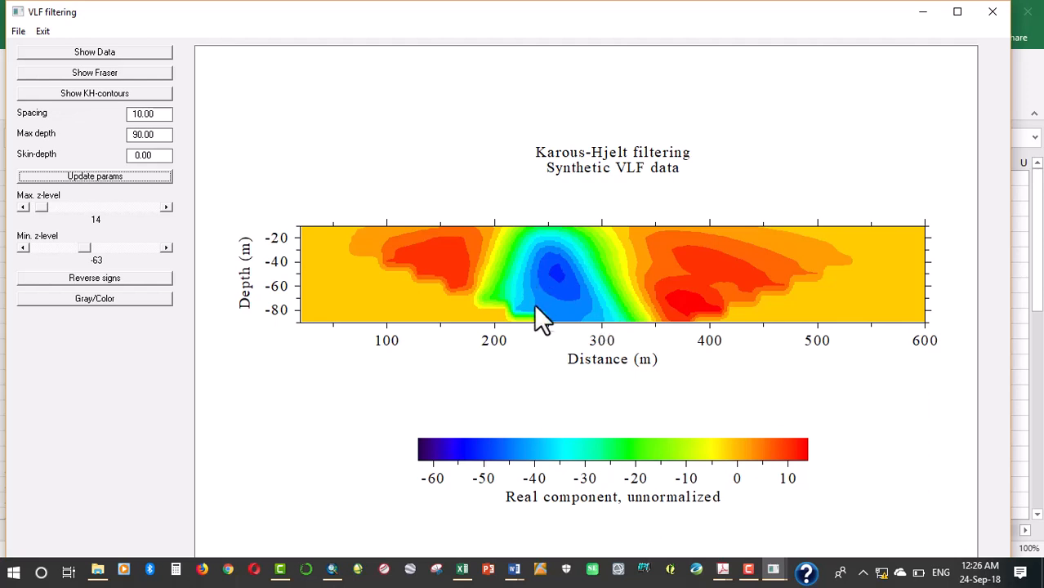
mouse_move(567, 334)
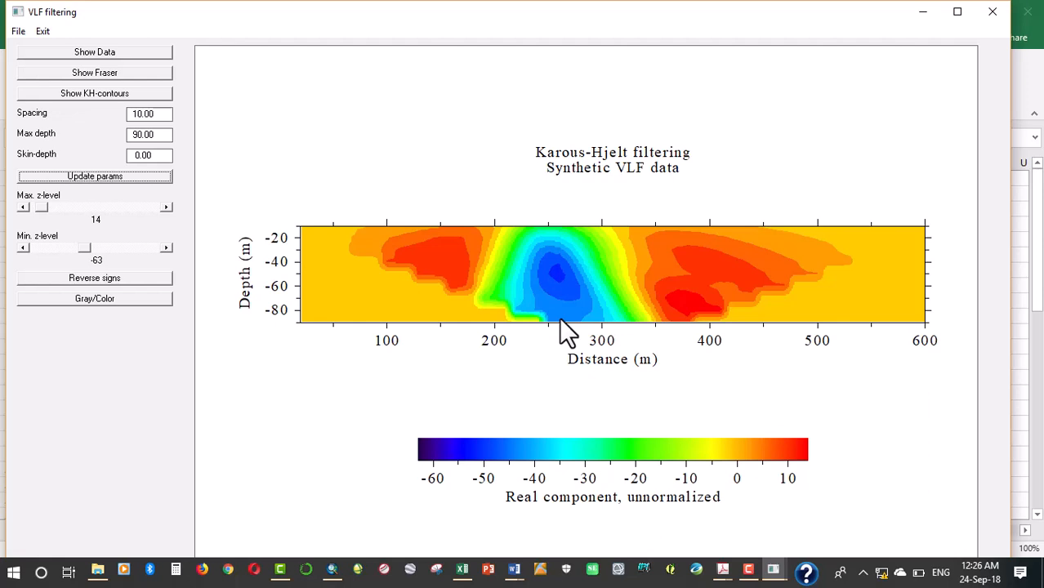
mouse_move(45, 208)
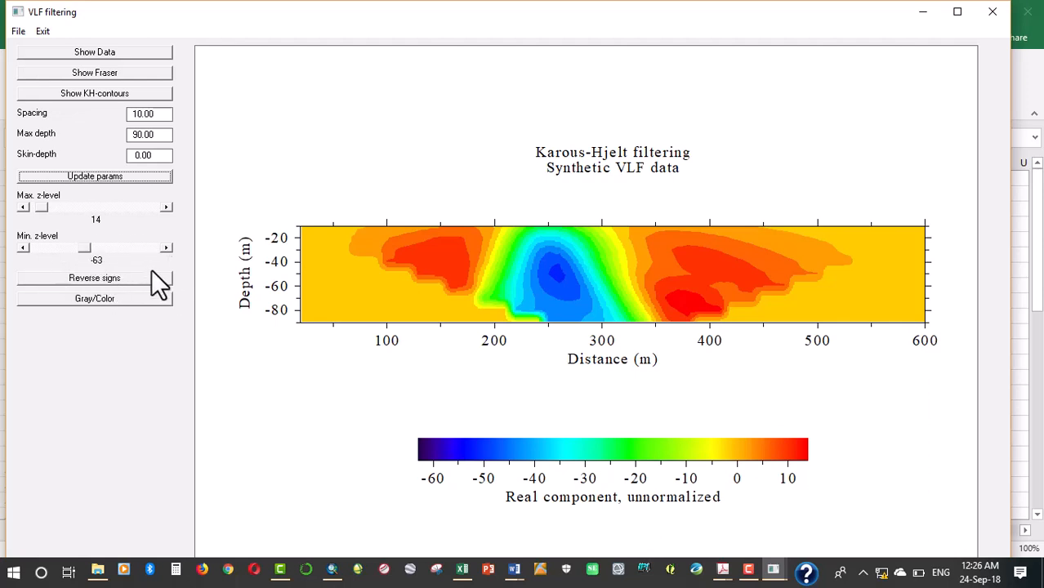
mouse_move(572, 331)
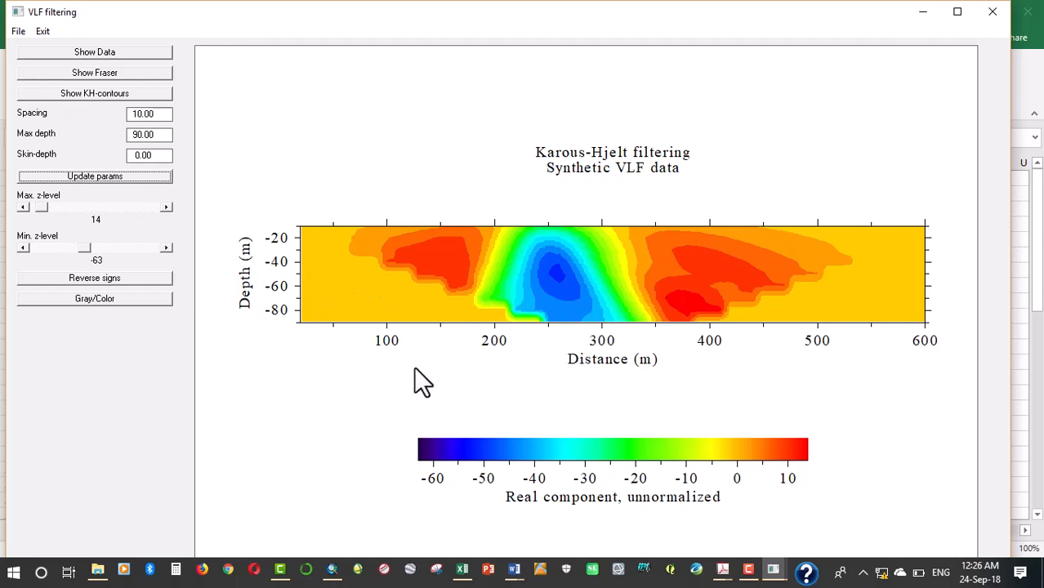
mouse_move(135, 293)
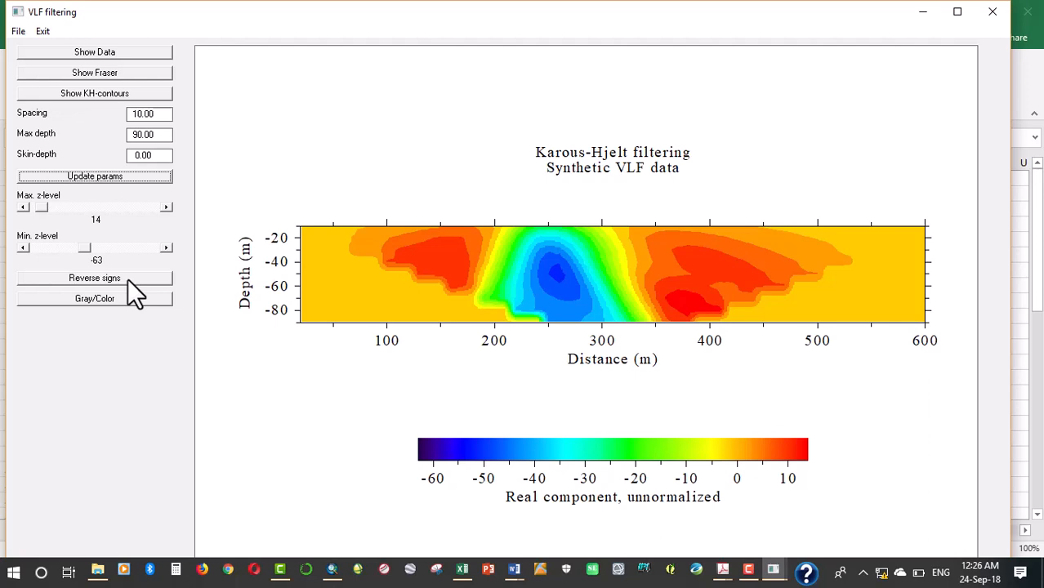
mouse_move(580, 294)
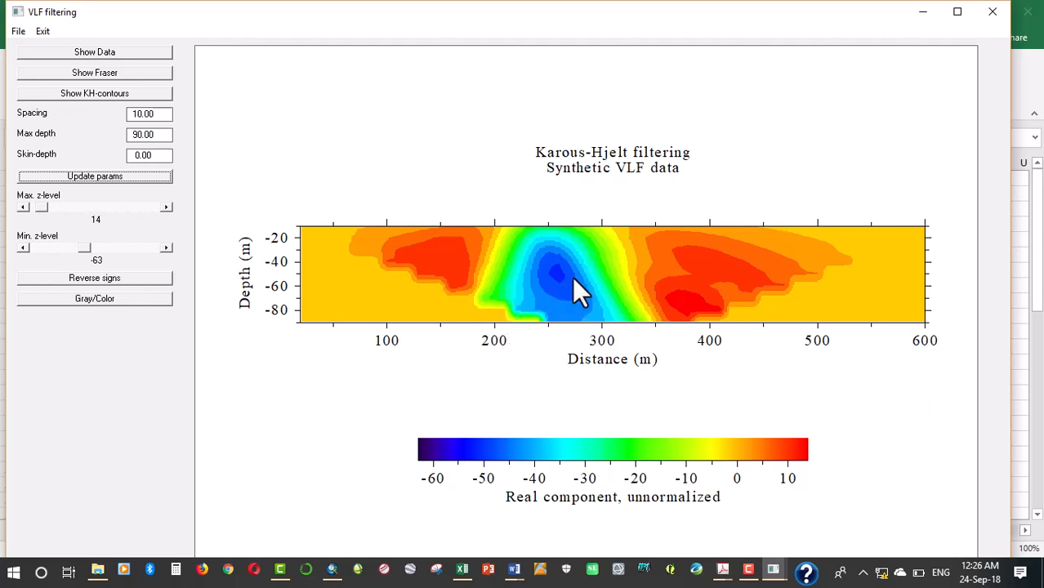
mouse_move(559, 276)
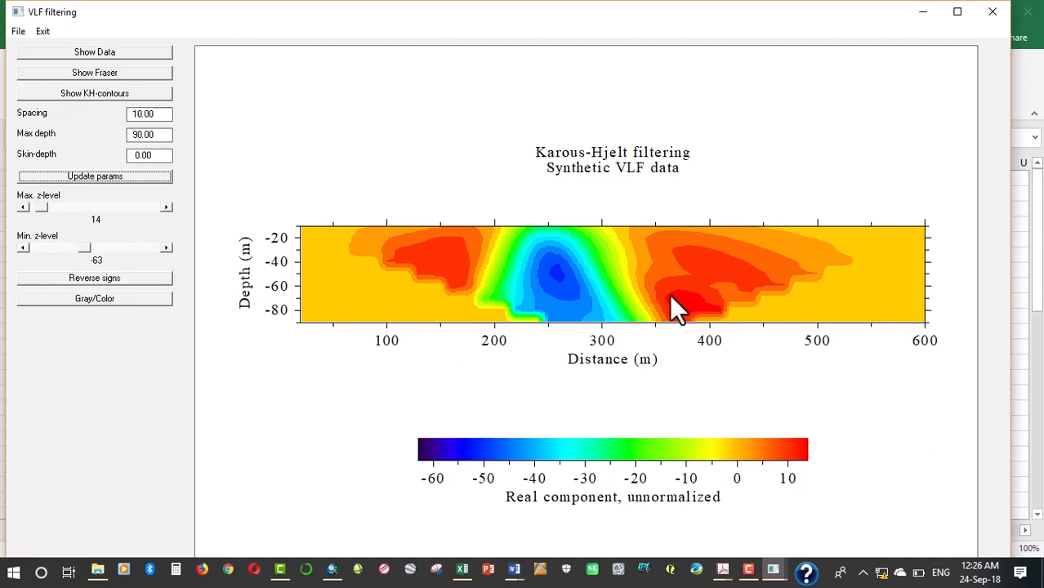
mouse_move(155, 322)
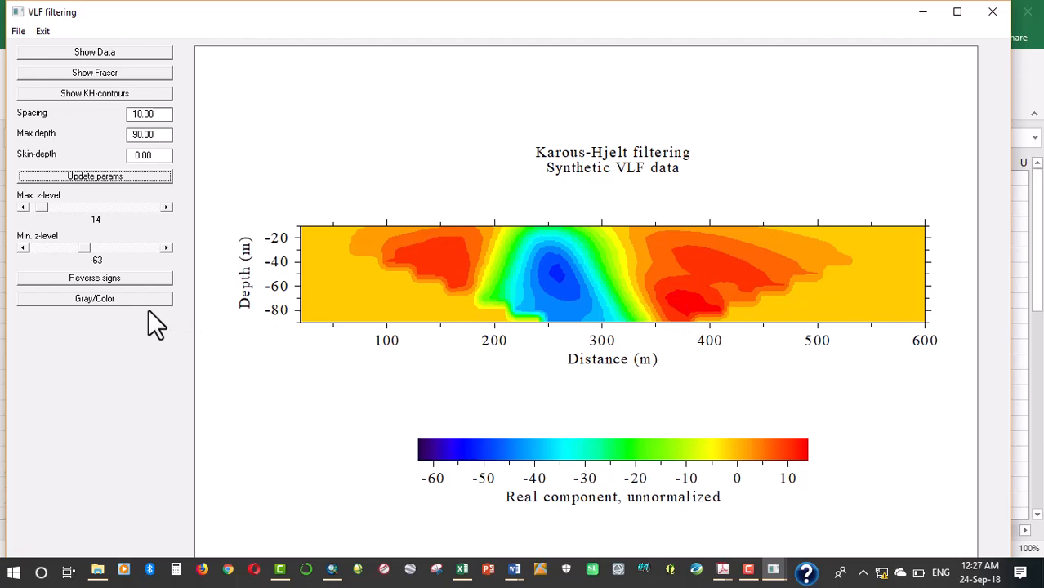
mouse_move(953, 130)
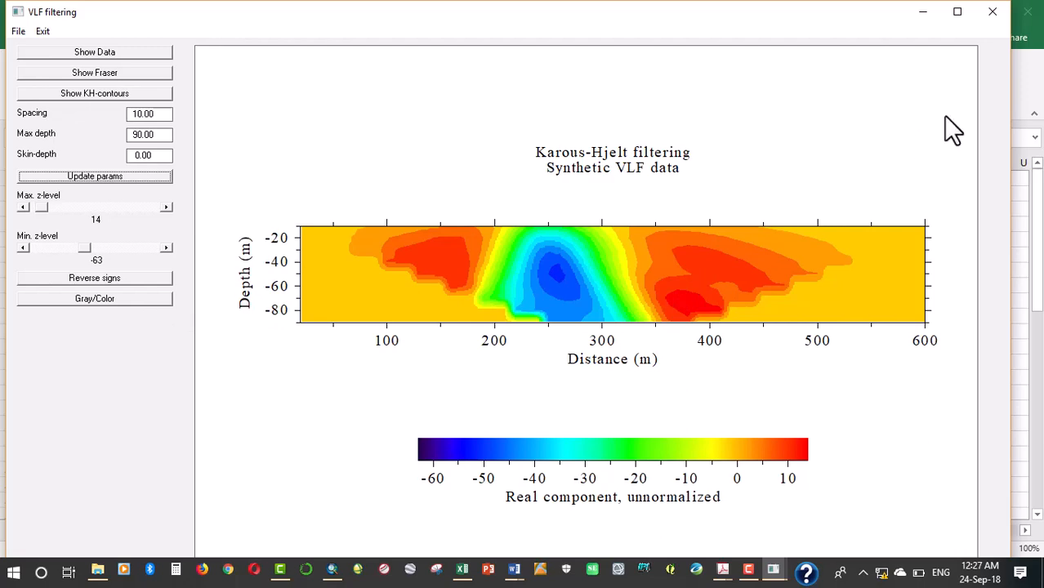
- Bring the Khffilt folder window in File Explorer back to the front
click(466, 571)
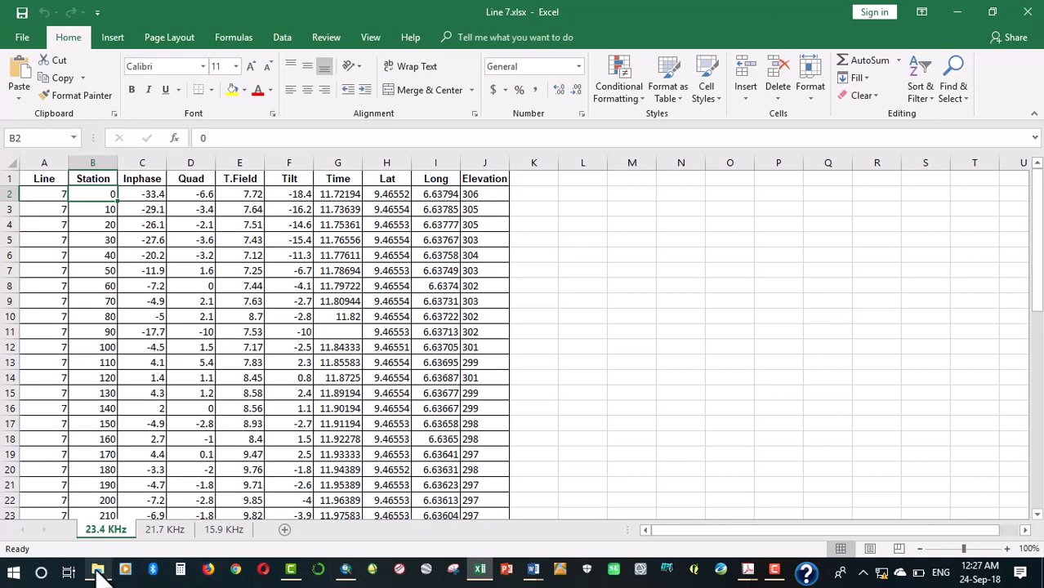
click(97, 571)
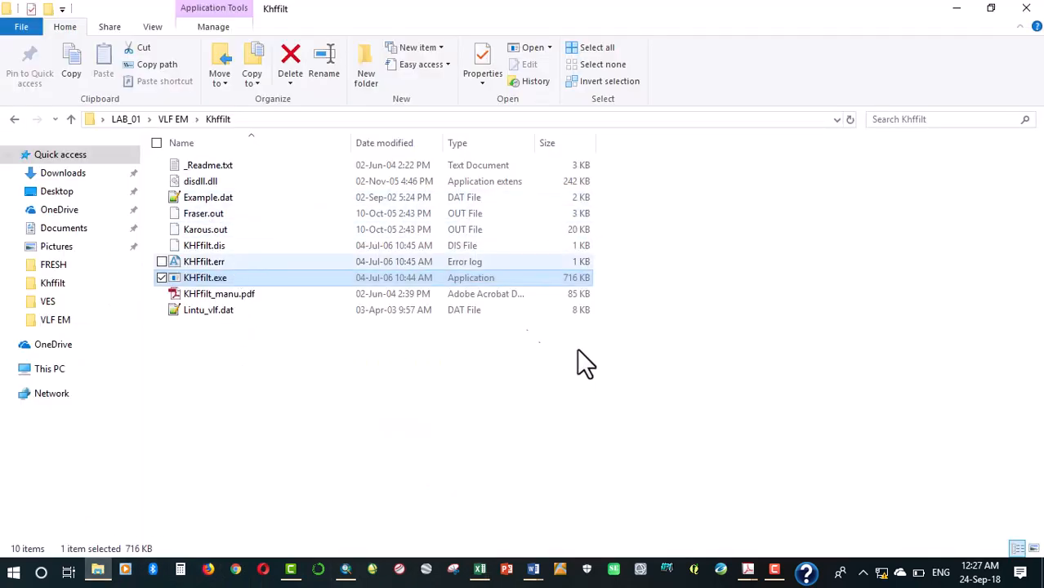
mouse_move(236, 204)
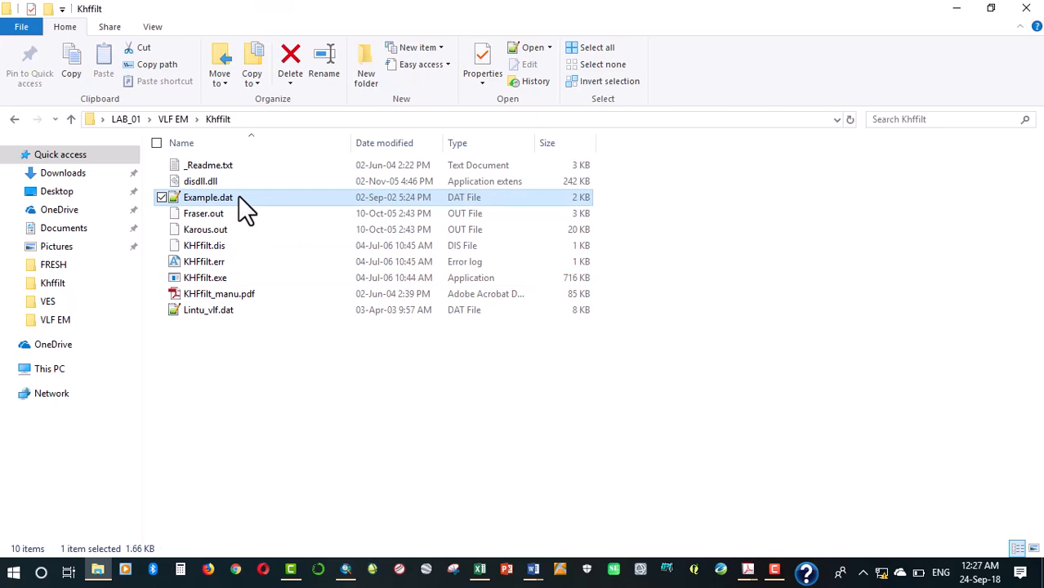
- Open Example.dat in Notepad++ and retitle its first line 'VLF EM Tutorial'
double_click(207, 197)
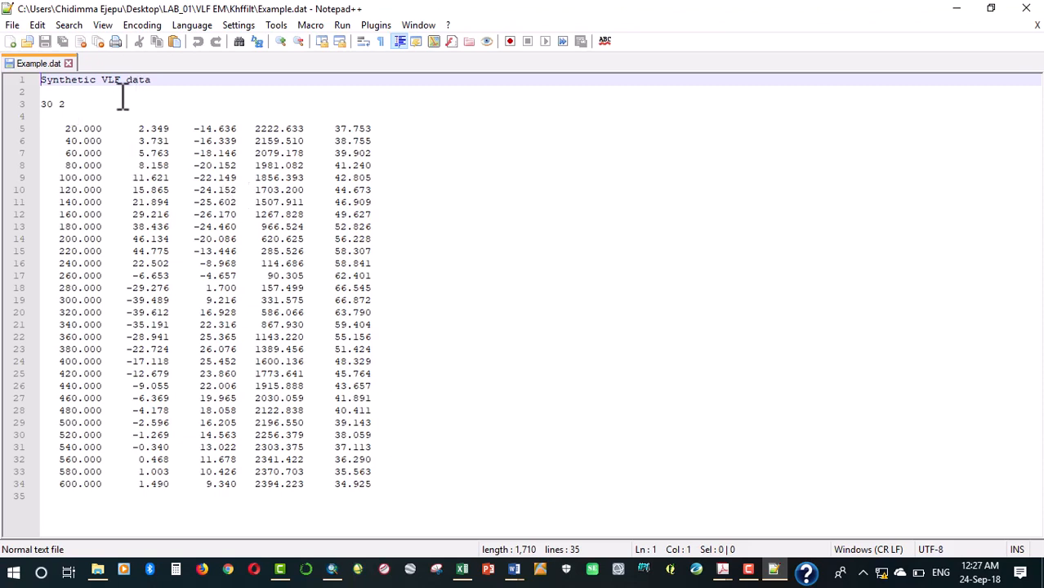
mouse_move(347, 282)
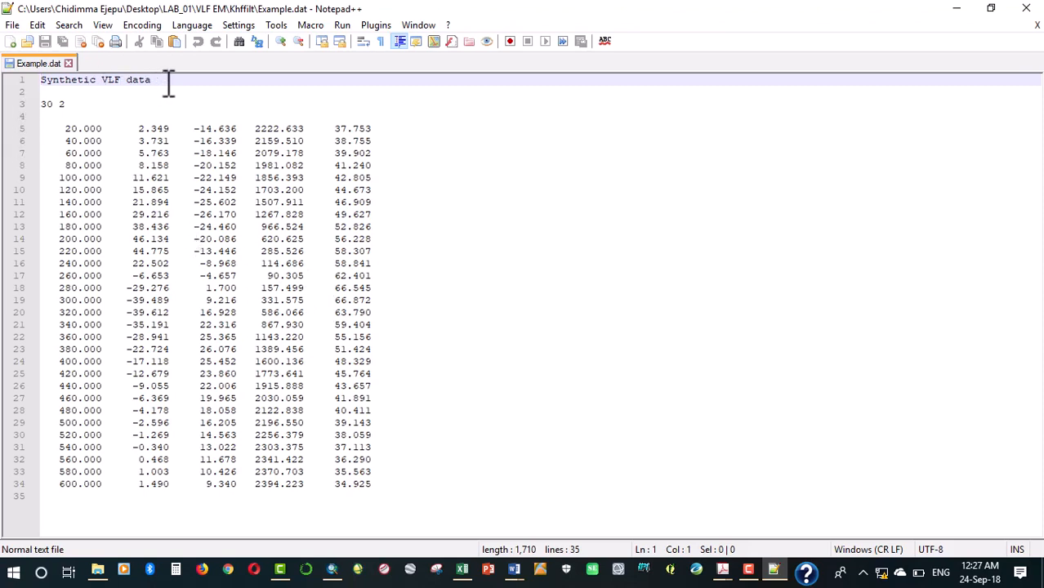
click(152, 80)
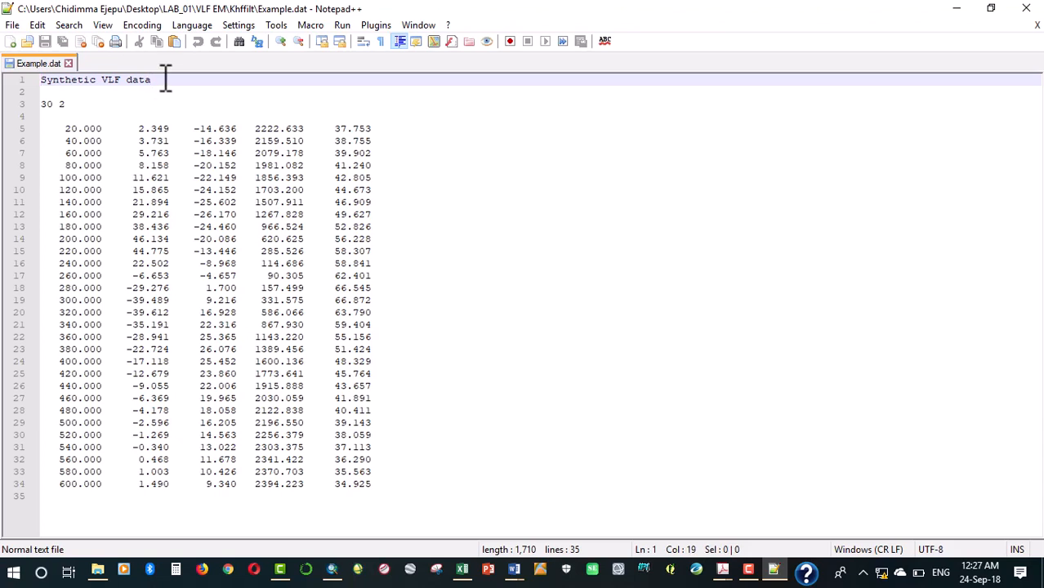
key(Delete)
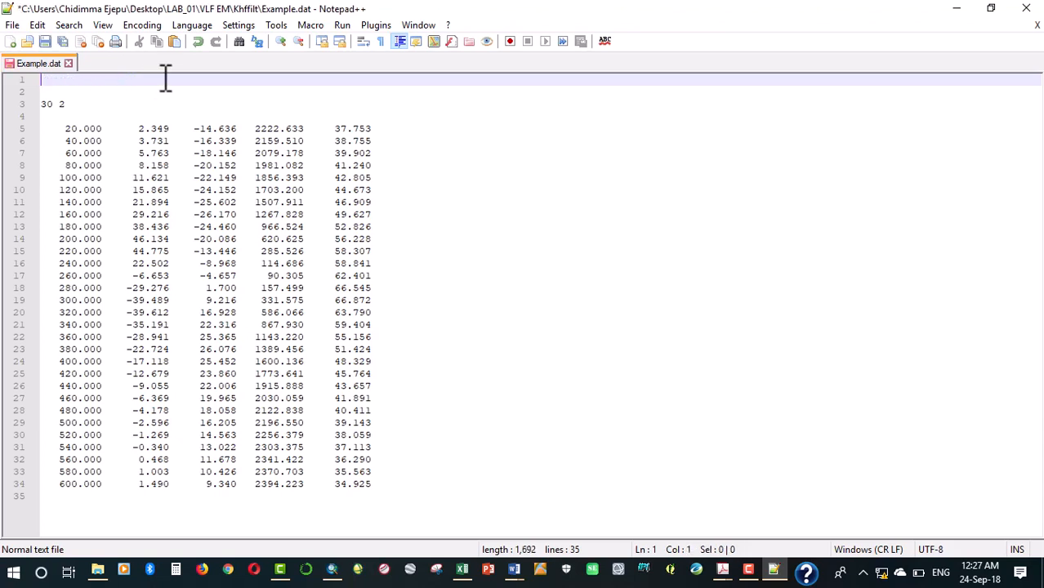
text(V)
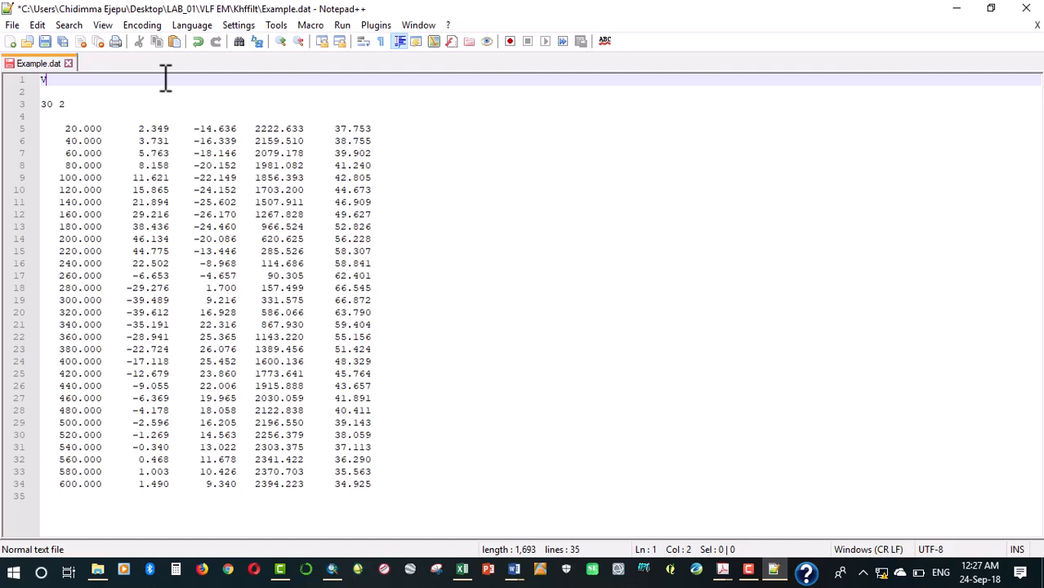
text(LF EM Tut)
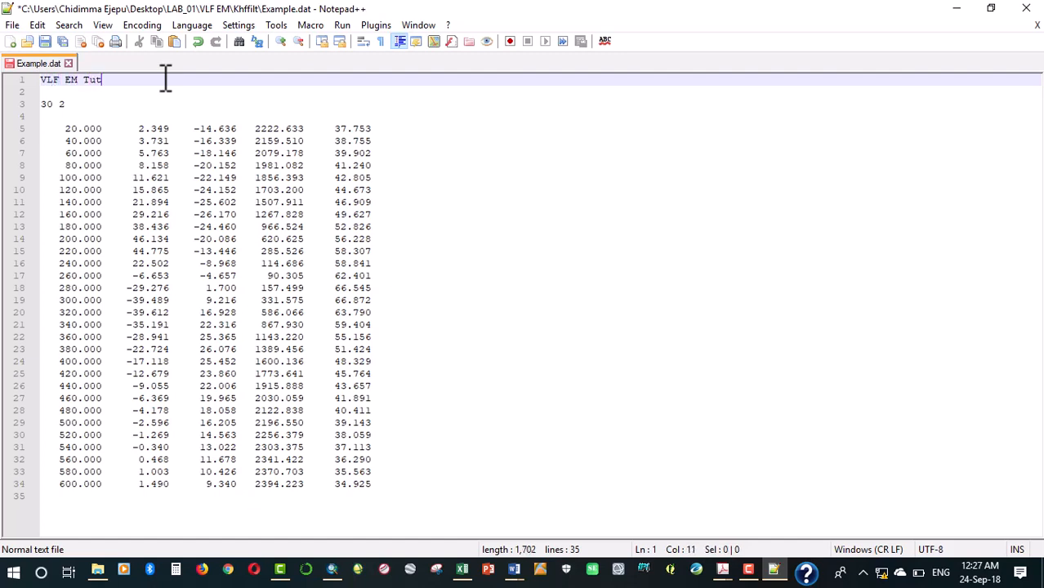
text(orial)
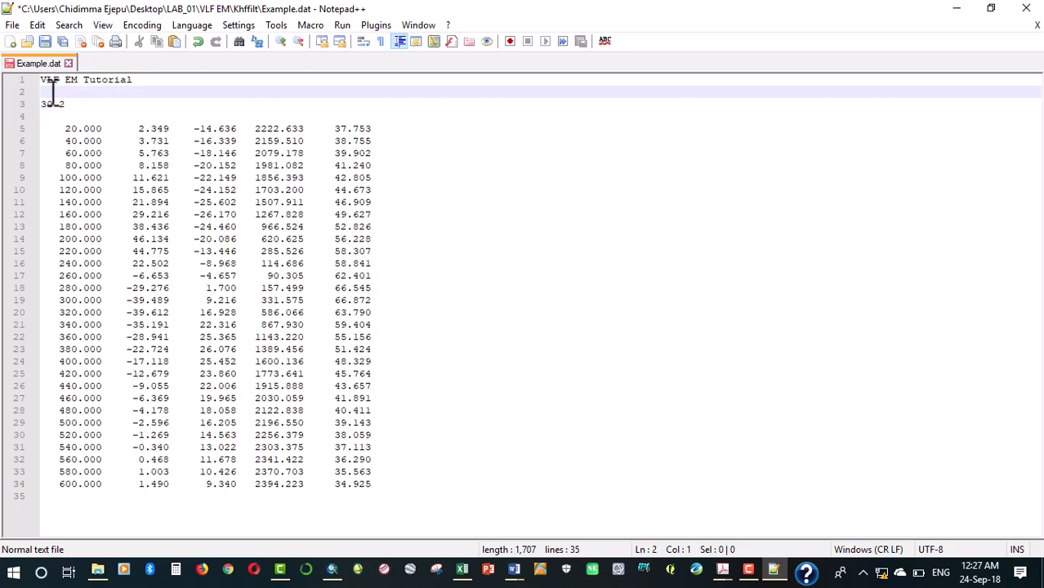
- Add line 2: 'A tutorial for basic understanding of KH filtering of VLF data'
text(Just a tut)
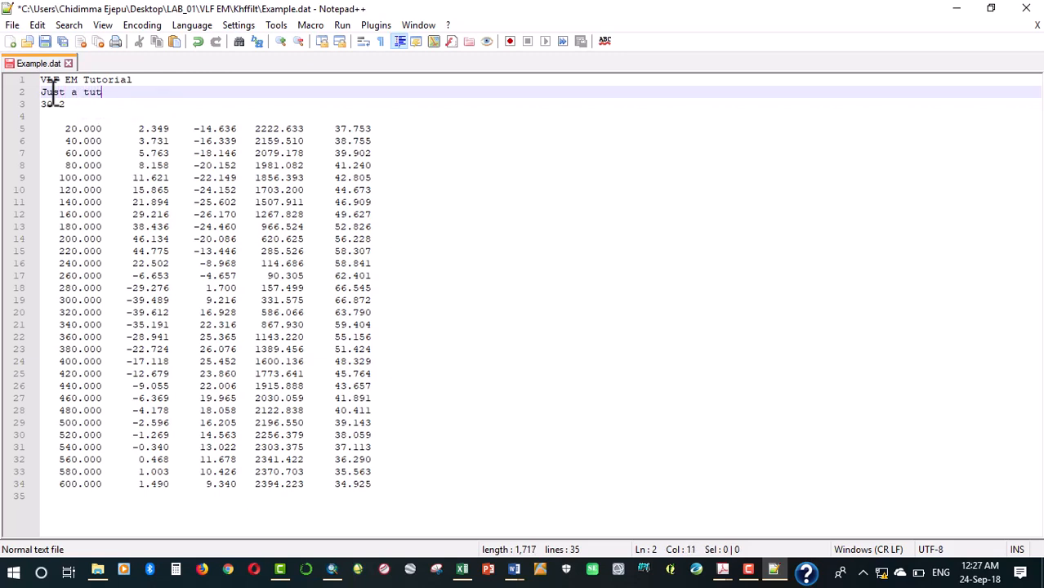
text(or)
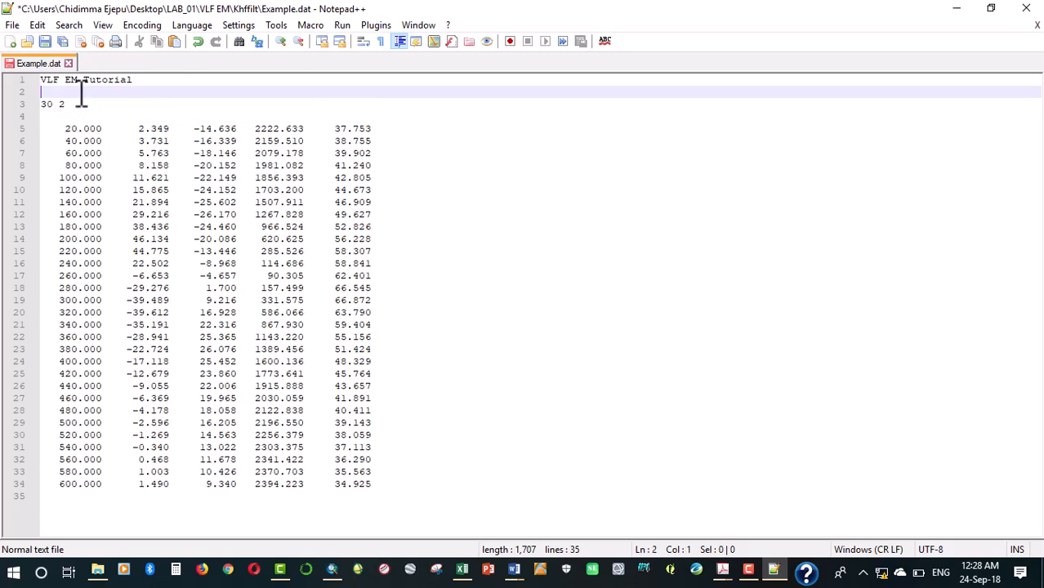
text(A tu)
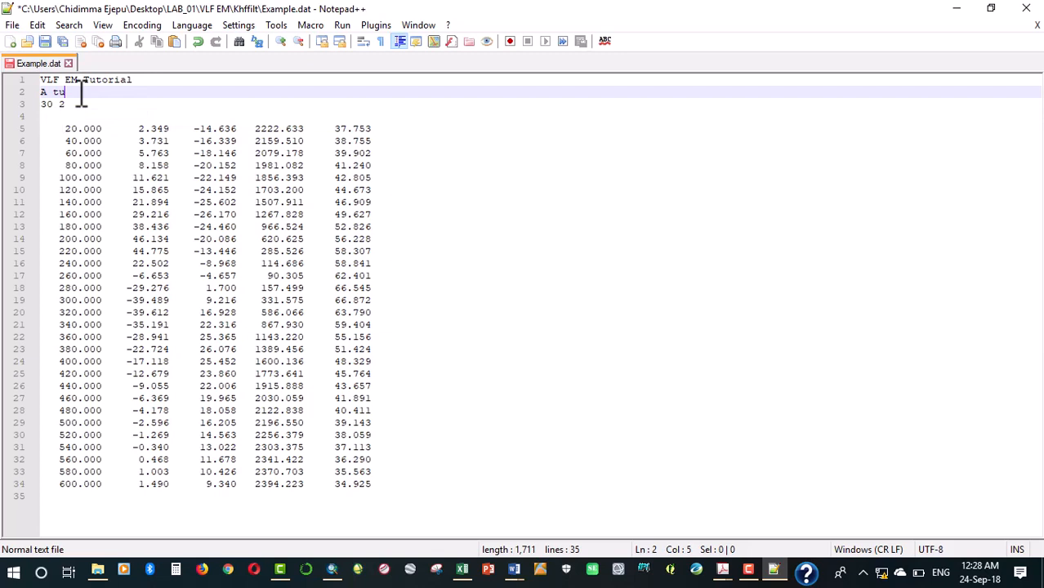
text(torial for basi)
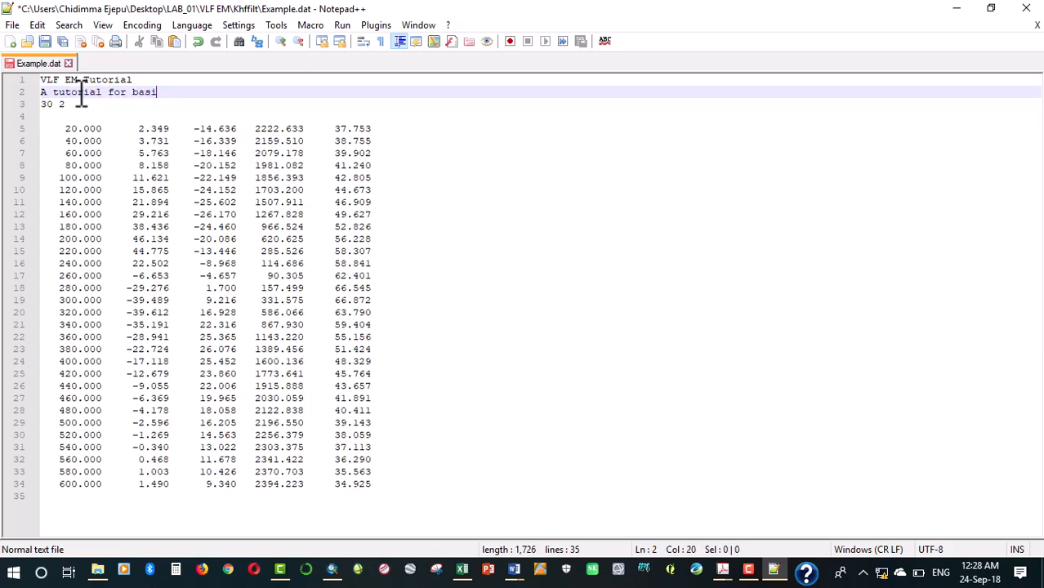
text(c understanding of)
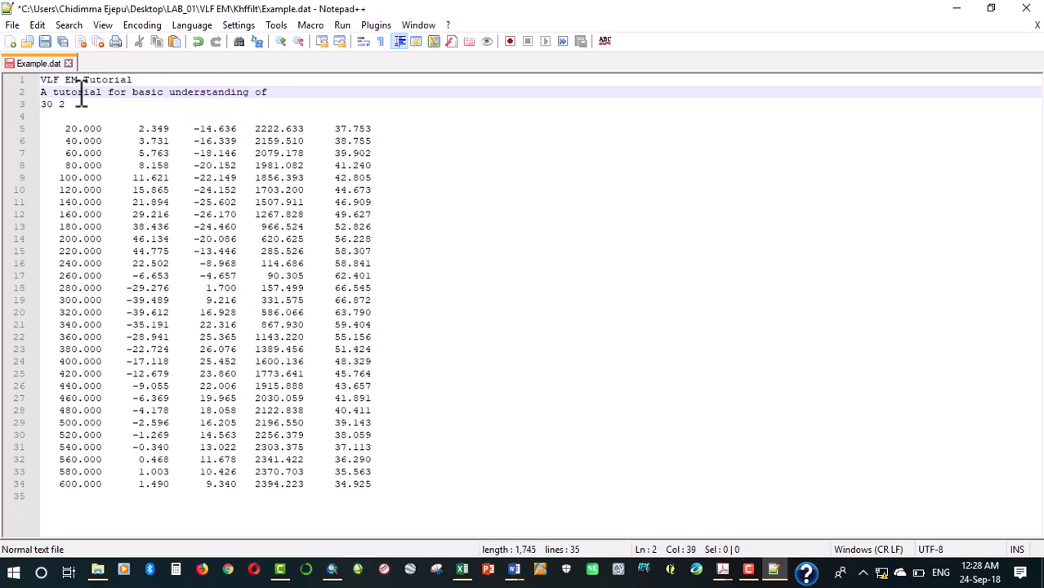
text(KH)
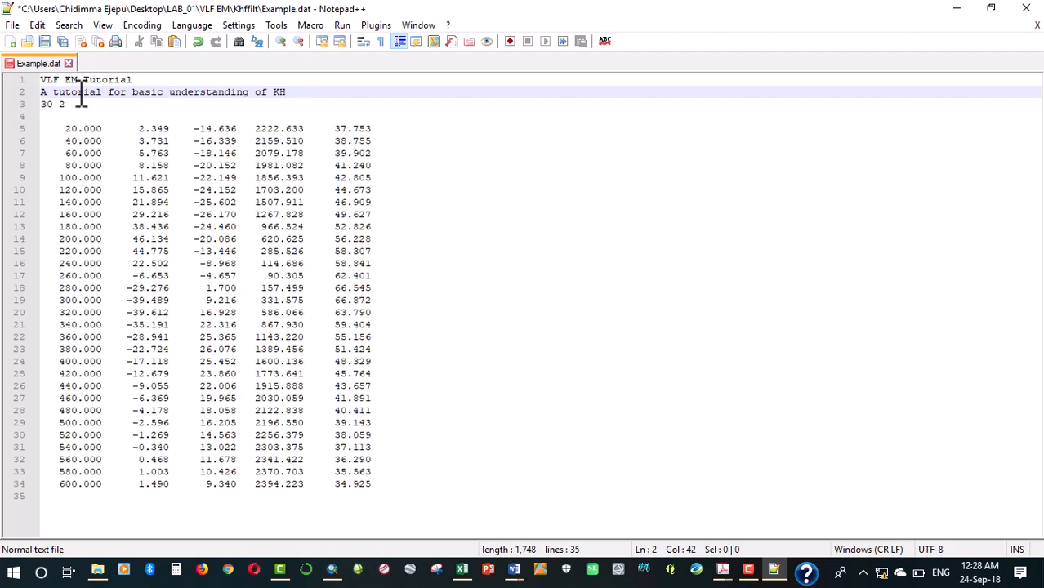
text(filteri)
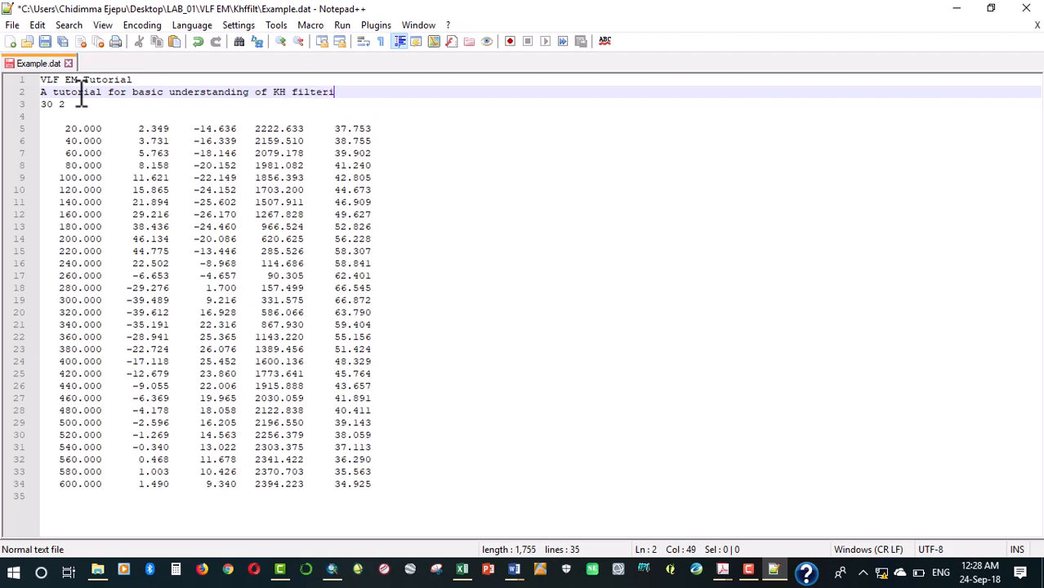
text(ng of V)
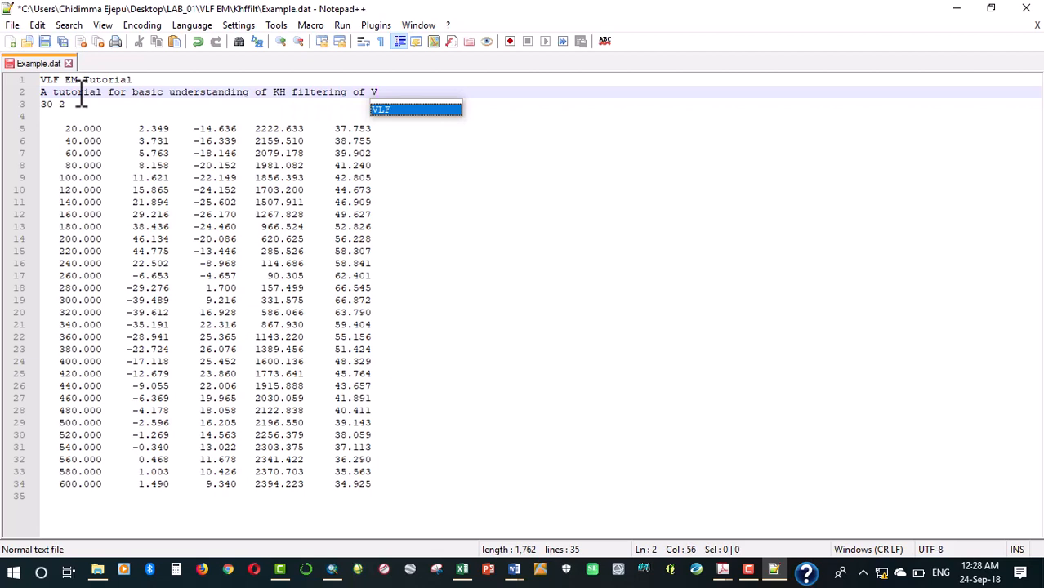
text(LF)
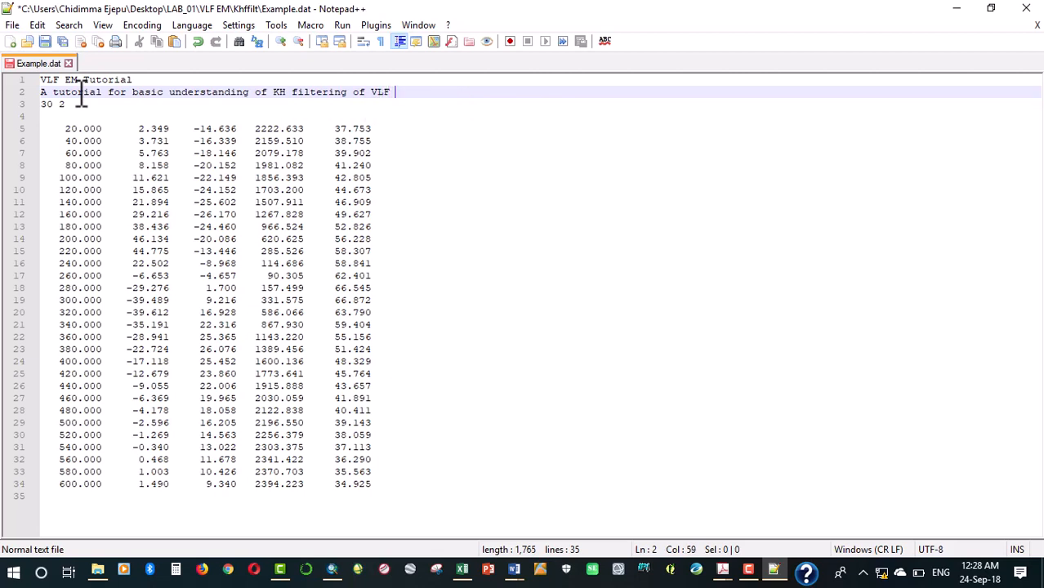
text(data)
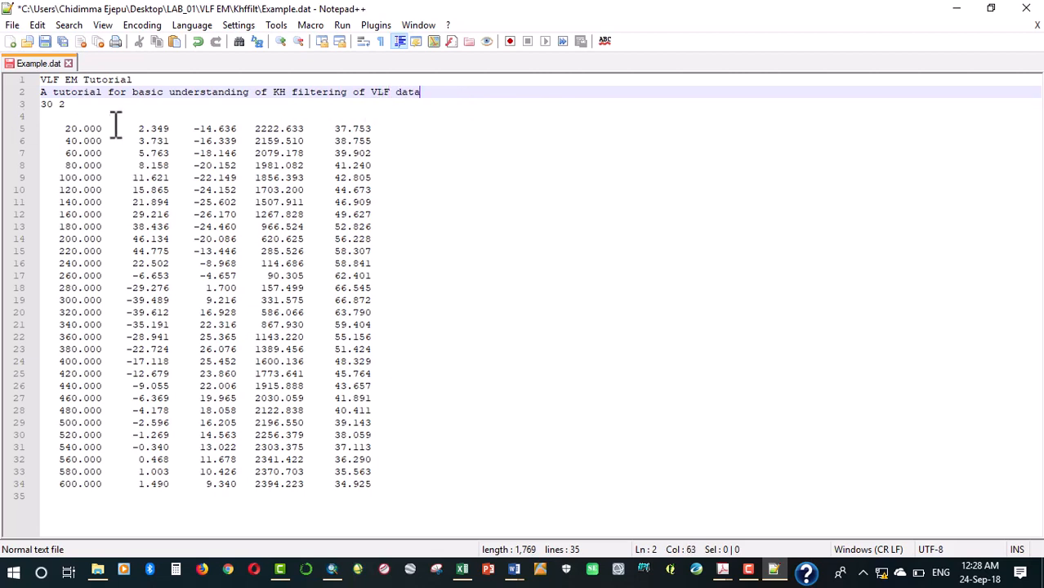
click(62, 104)
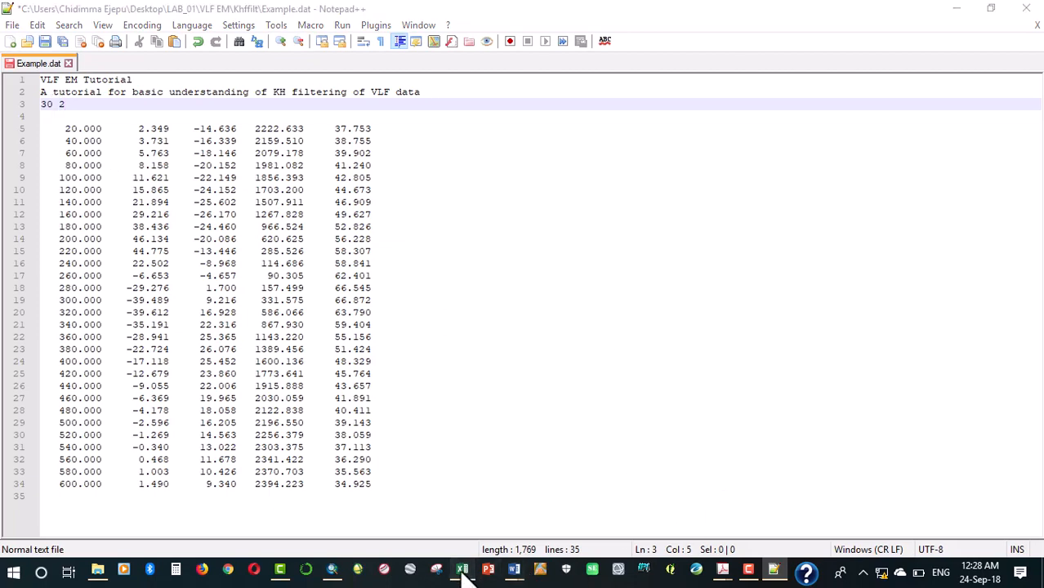
- Copy the Station values 0 to 500 (B2:B52) from the Line 7 sheet
click(463, 569)
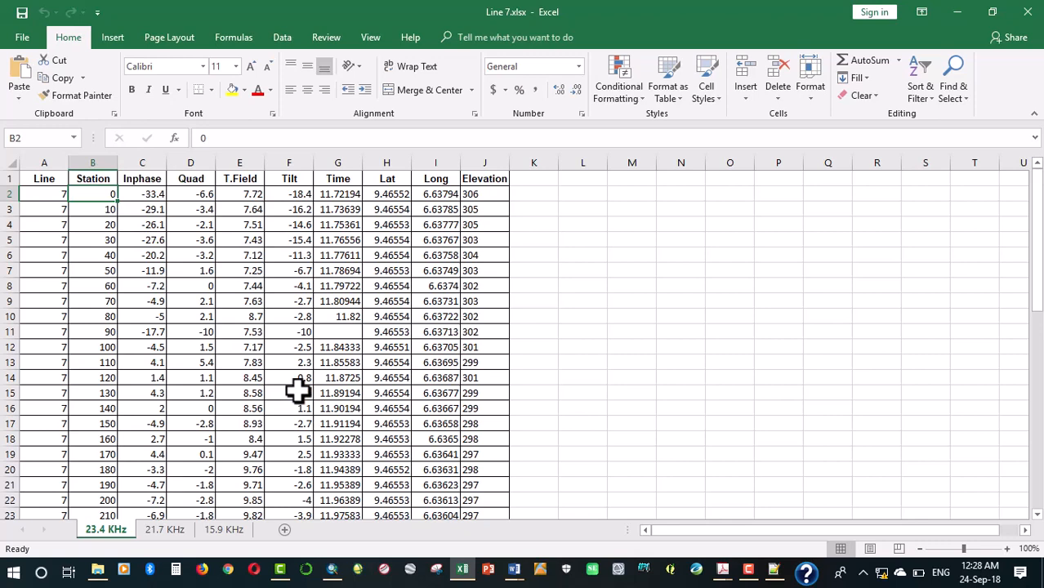
click(288, 392)
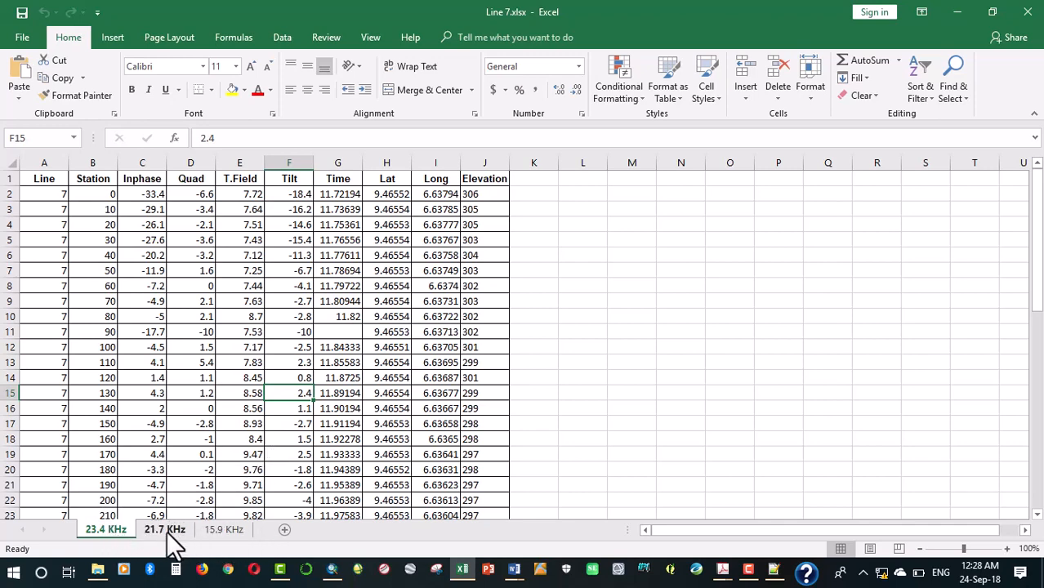
mouse_move(98, 454)
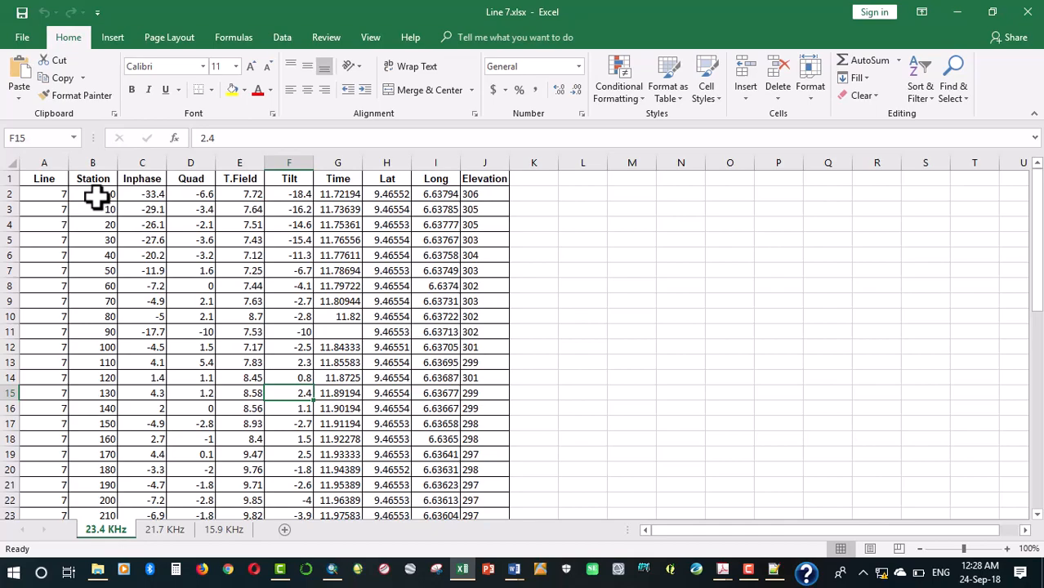
drag(92, 194, 92, 484)
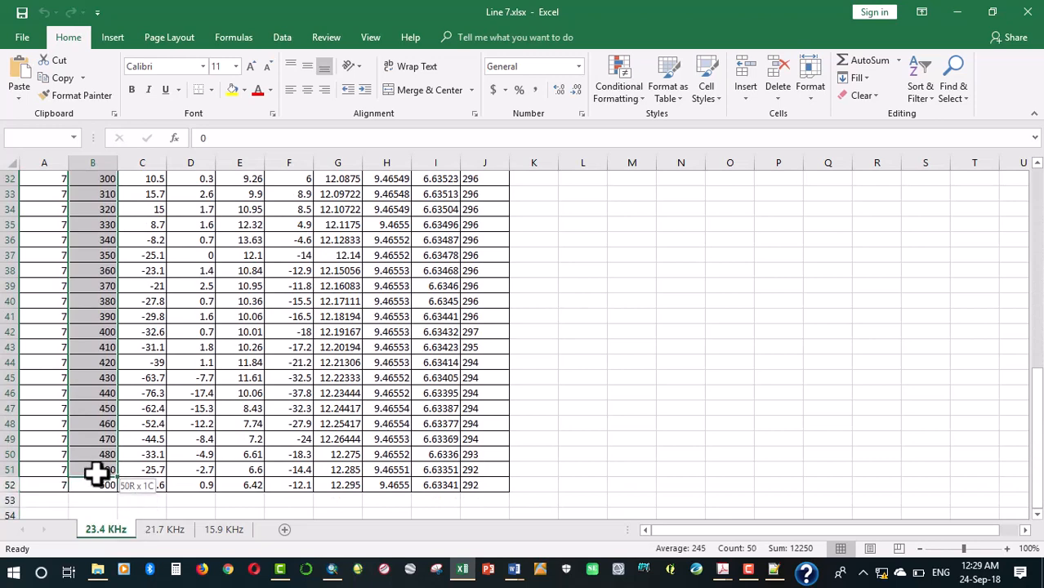
right_click(92, 469)
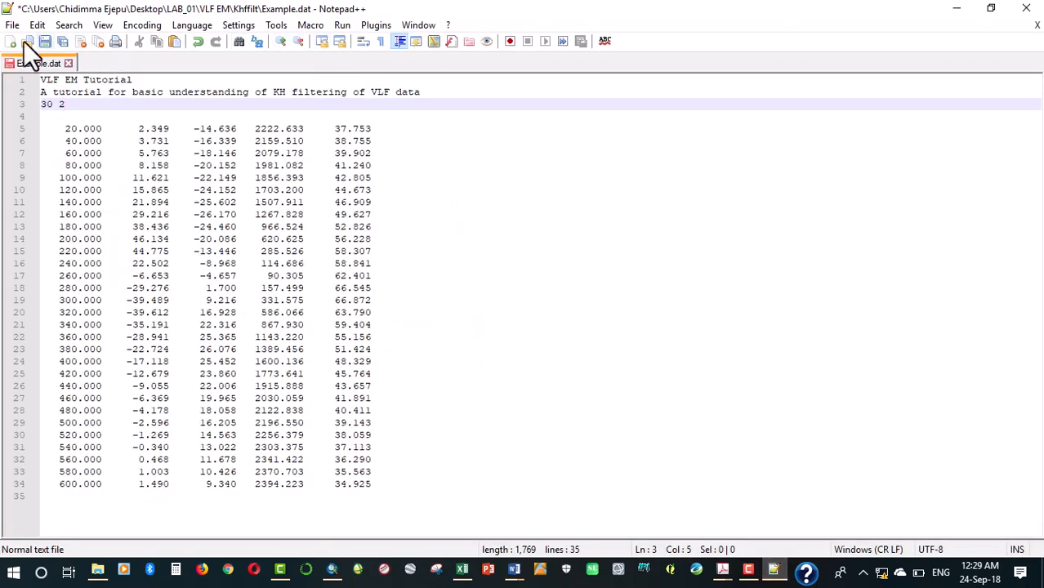
- Paste station distances 0–500 in steps of 10 over Example.dat's first column
click(12, 41)
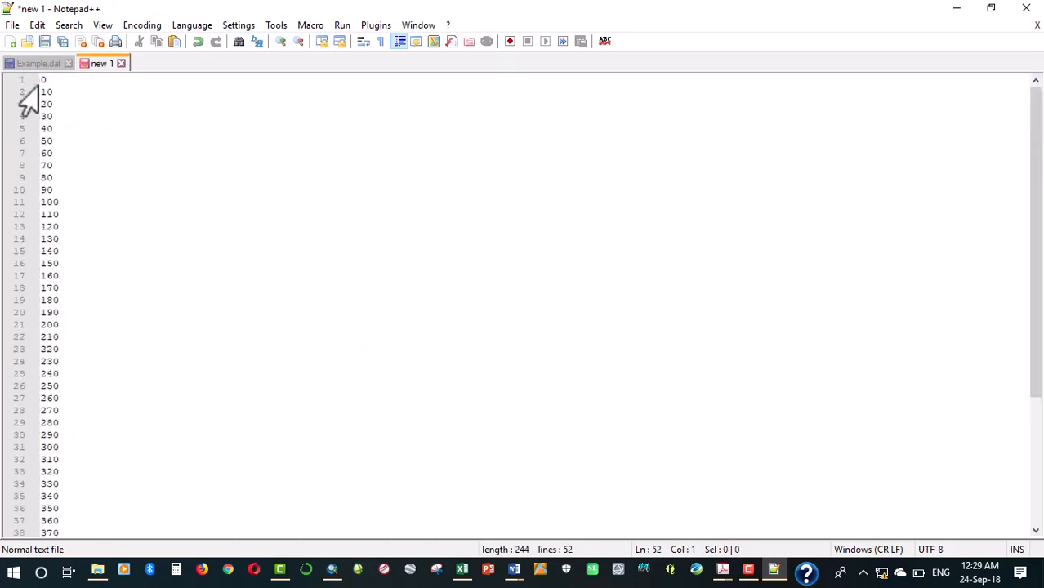
click(44, 78)
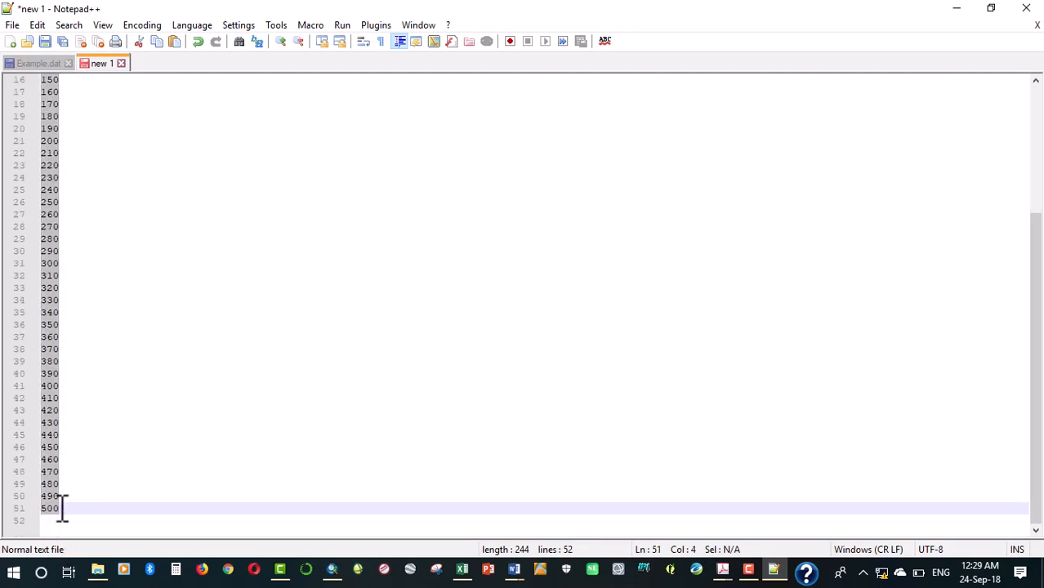
right_click(62, 508)
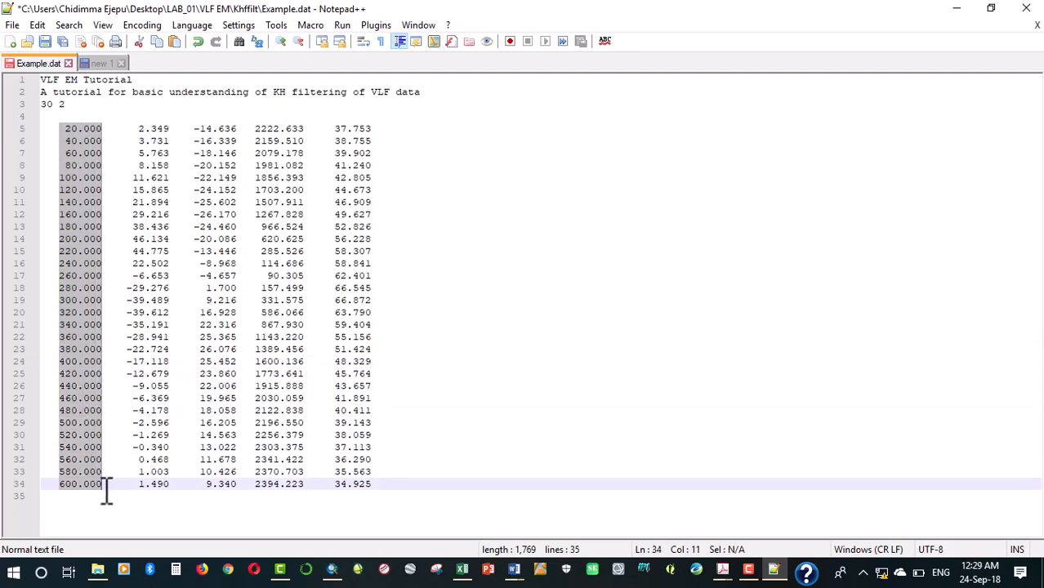
right_click(106, 490)
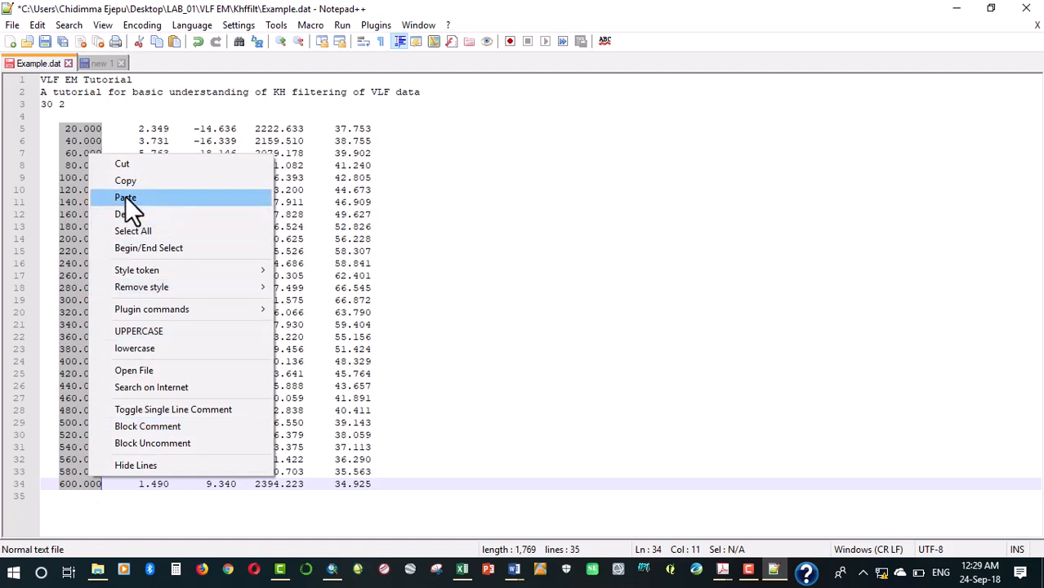
click(126, 197)
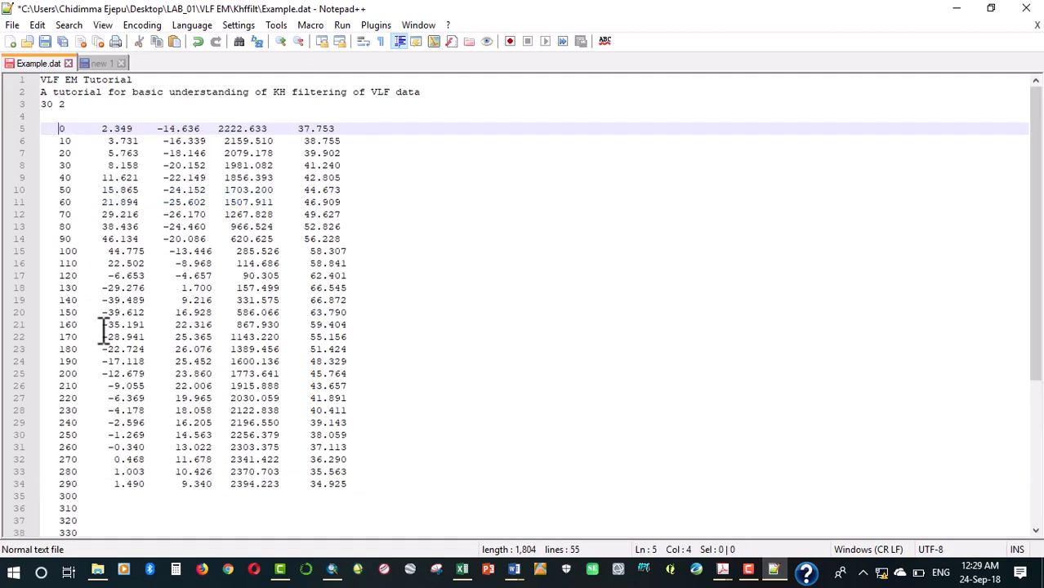
scroll(down, 3)
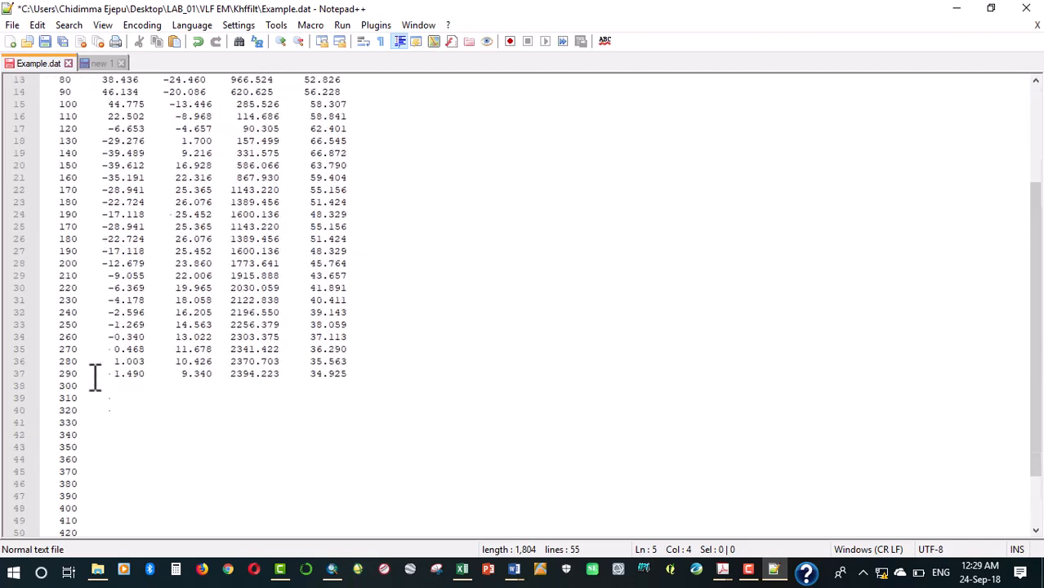
scroll(down, 3)
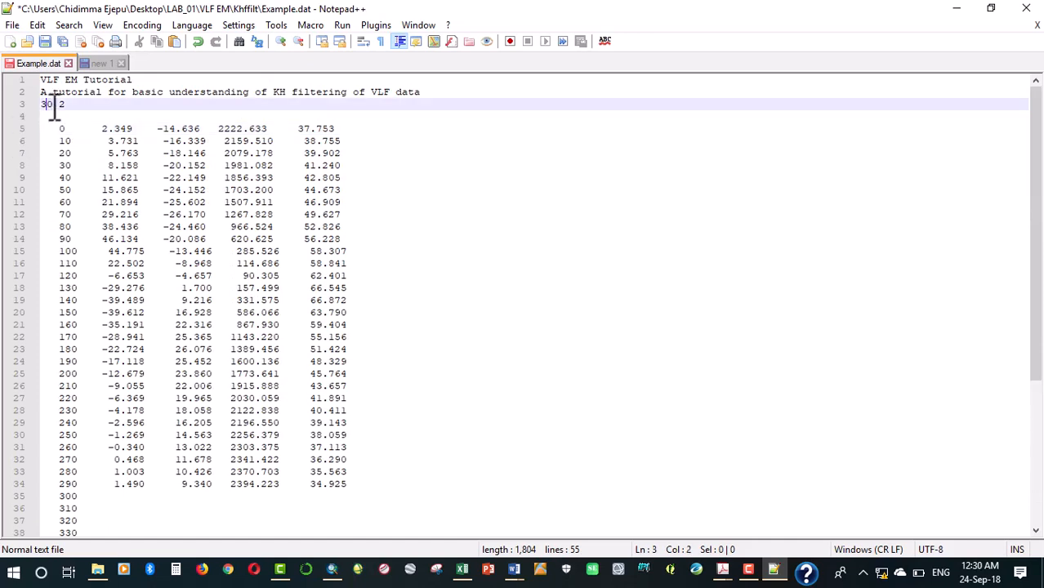
- Change header line 3 to '51 2' and add line 4 'Column two is the in-phase data'
key(BackSpace)
text(51)
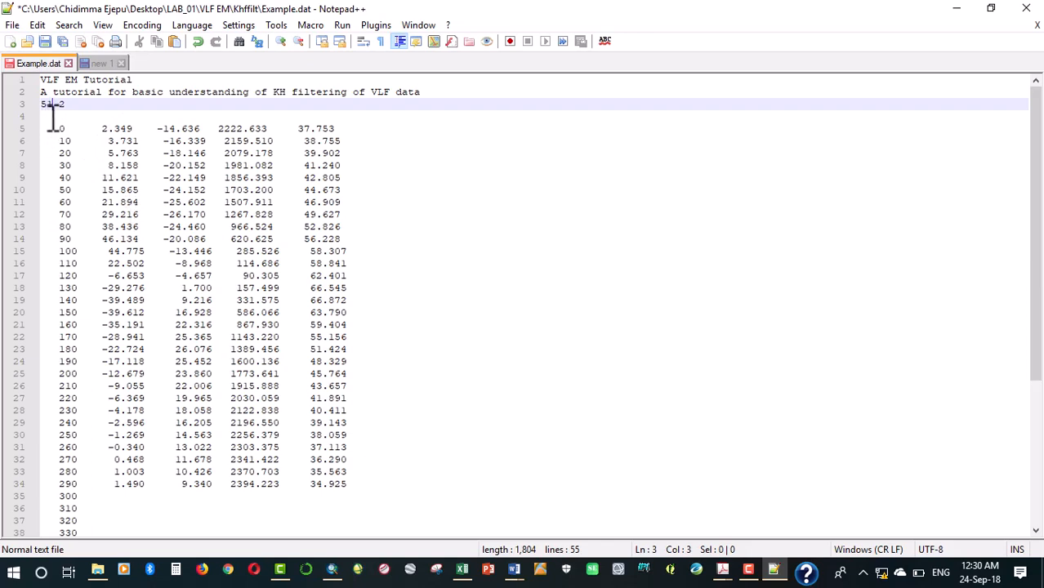
click(45, 116)
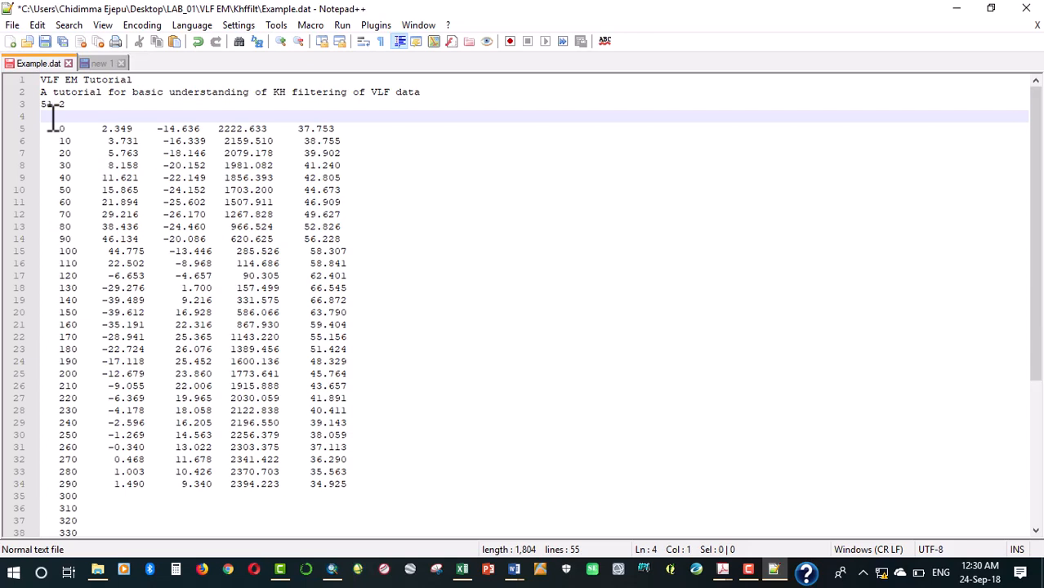
text(d)
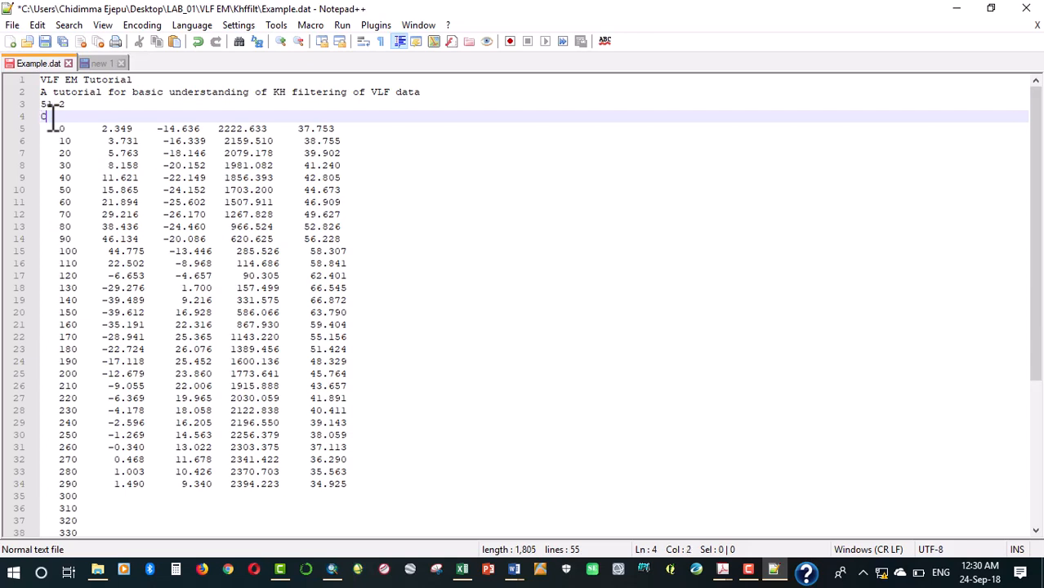
text(olumn two is)
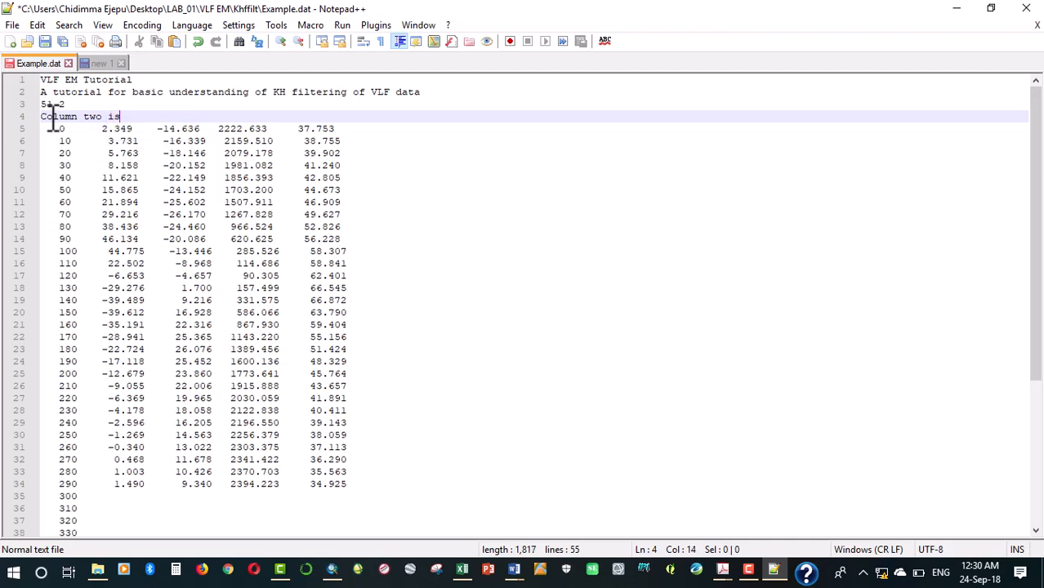
text(the)
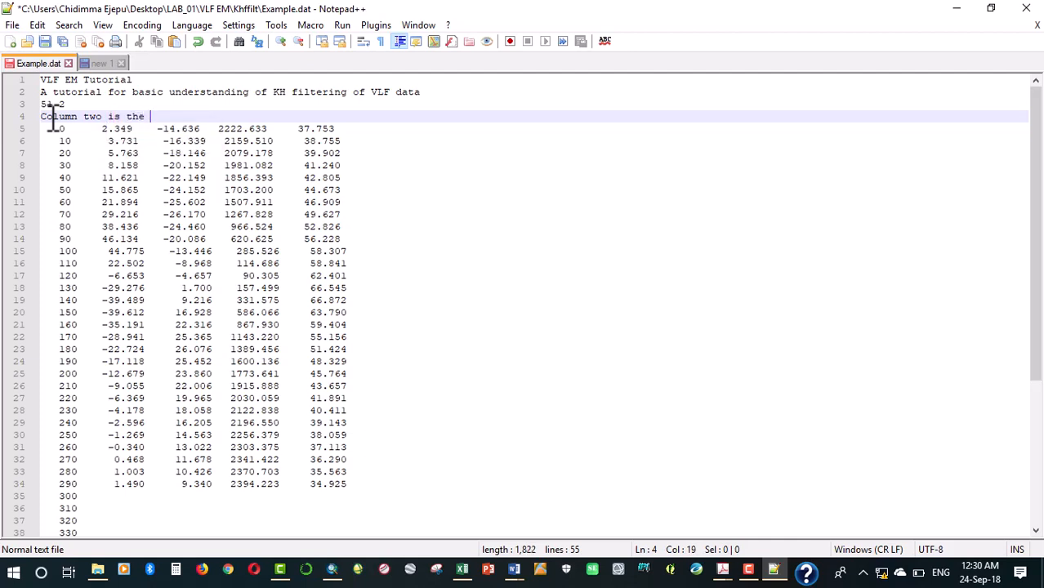
text(in)
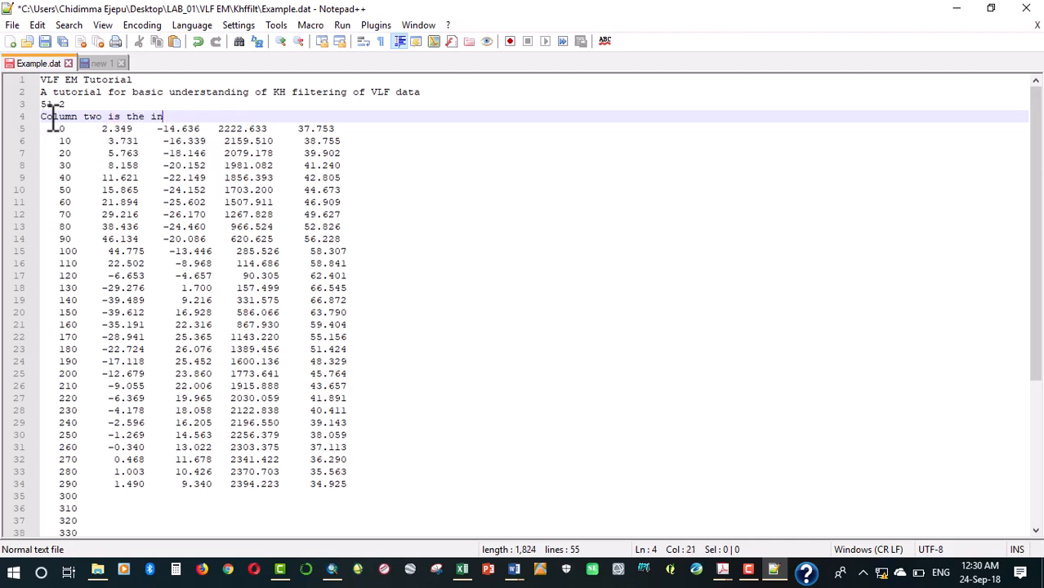
text(-)
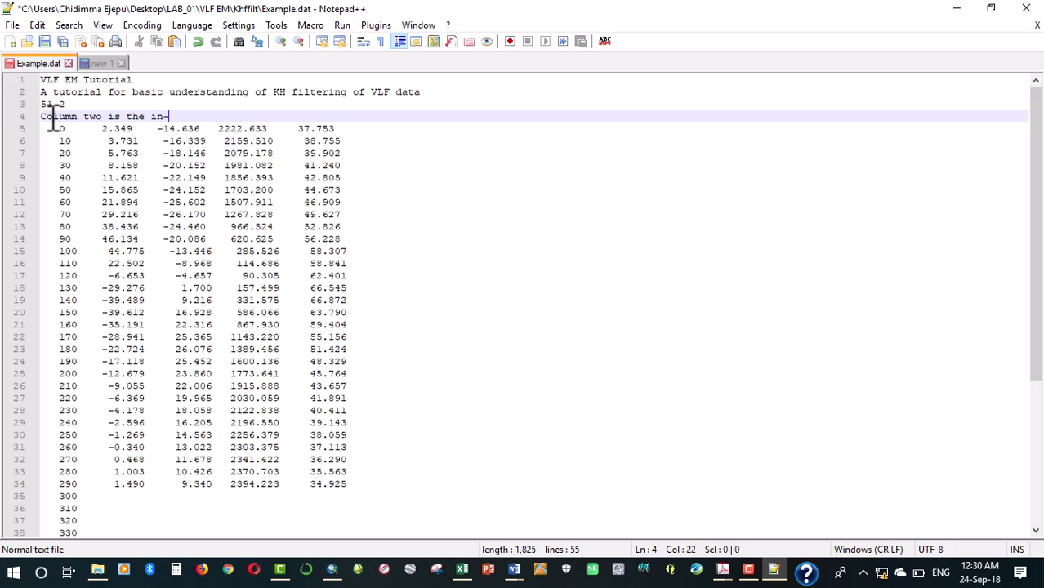
text(phase o)
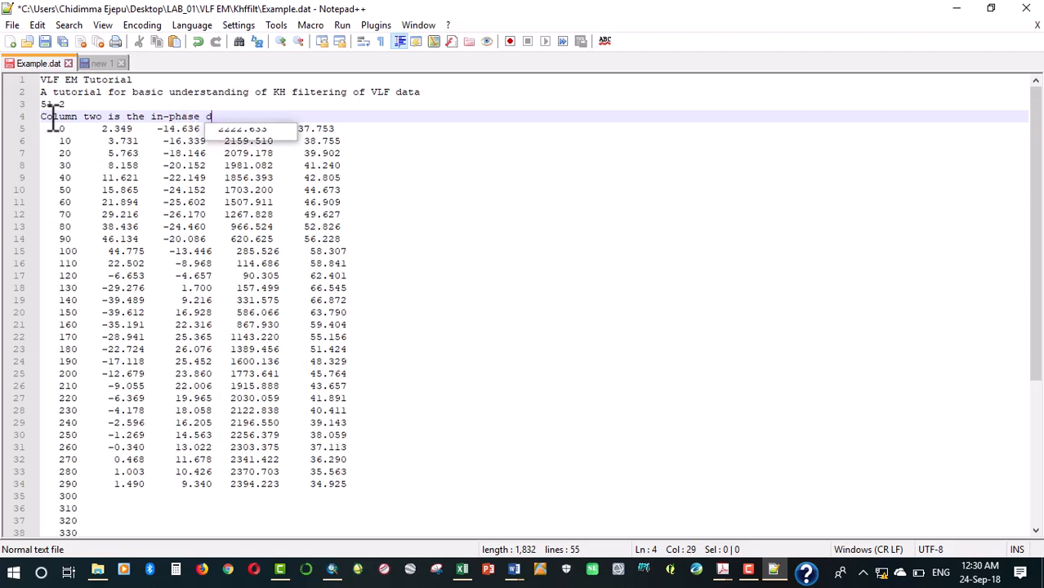
text(ata)
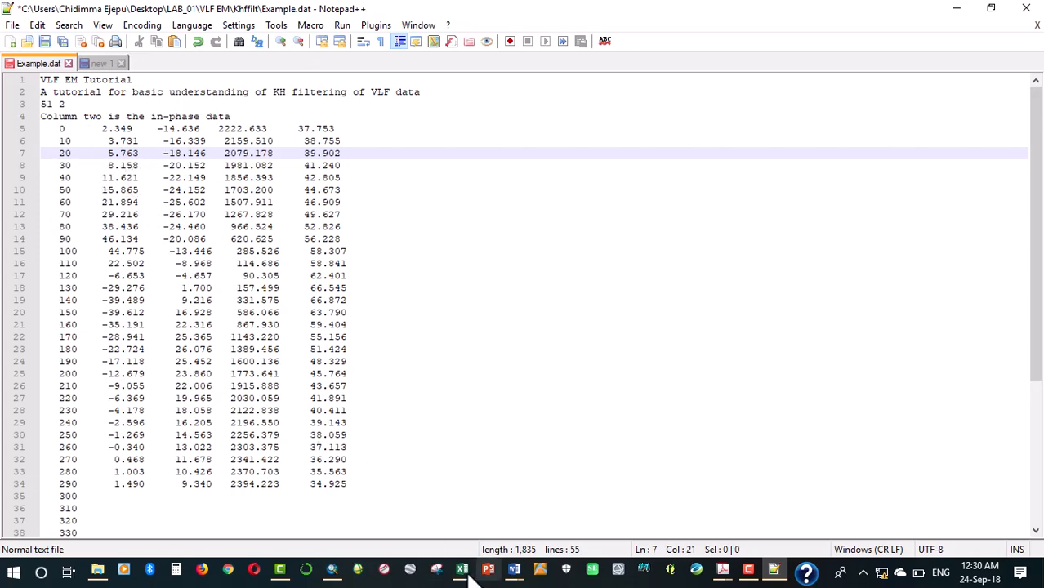
- Copy the column C values from the Line 7 workbook's 23.4 KHz sheet in Excel
click(461, 569)
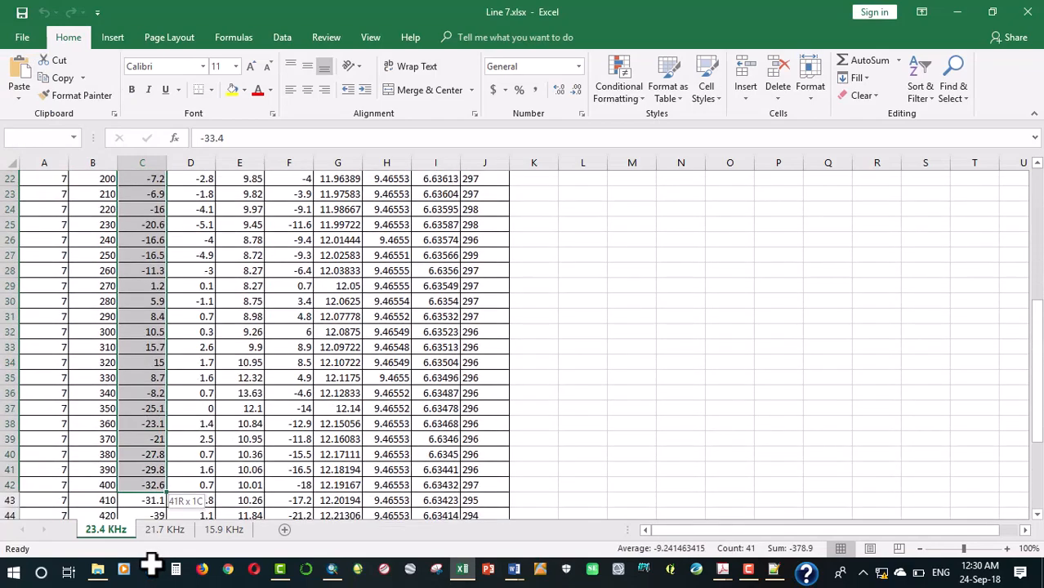
scroll(down, 3)
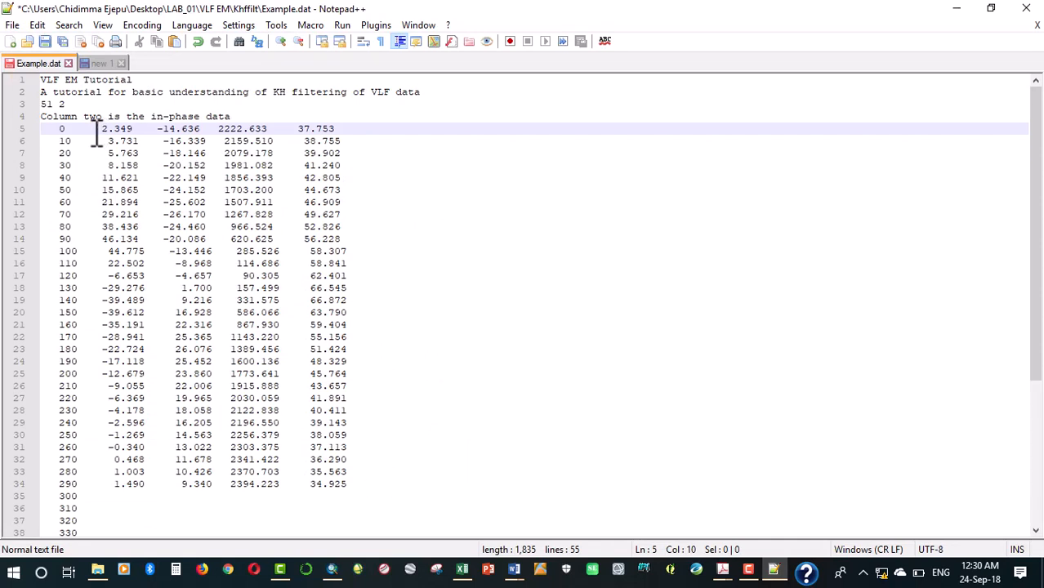
click(101, 62)
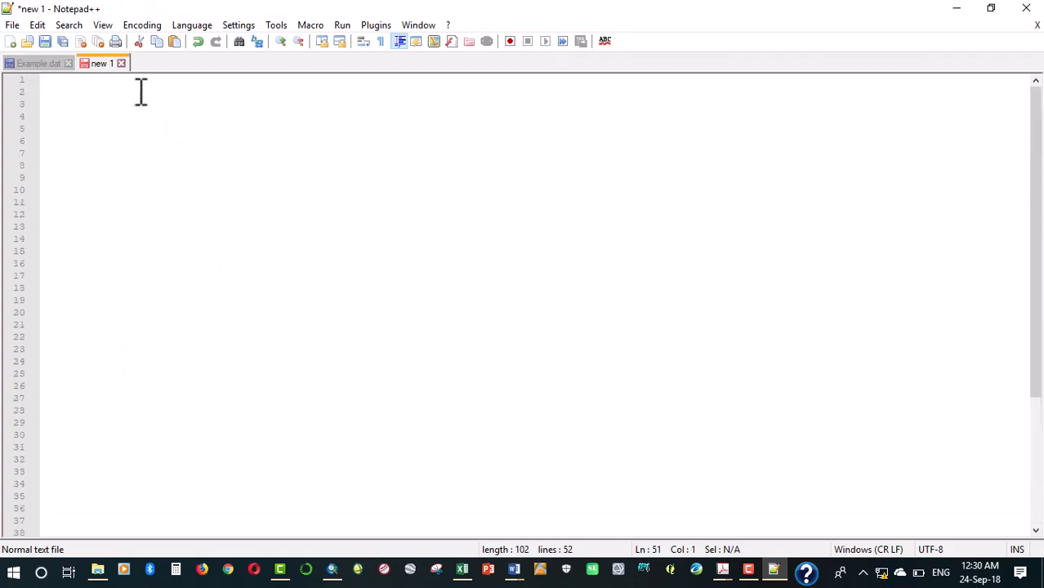
- Paste the readings into the new 1 document and copy lines 1–51 back out
click(45, 80)
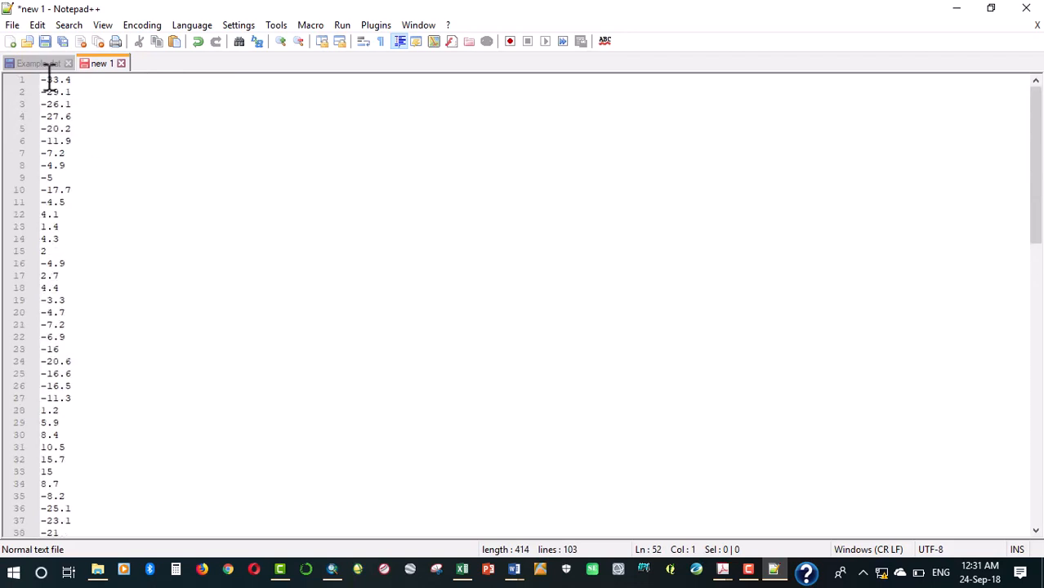
click(42, 79)
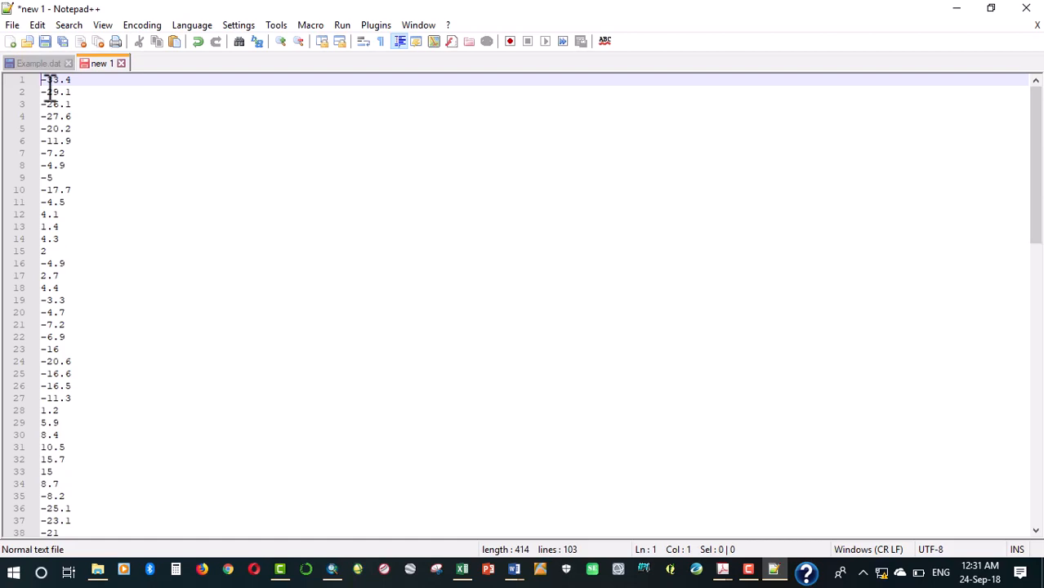
mouse_move(28, 97)
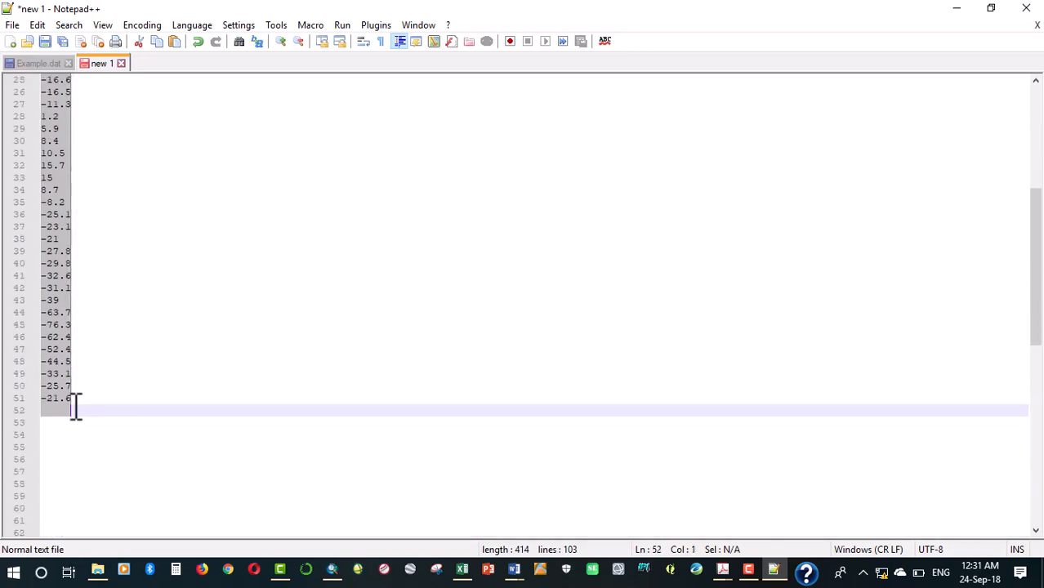
right_click(65, 398)
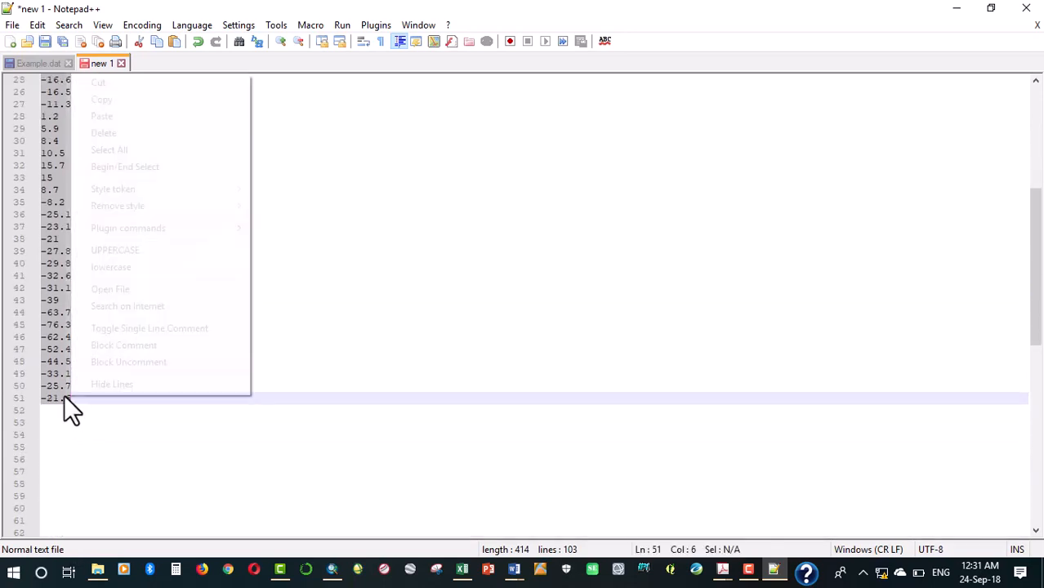
mouse_move(101, 99)
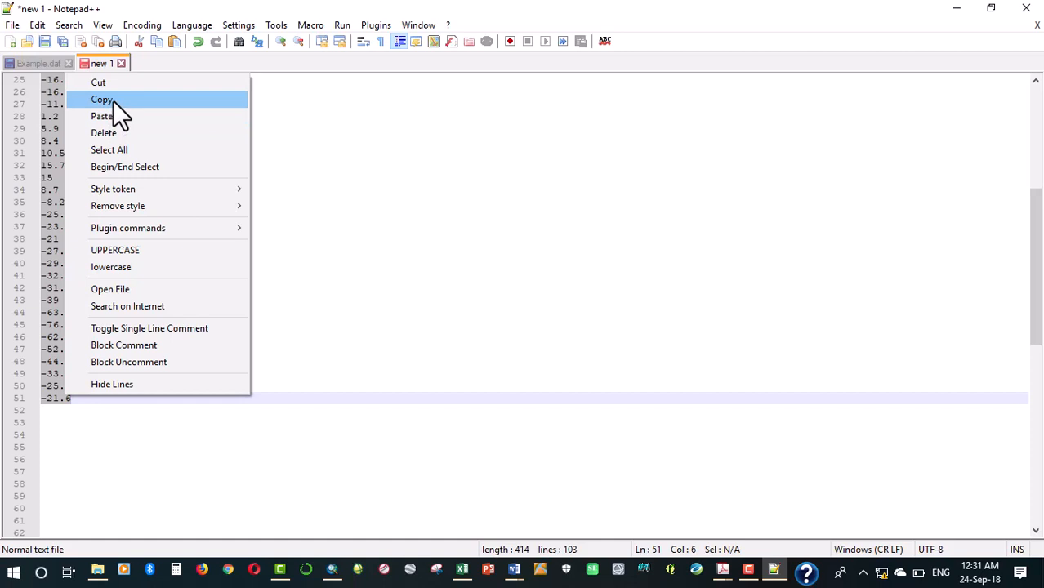
click(39, 63)
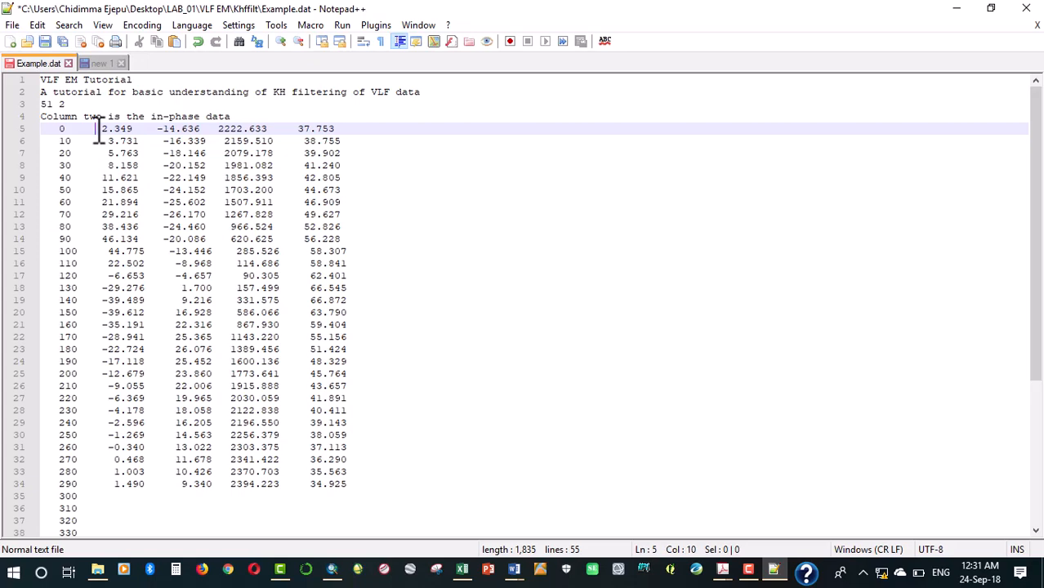
- Block-paste readings -33.4 through 8.7 over column two and fix station 80's spacing
drag(99, 128, 145, 459)
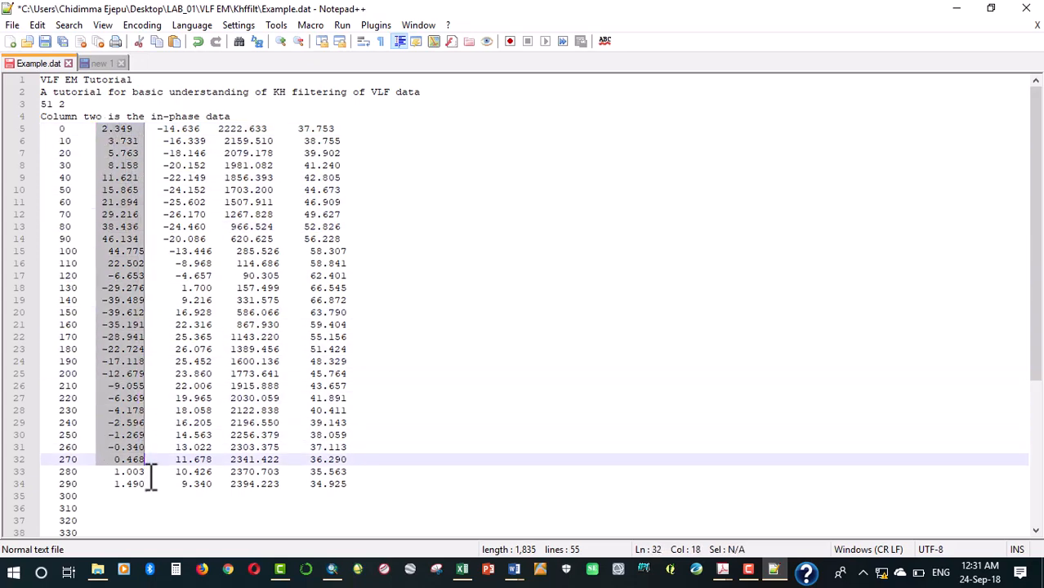
scroll(down, 3)
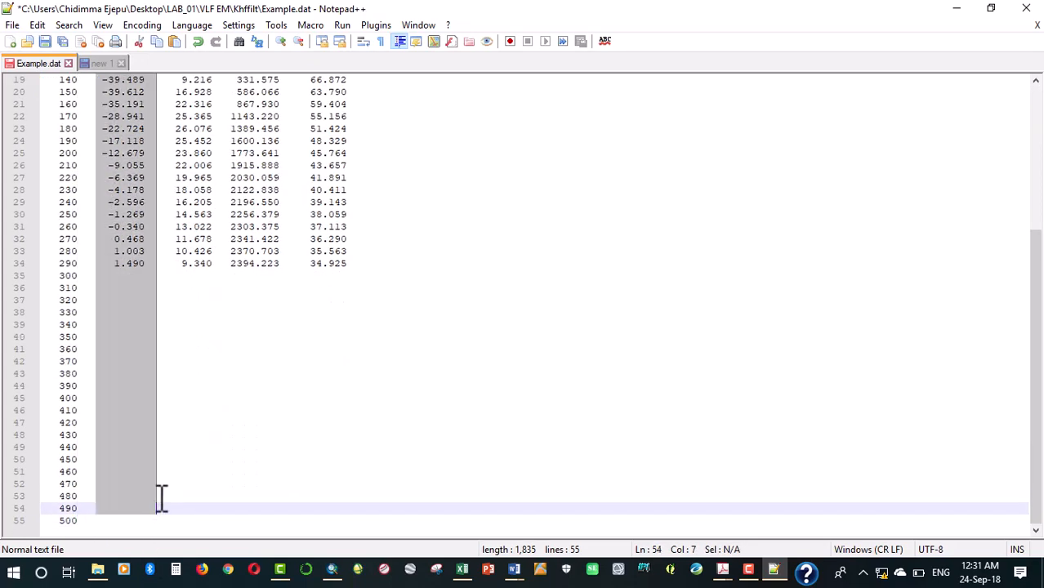
click(156, 520)
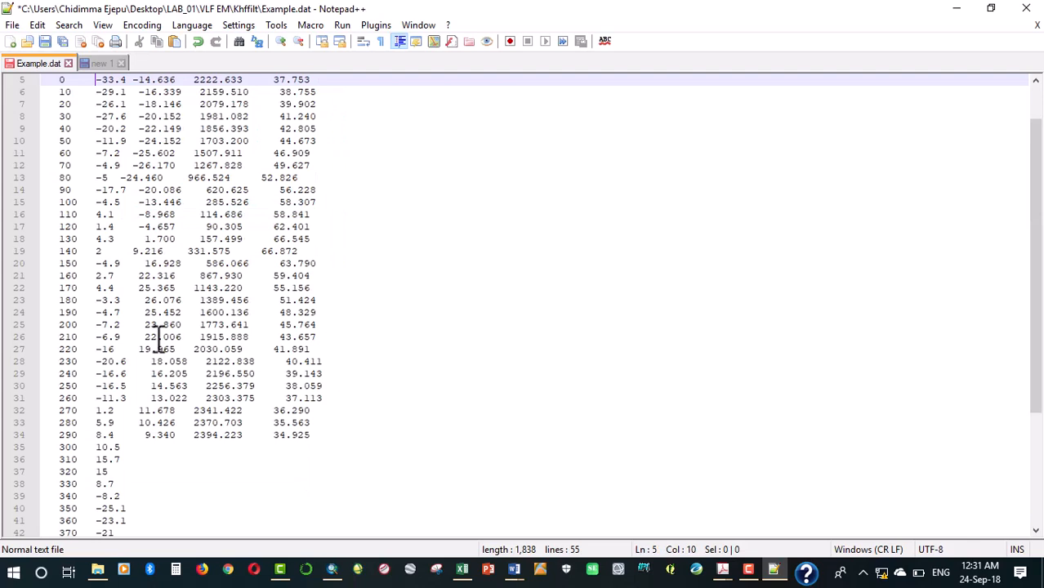
scroll(up, 3)
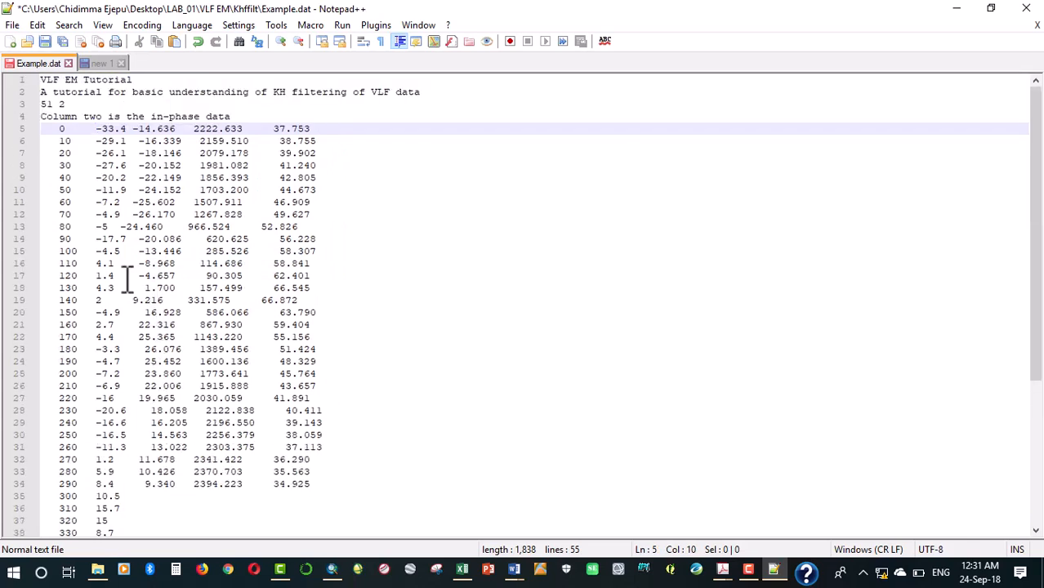
click(120, 226)
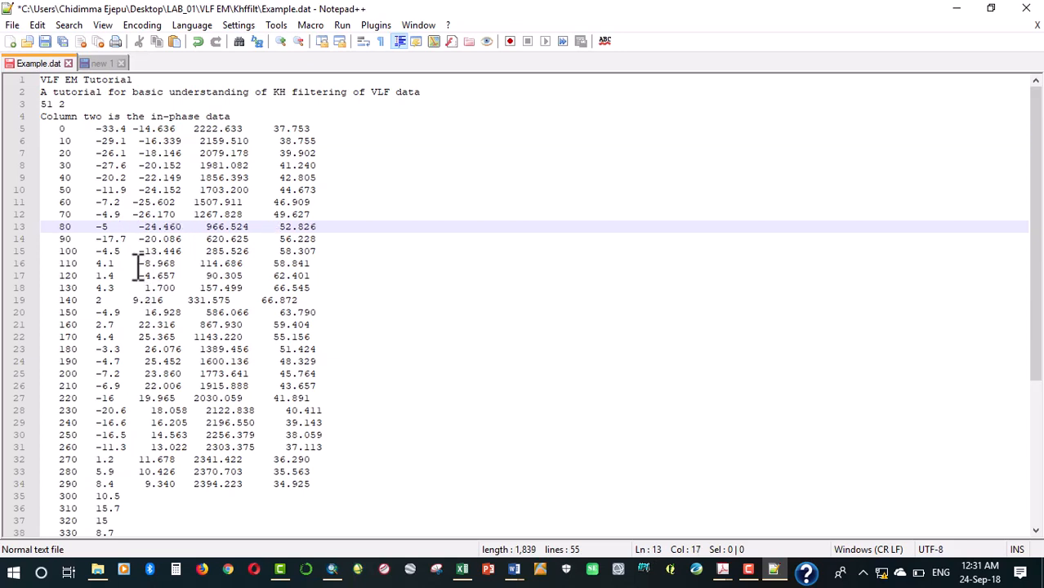
scroll(down, 3)
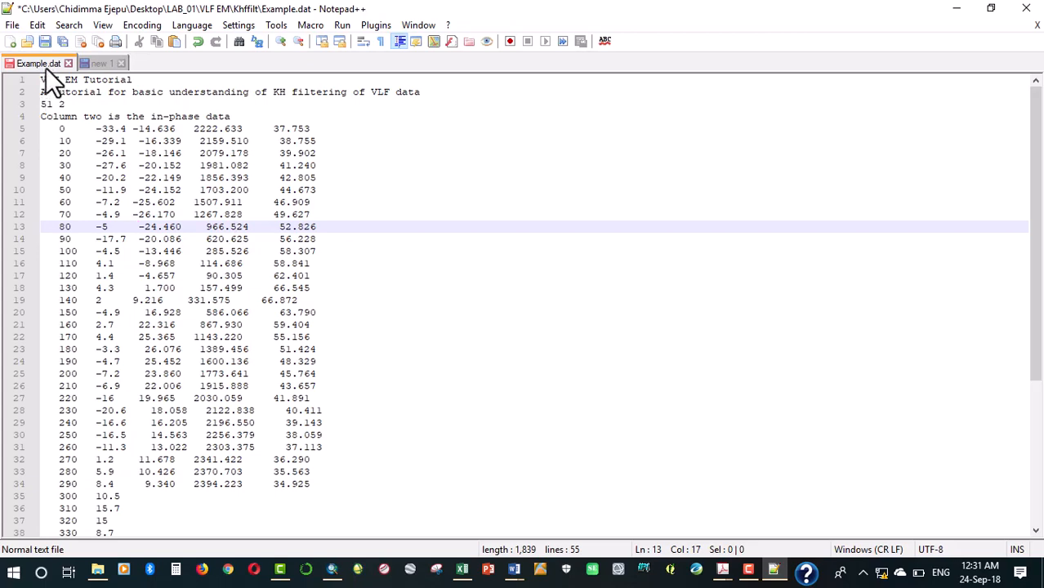
right_click(38, 63)
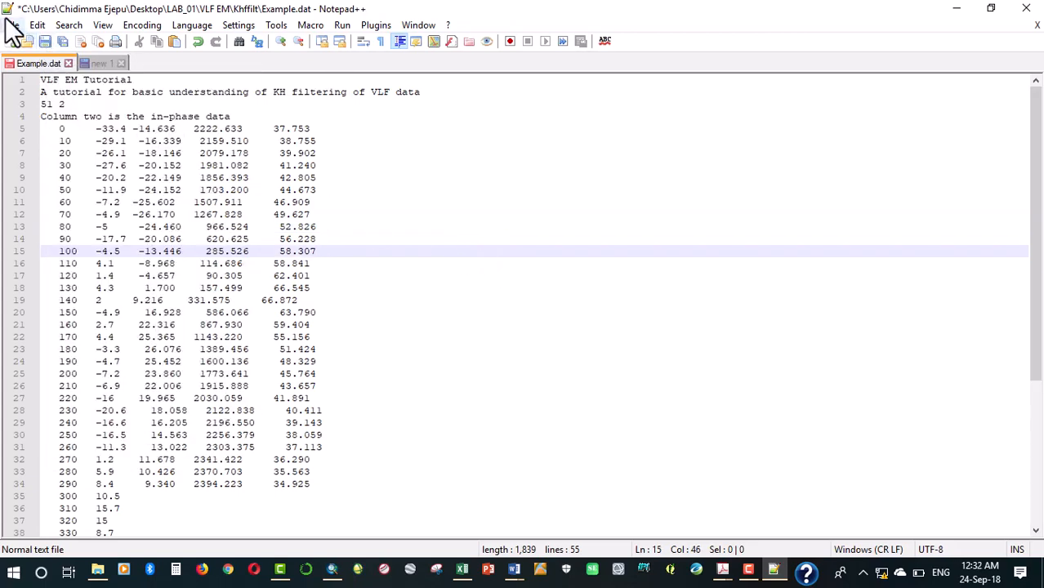
- Save the edited data under the new name LAB_01.dat in the Khffilt folder
click(12, 25)
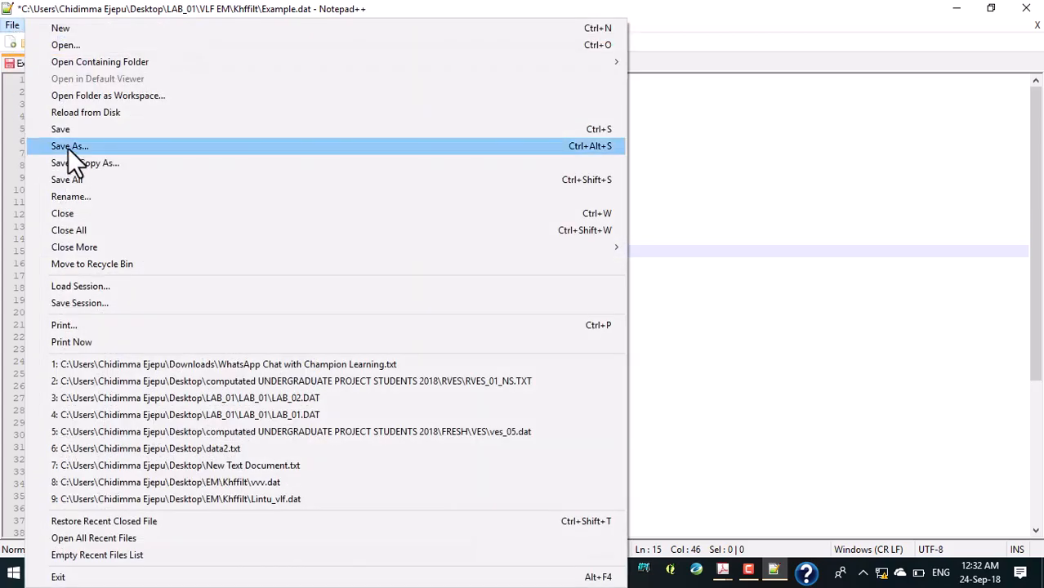
click(69, 145)
text(LAB_0)
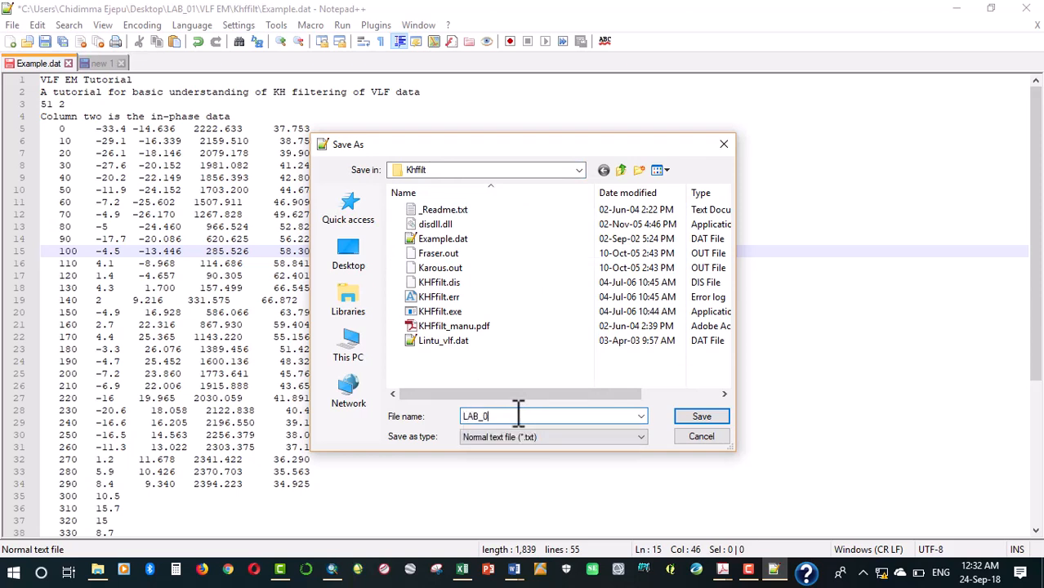
text(1.)
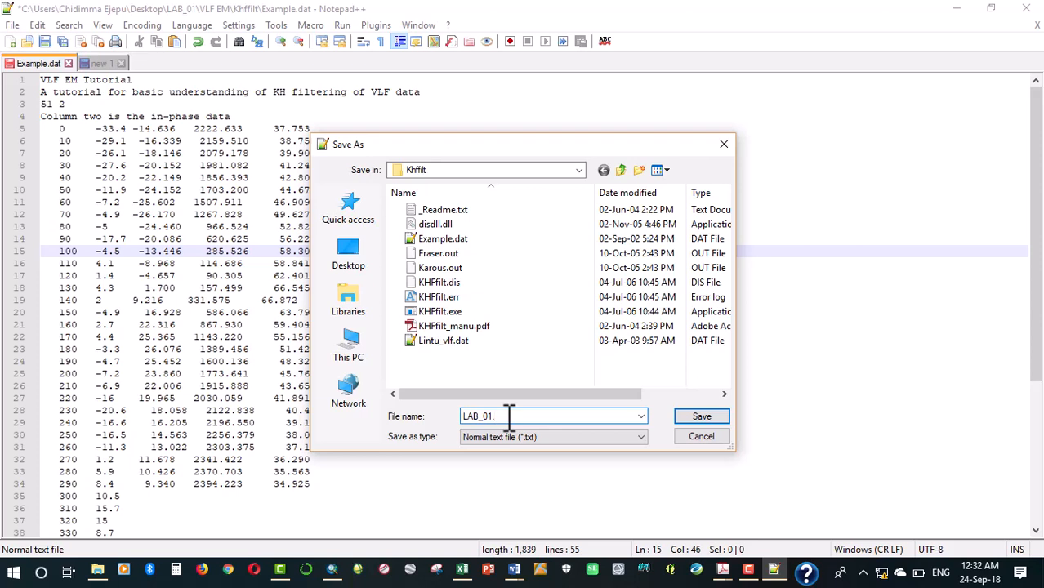
text(dat)
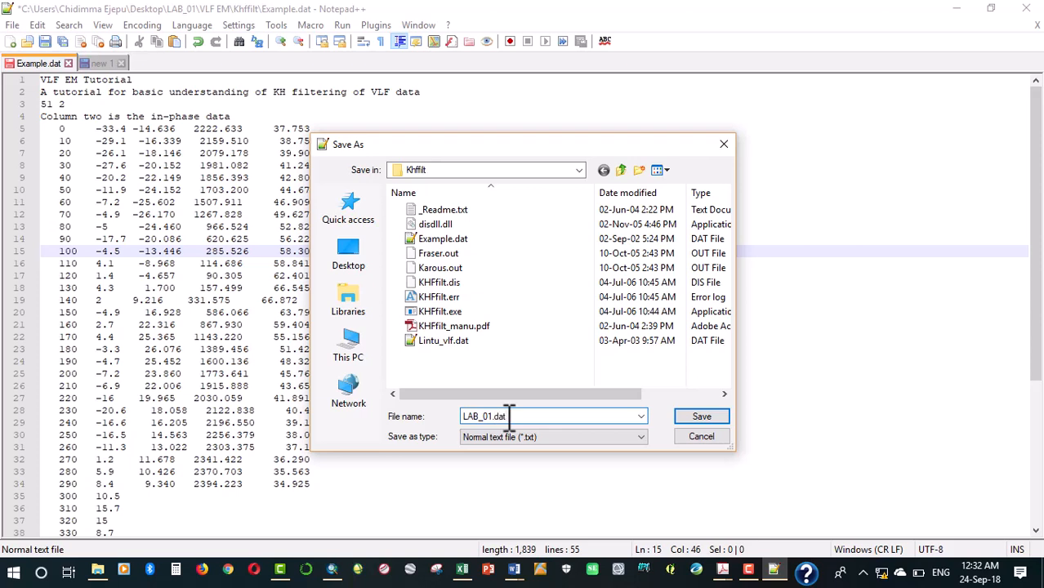
click(701, 417)
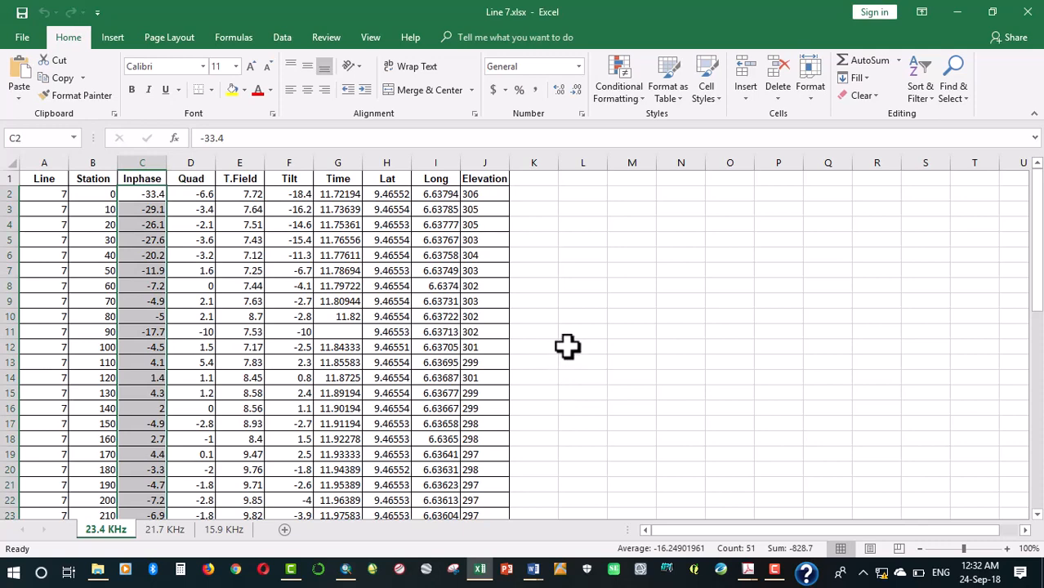
mouse_move(409, 296)
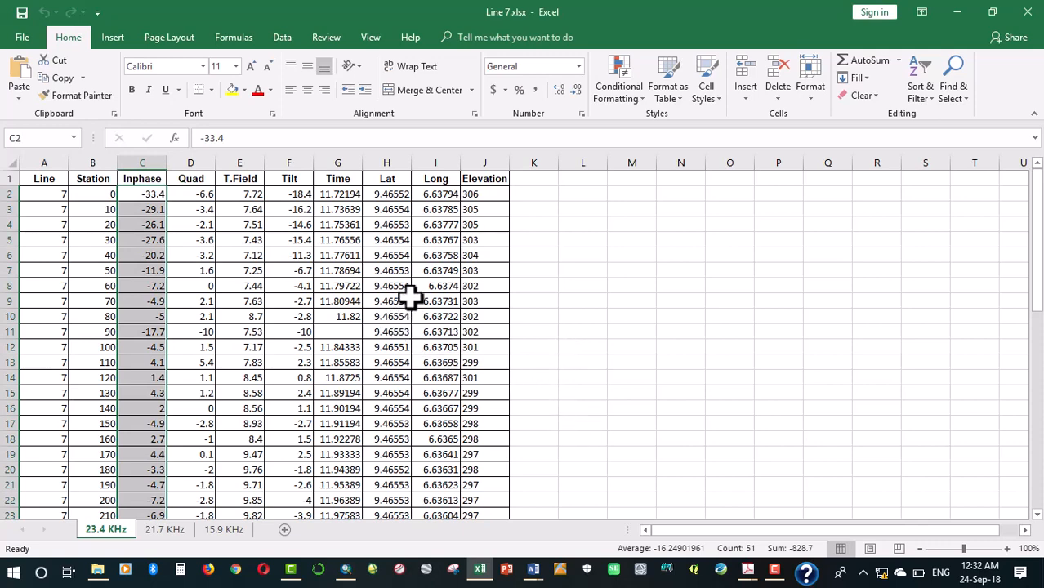
mouse_move(415, 286)
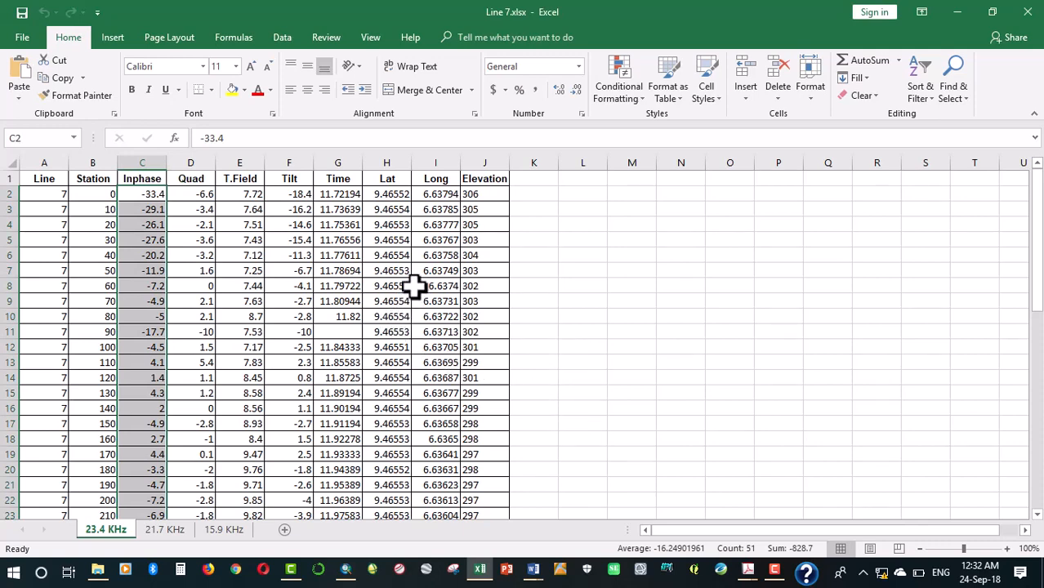
mouse_move(251, 211)
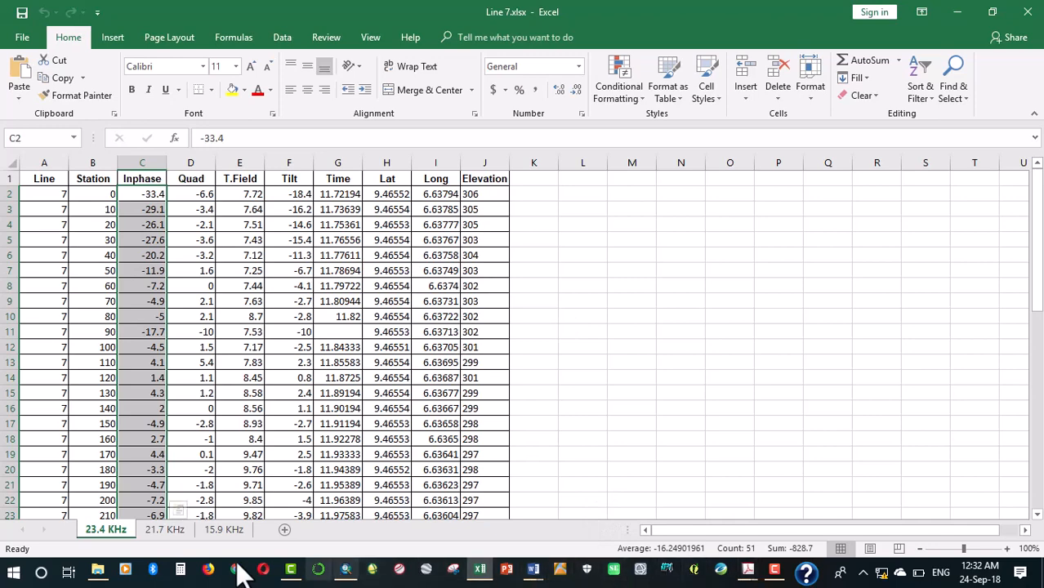
- Launch KHFfilt.exe from the Khffilt folder, relaunching it after a false start
click(98, 570)
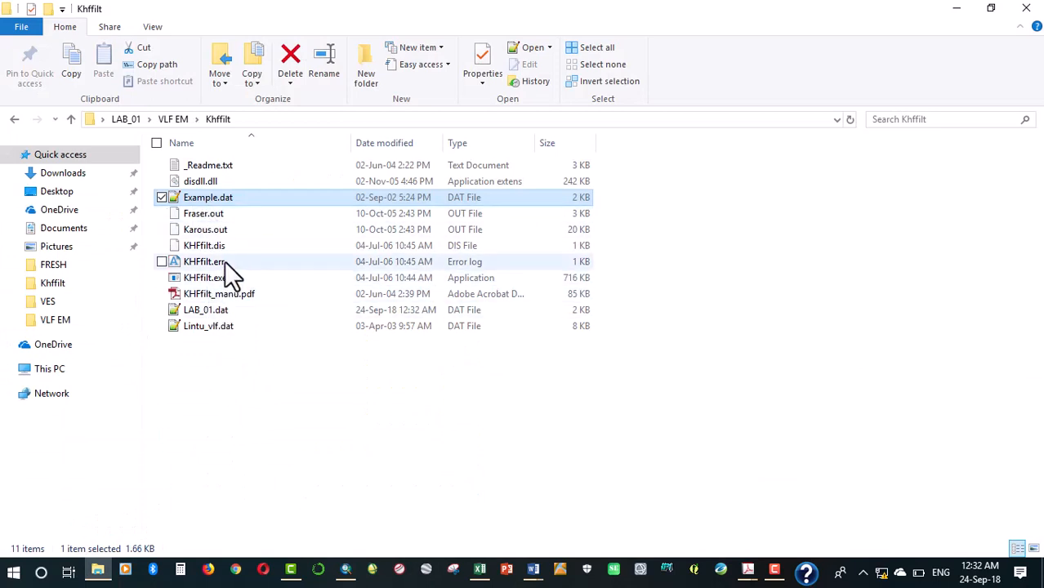
click(204, 277)
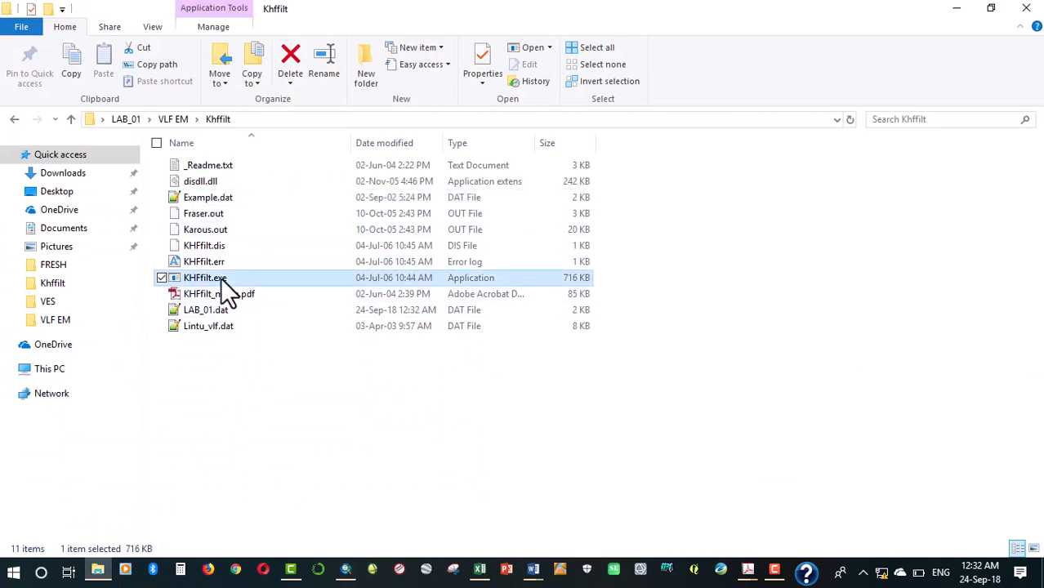
double_click(204, 278)
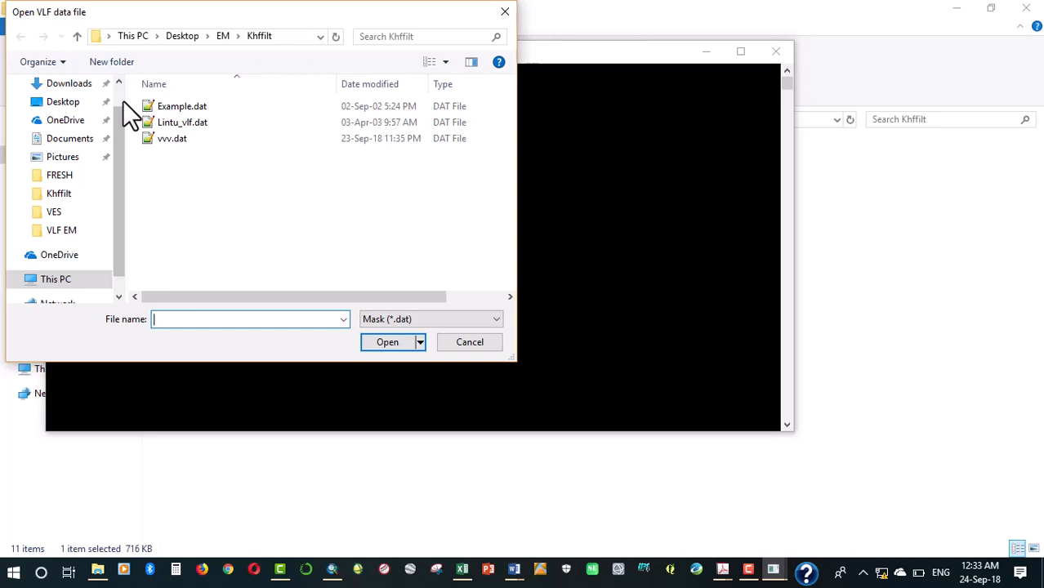
mouse_move(227, 177)
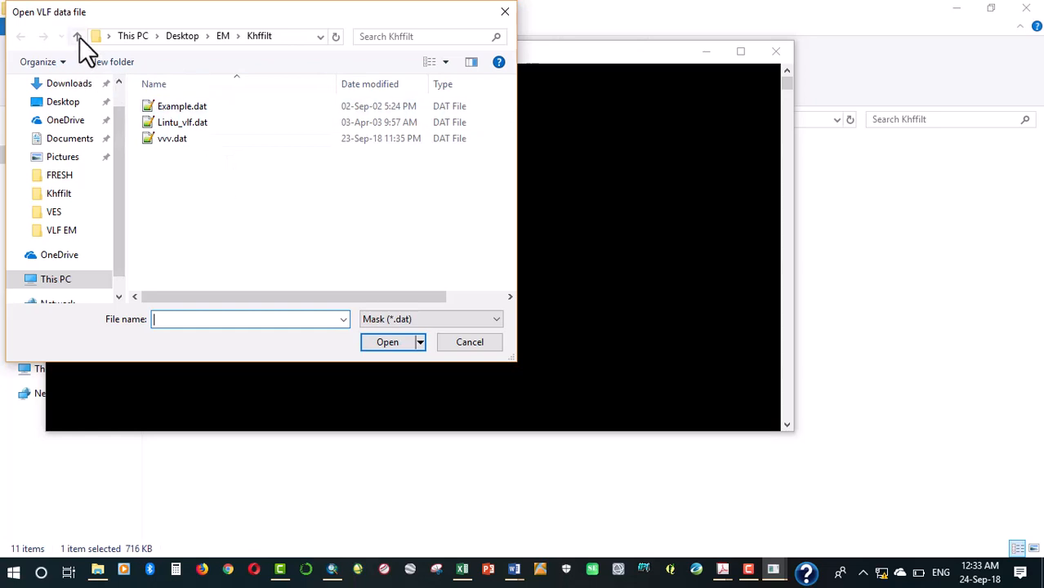
click(77, 36)
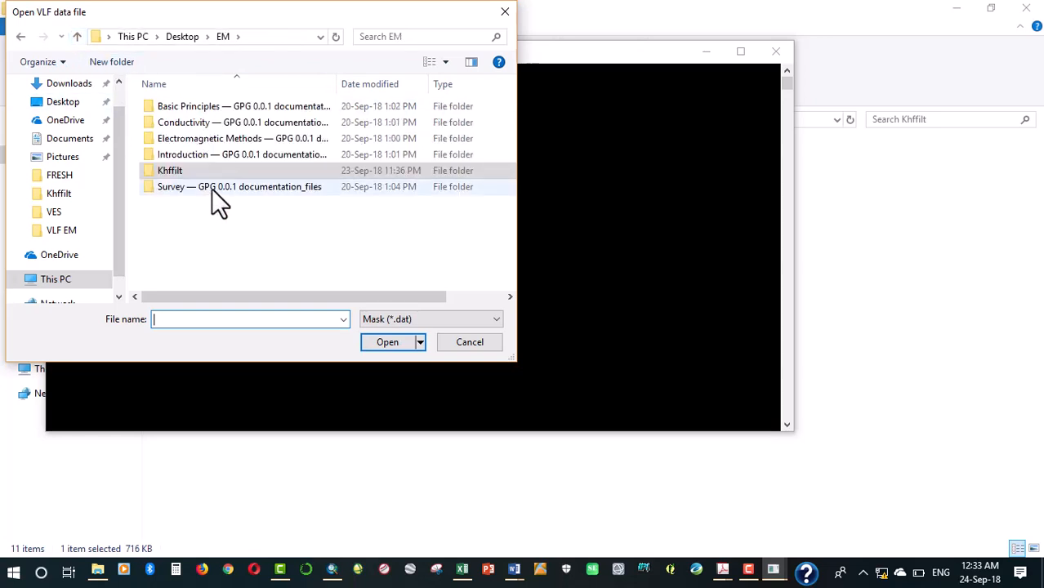
double_click(169, 170)
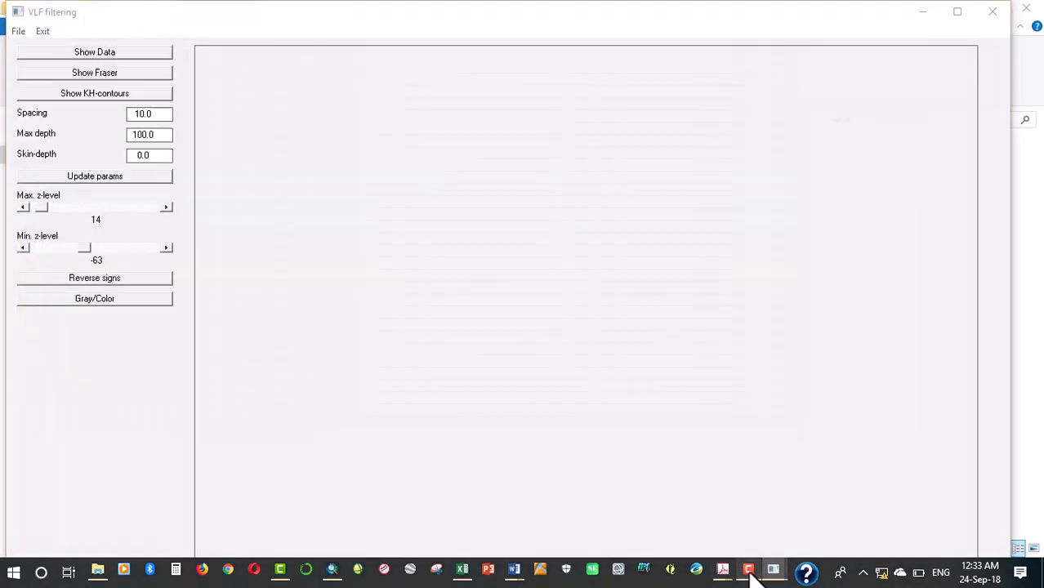
click(748, 569)
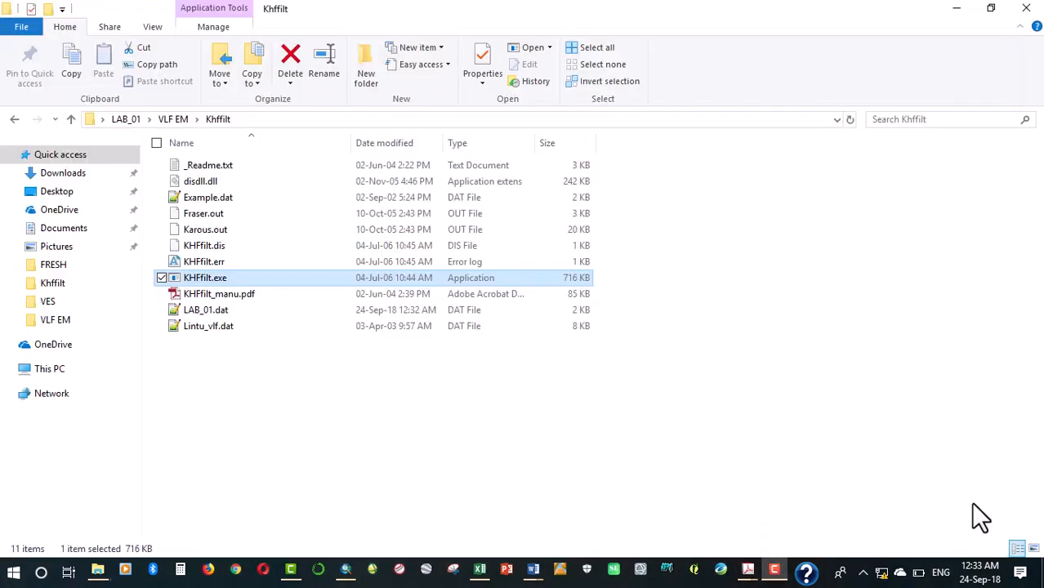
mouse_move(343, 290)
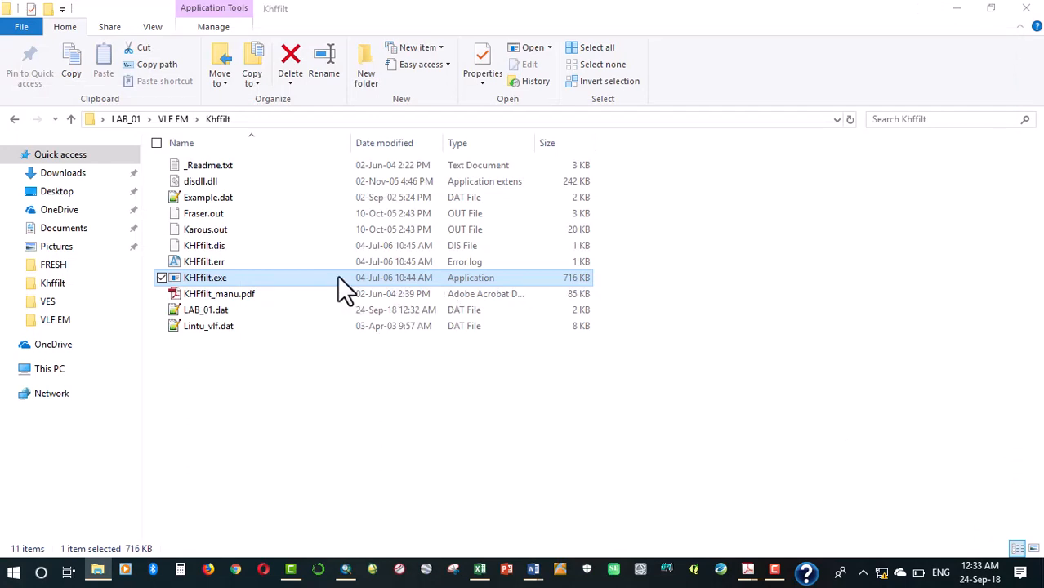
double_click(204, 277)
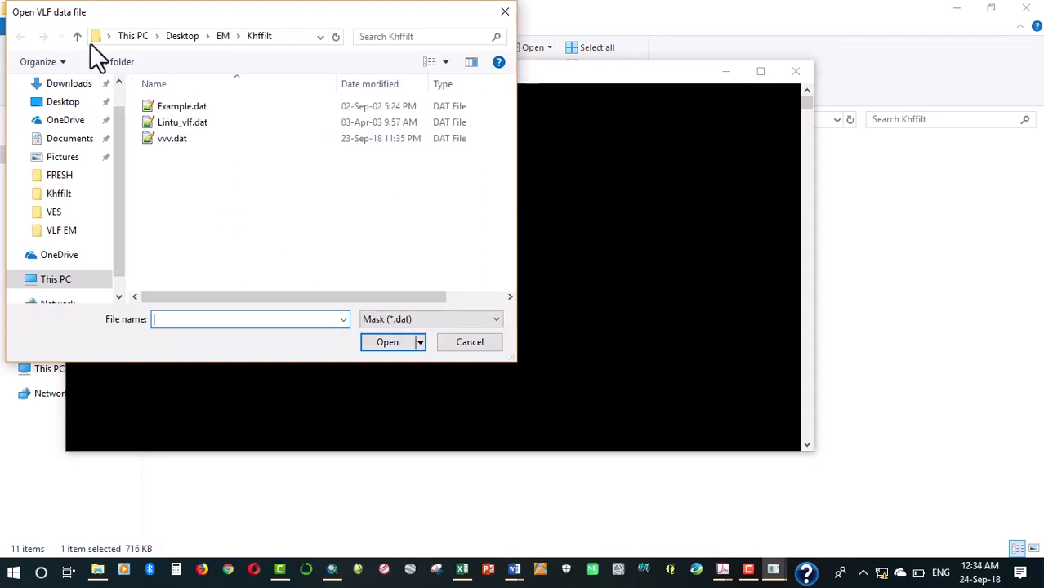
- Browse from Desktop into LAB_01 > VLF EM > Khffilt and open LAB_01.dat
click(77, 36)
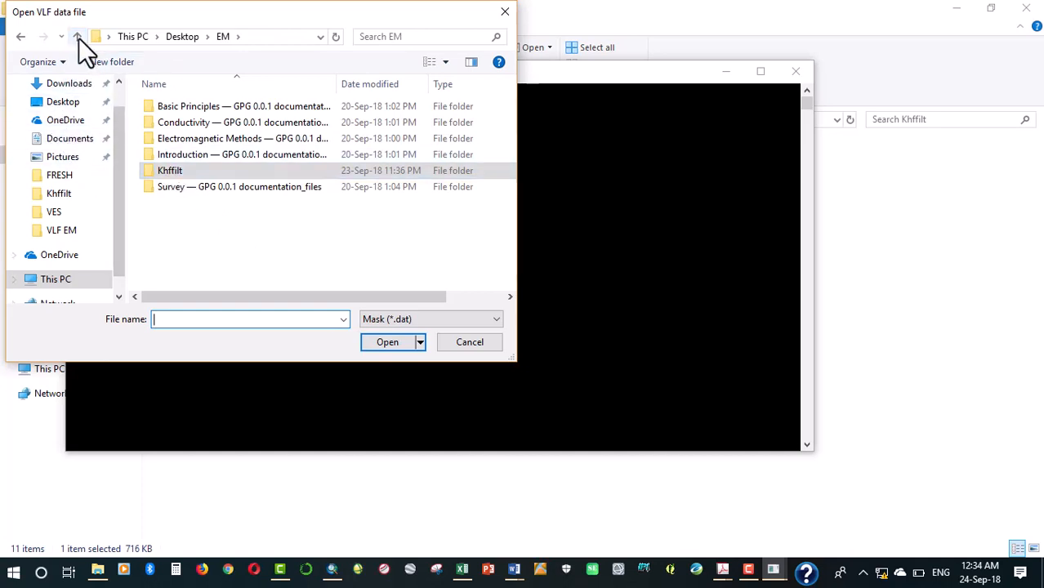
click(77, 36)
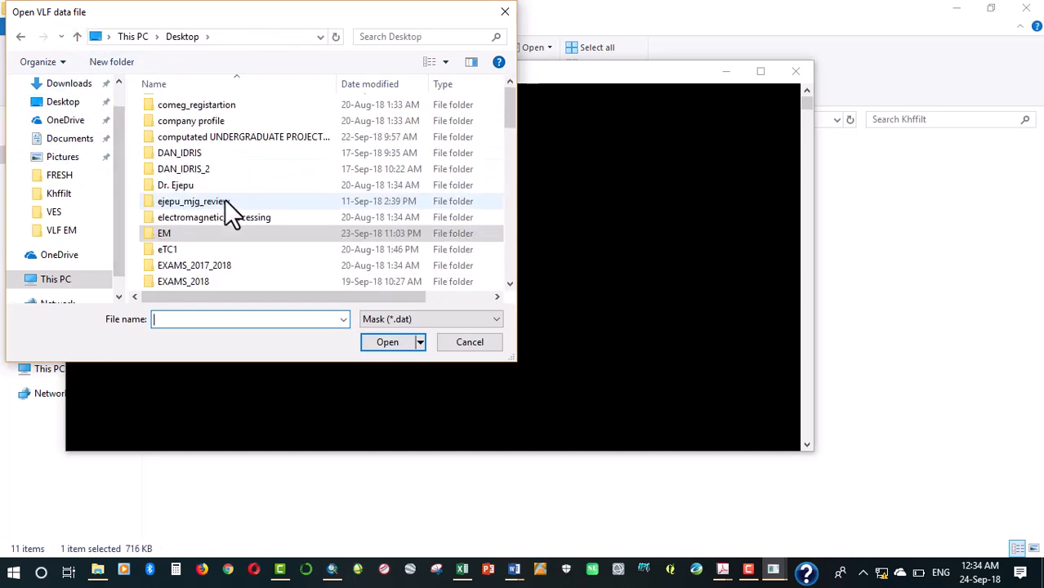
scroll(down, 3)
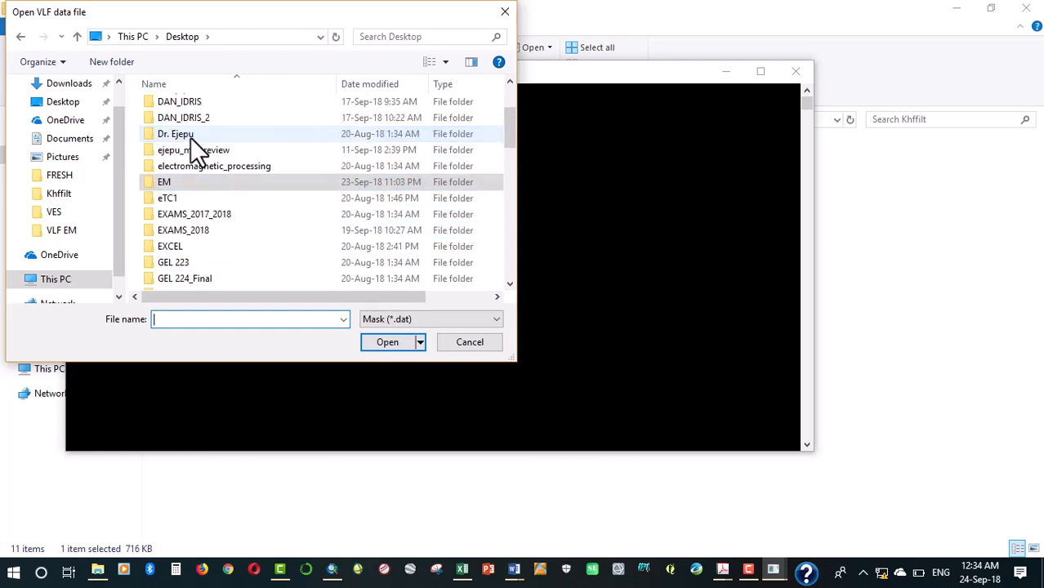
scroll(down, 3)
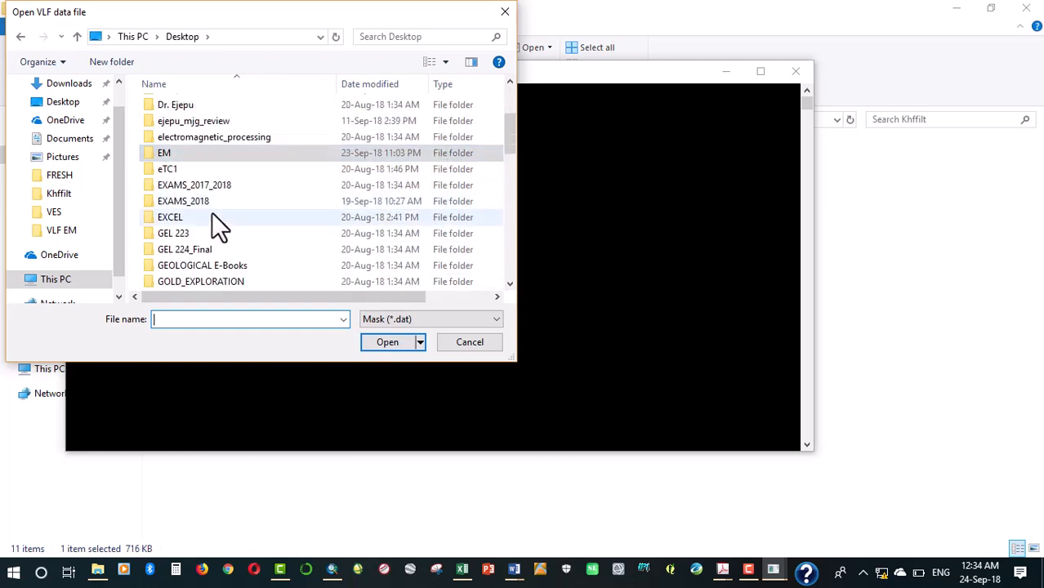
scroll(down, 3)
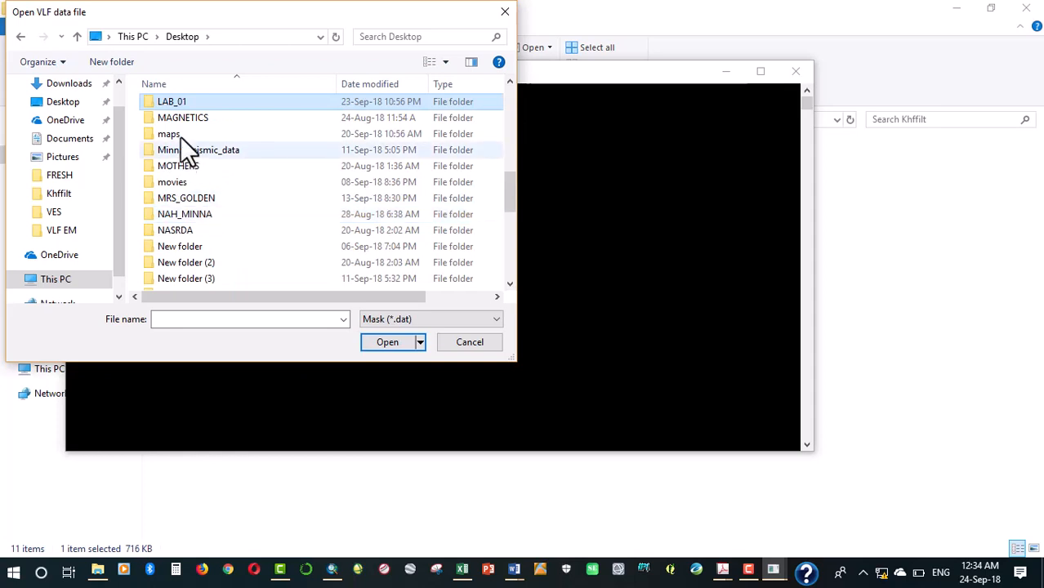
double_click(171, 101)
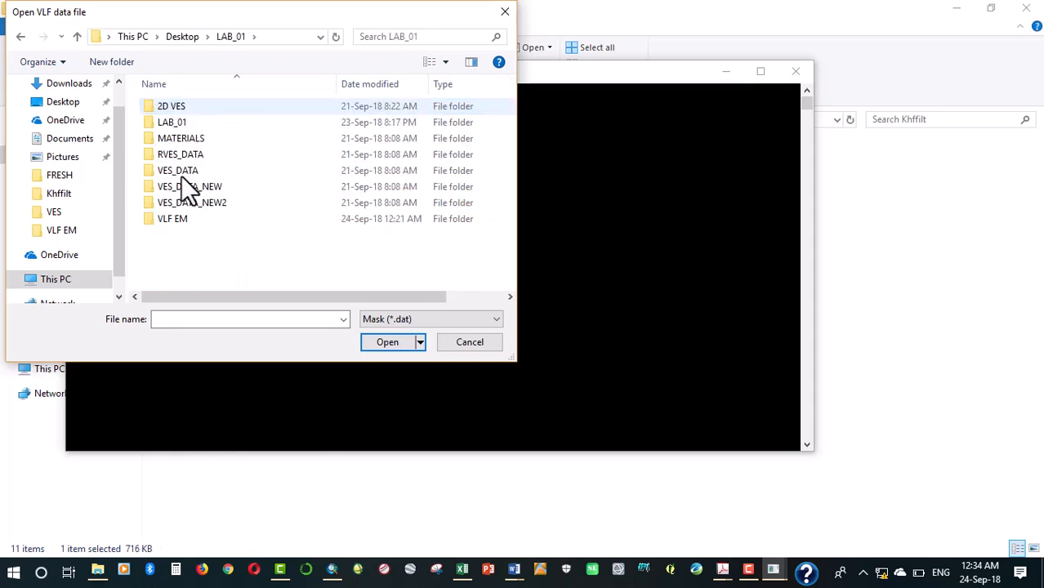
double_click(172, 218)
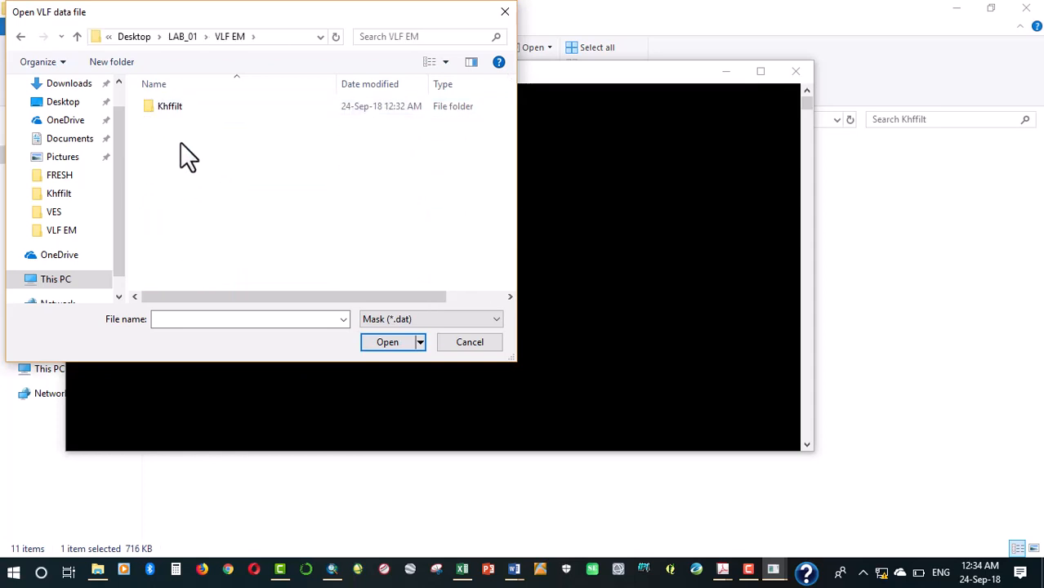
double_click(169, 106)
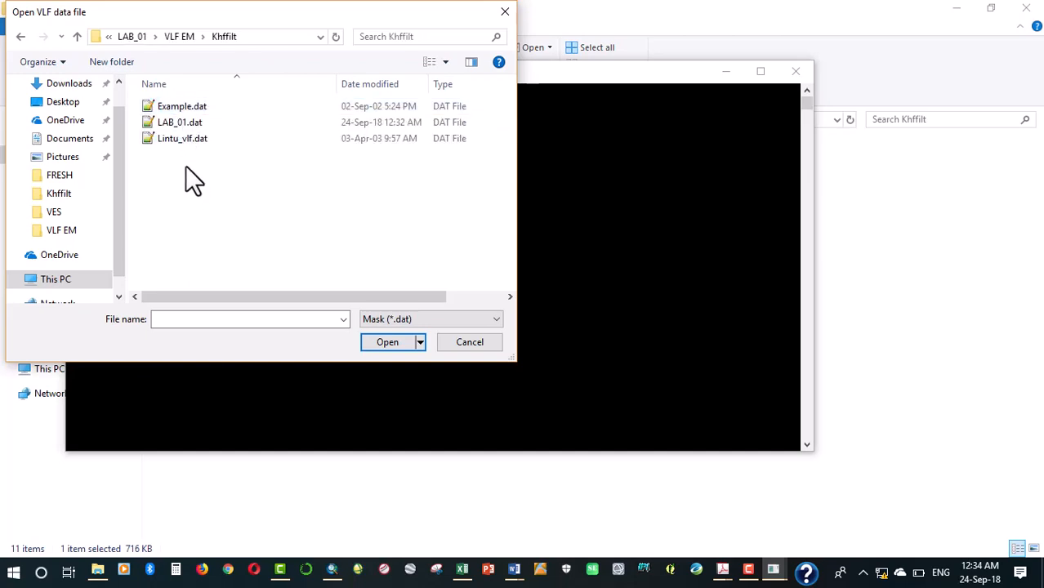
click(180, 122)
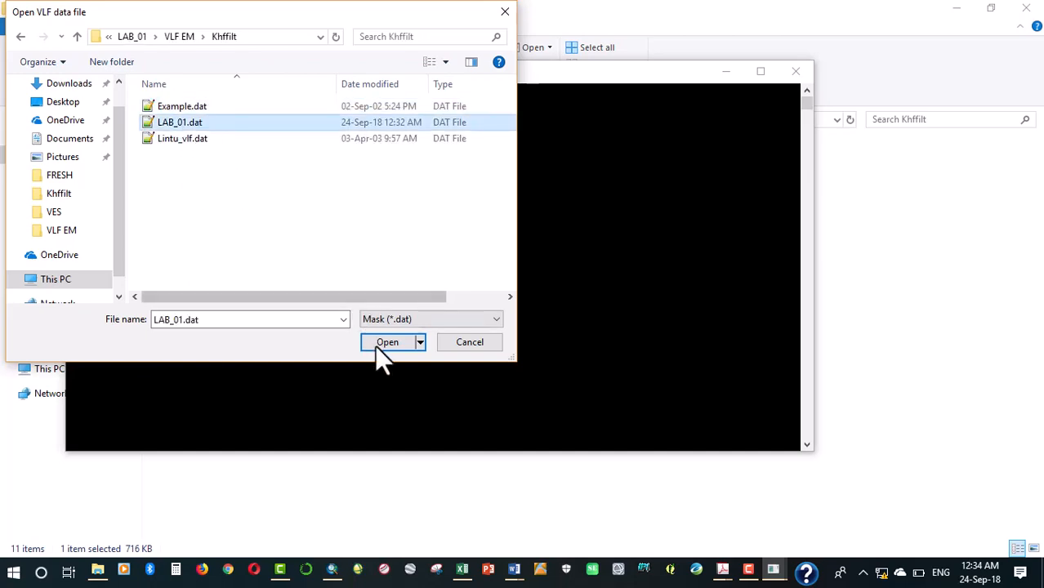
click(387, 341)
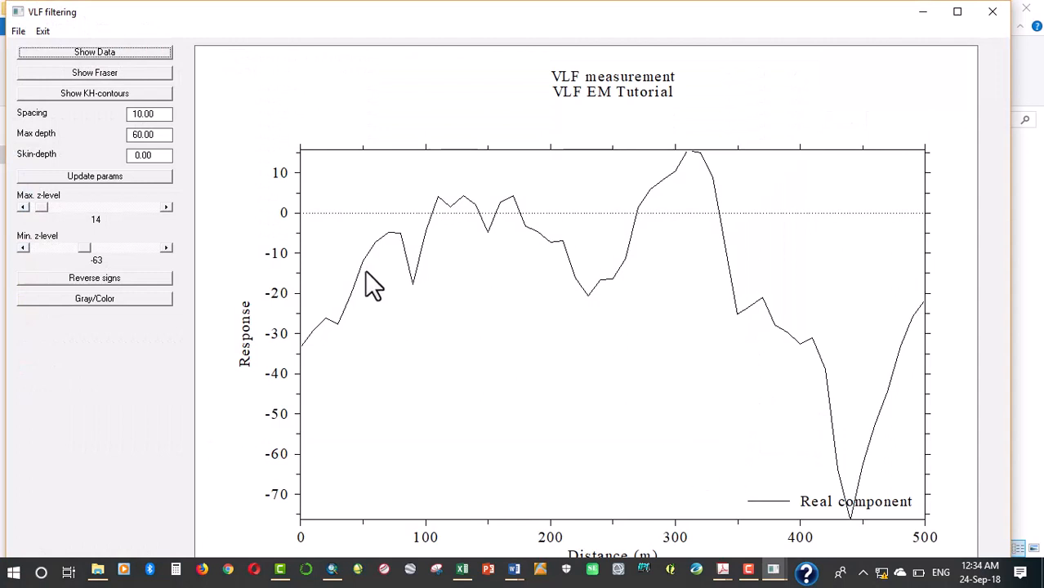
mouse_move(96, 61)
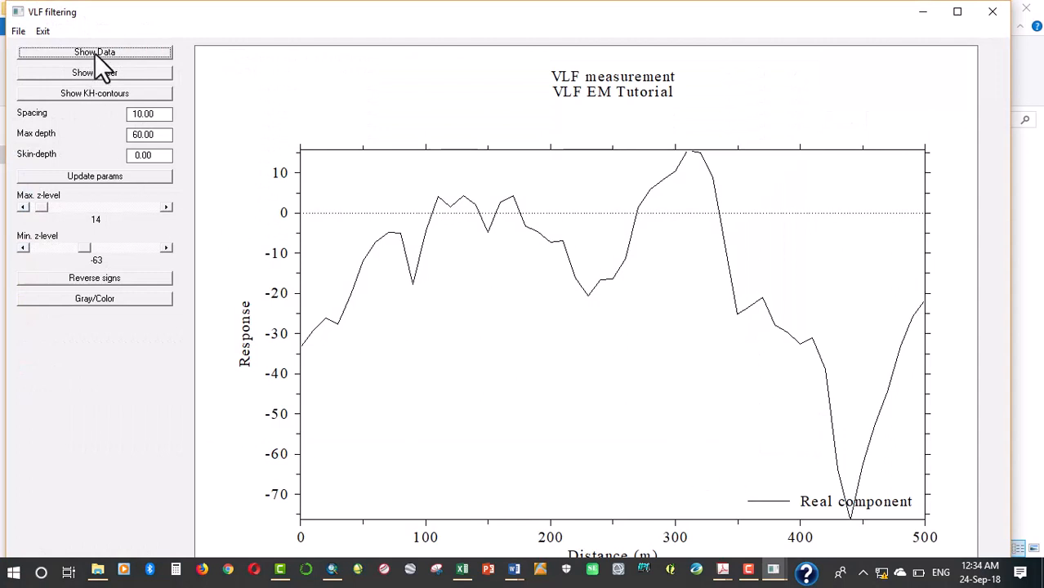
mouse_move(722, 412)
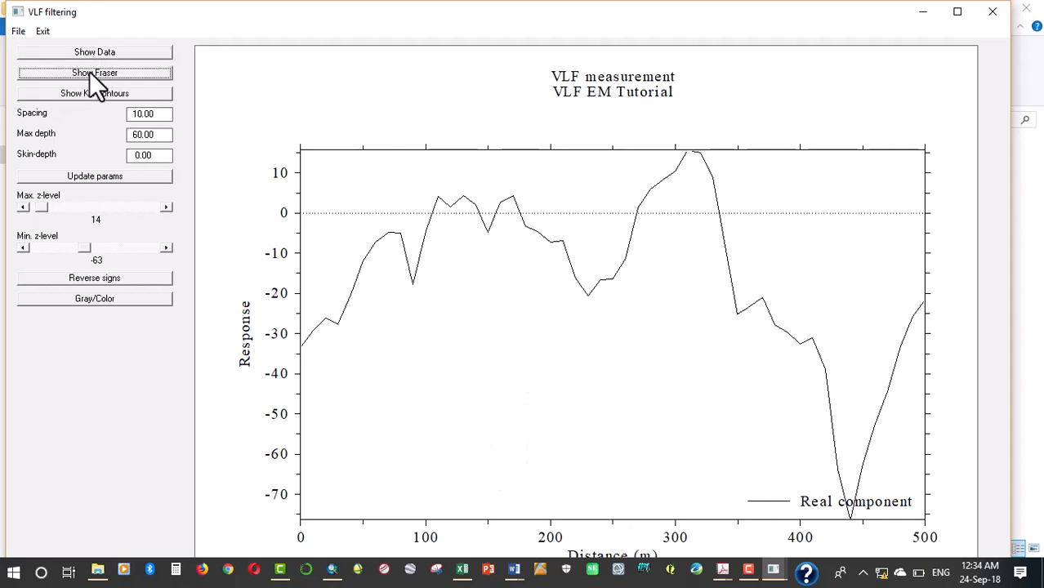
- Show the Fraser-filtered profile, then switch to the Karous-Hjelt contour pseudosection
click(95, 73)
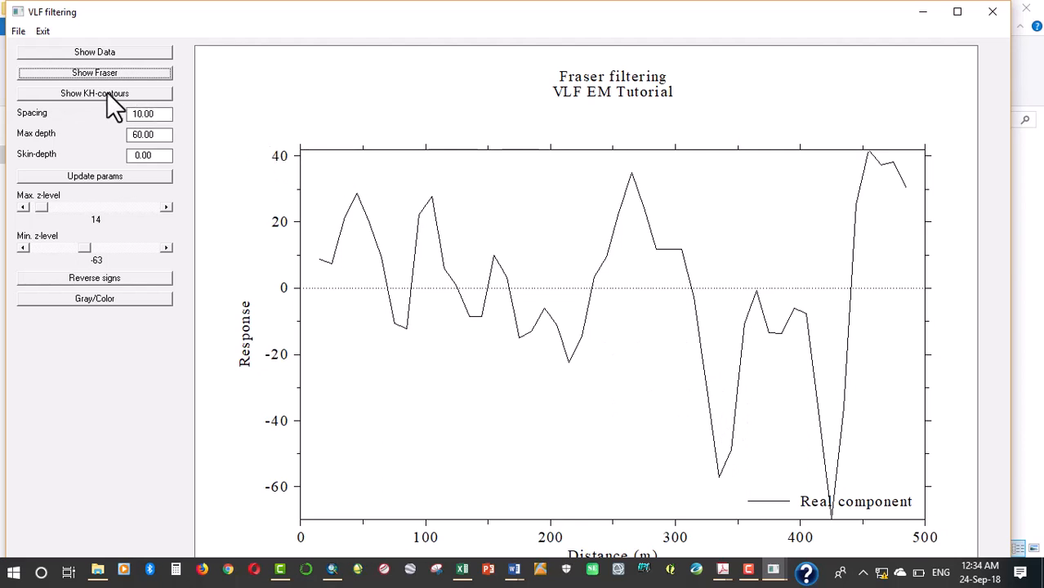
click(94, 93)
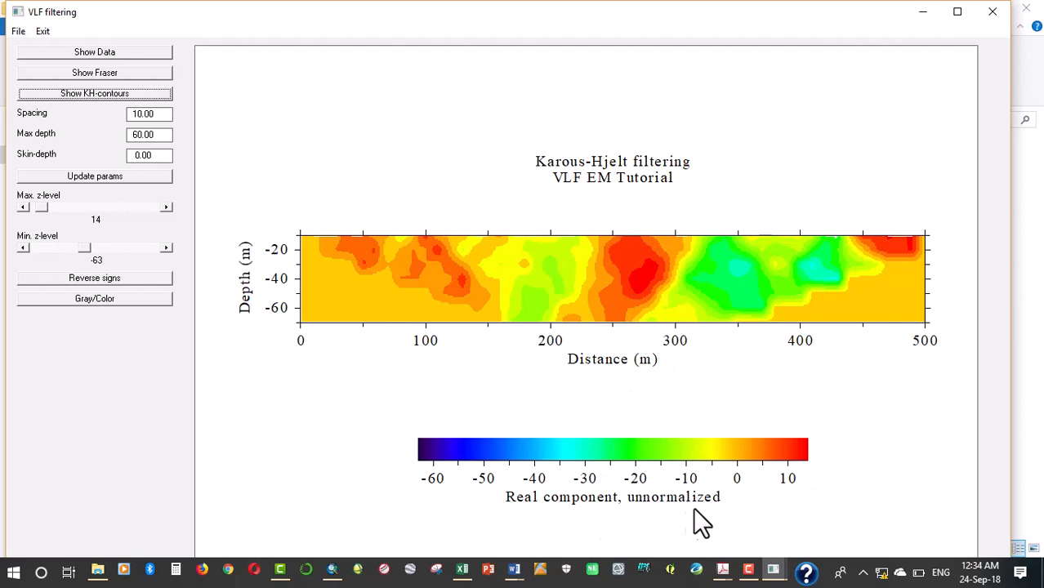
mouse_move(156, 196)
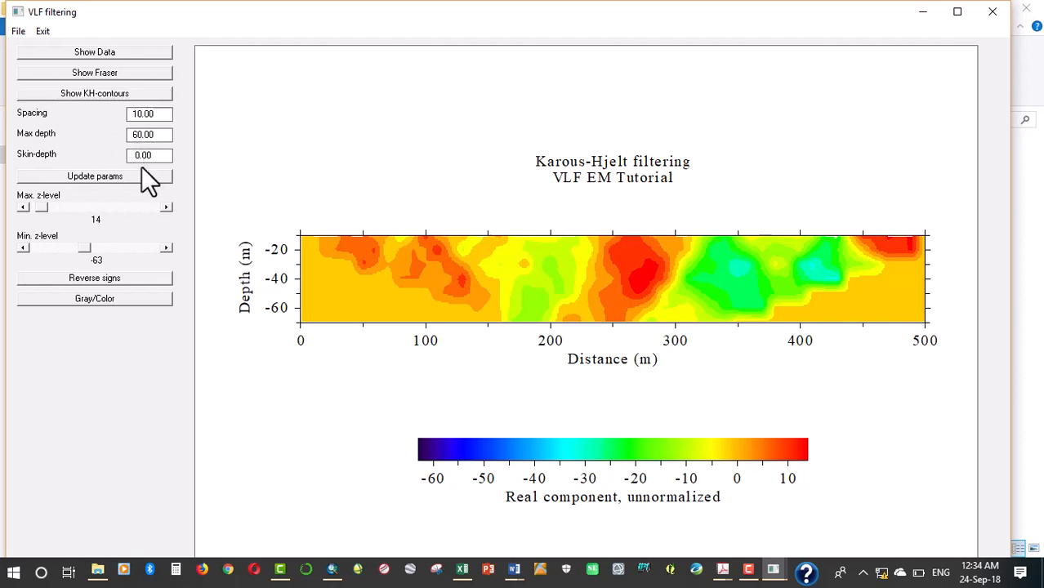
text(100.00)
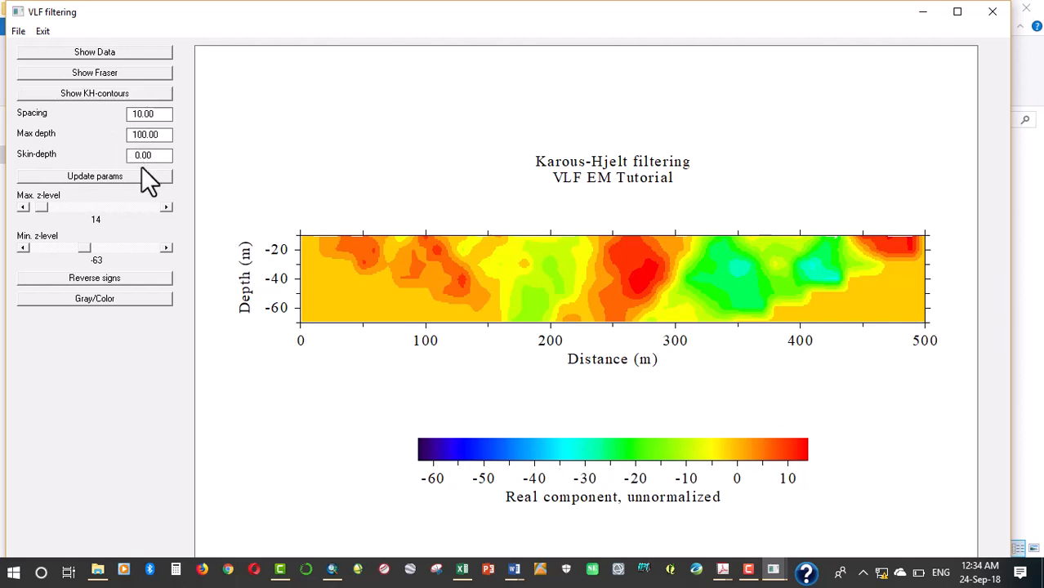
click(93, 177)
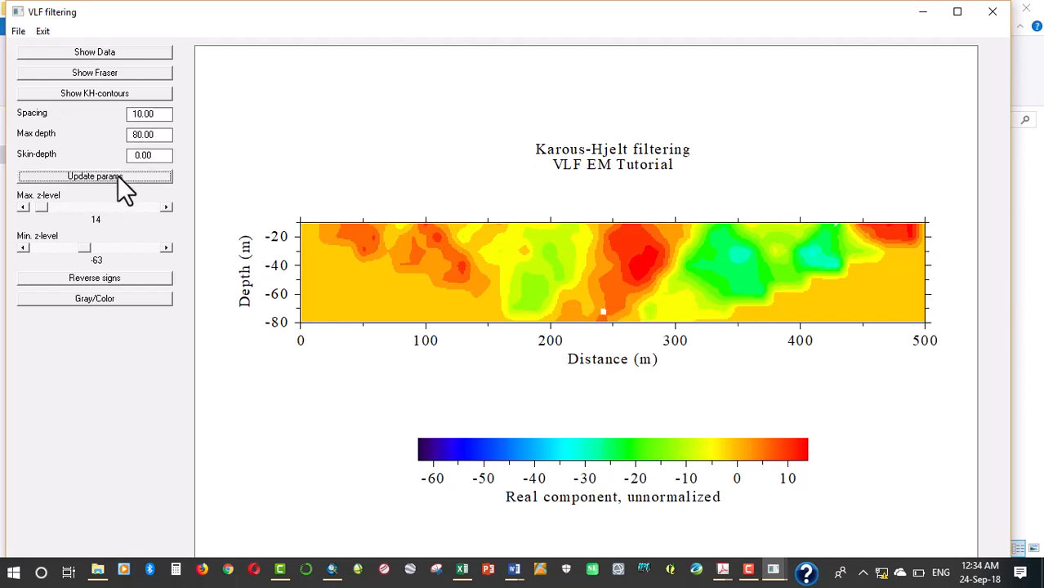
mouse_move(566, 301)
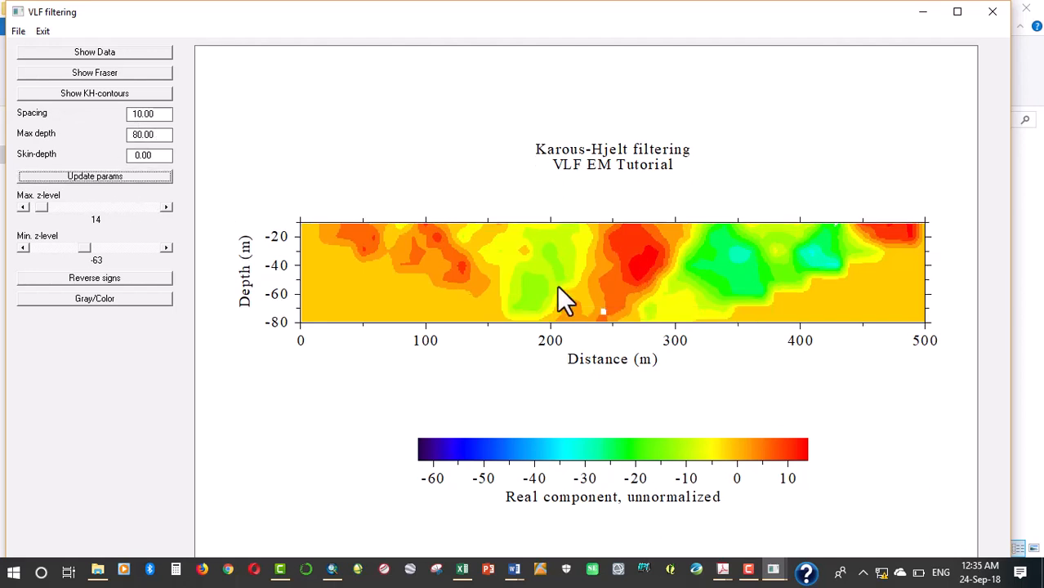
mouse_move(608, 326)
text(60)
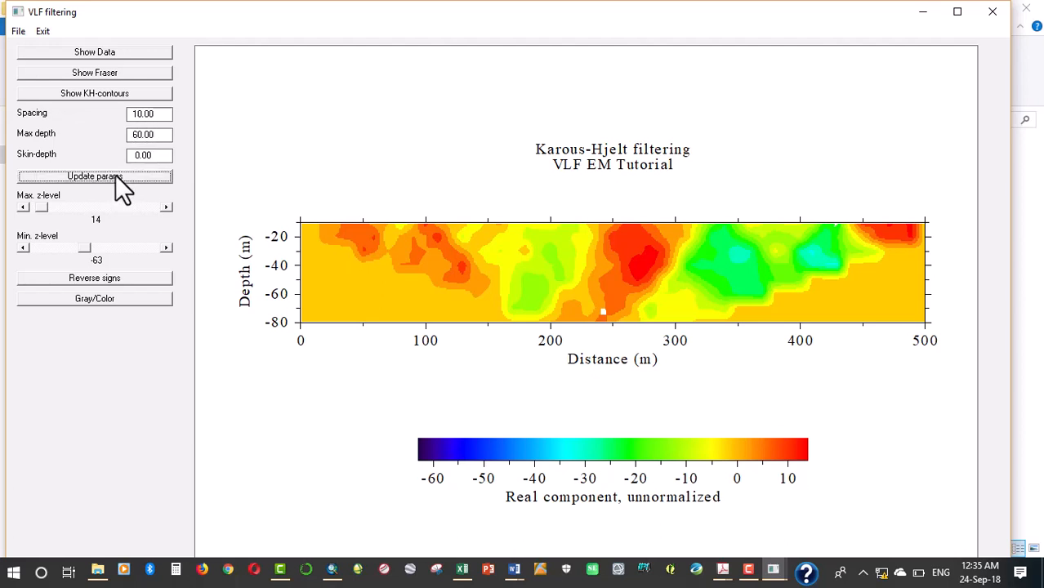
click(95, 175)
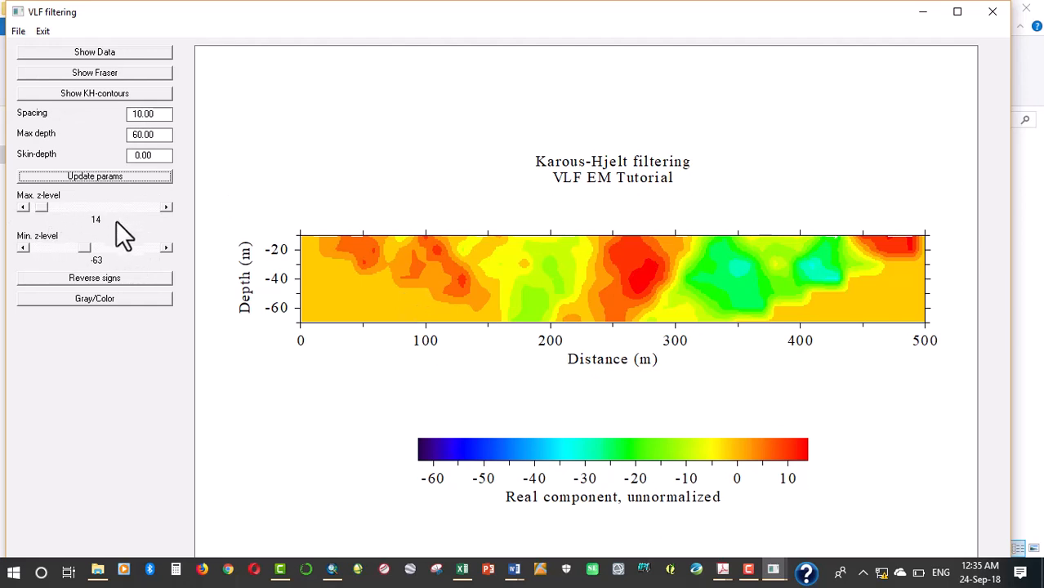
mouse_move(139, 261)
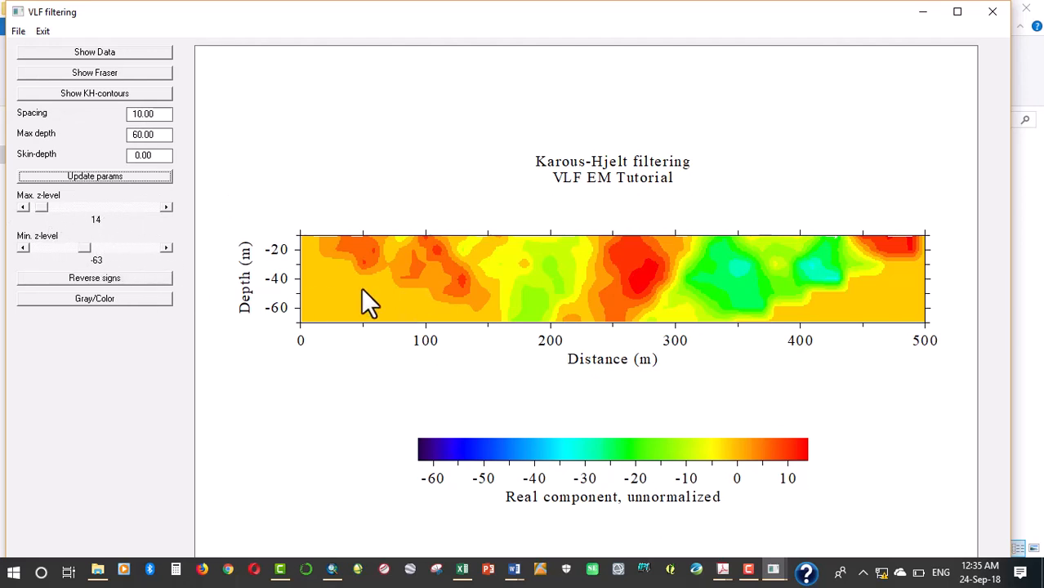
mouse_move(654, 273)
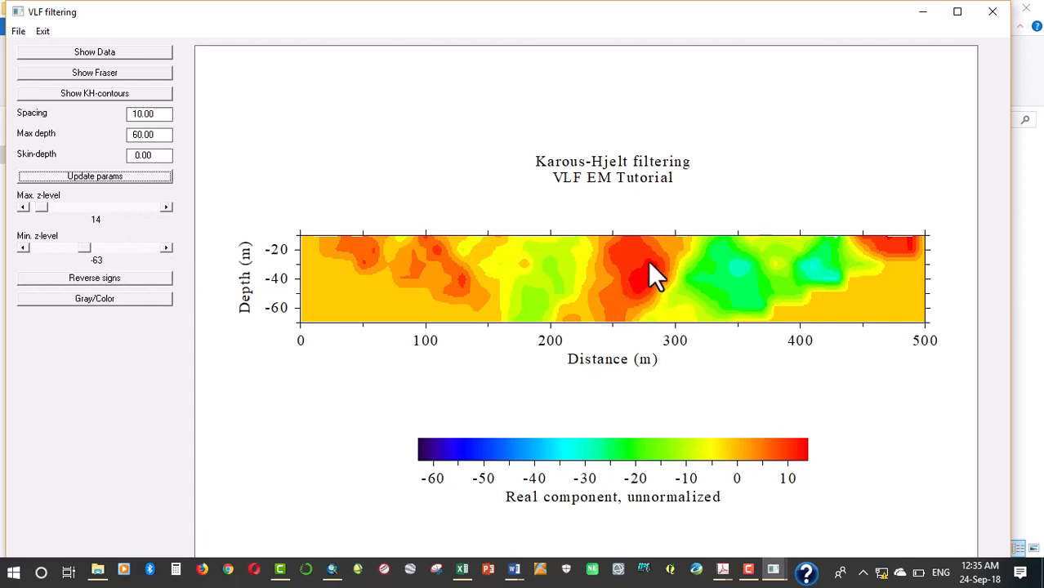
mouse_move(625, 281)
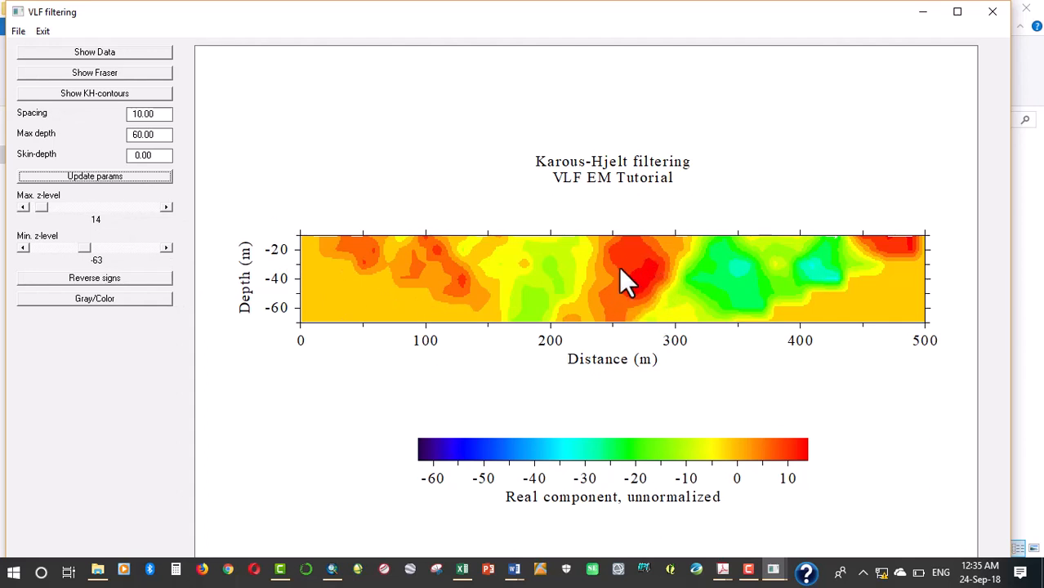
mouse_move(649, 278)
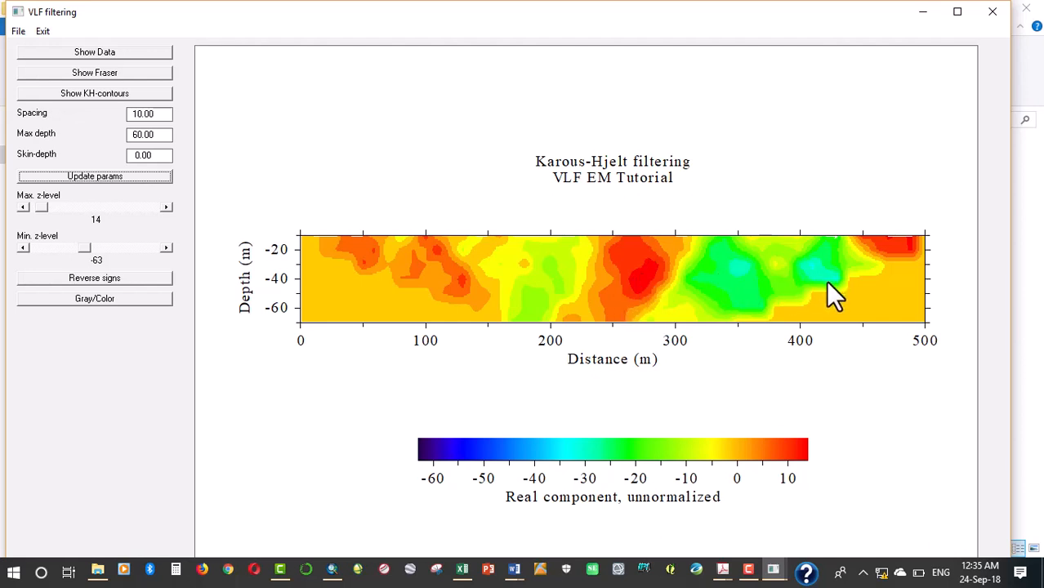
mouse_move(788, 302)
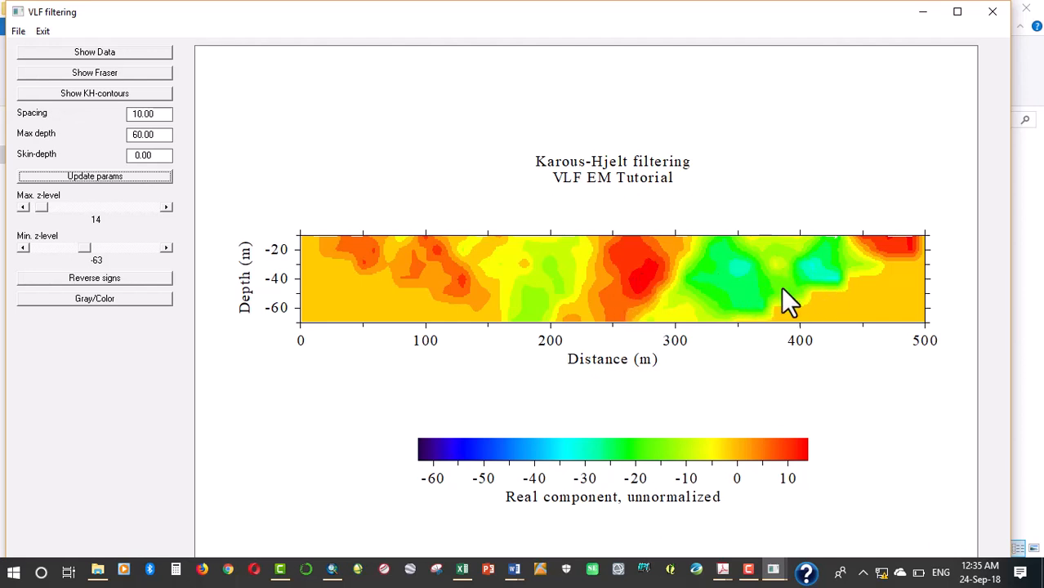
mouse_move(462, 277)
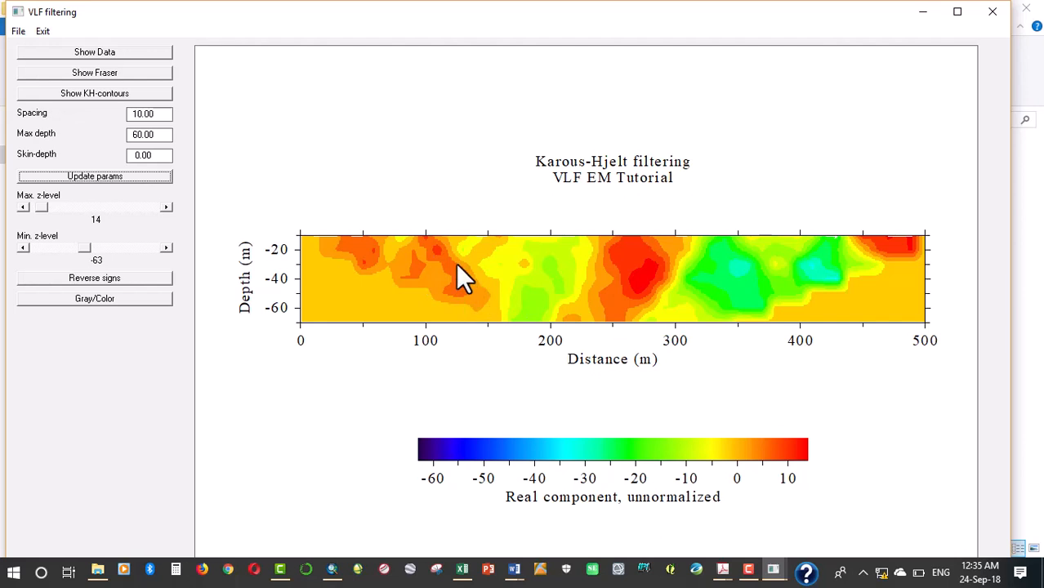
mouse_move(678, 347)
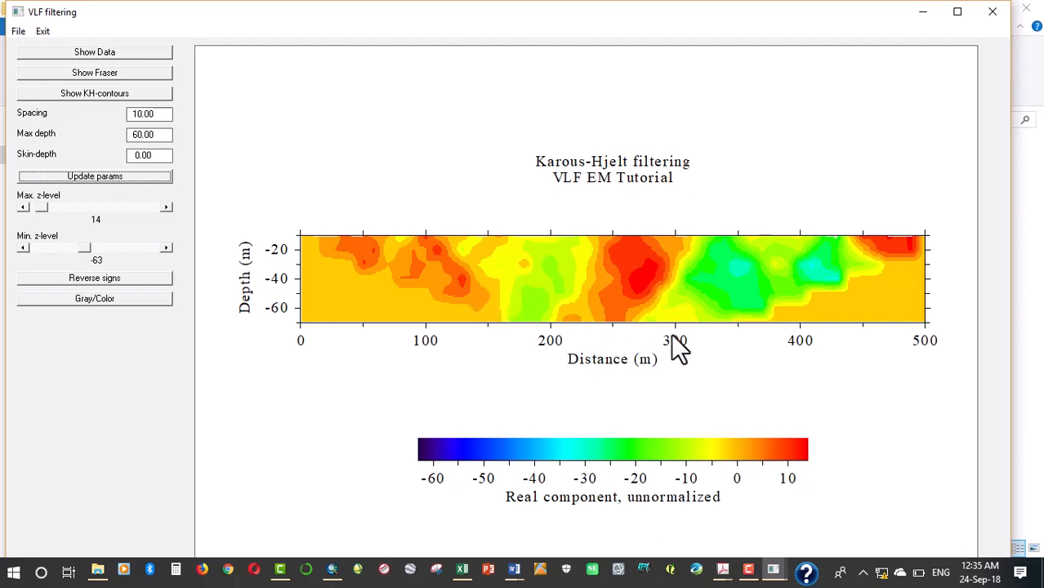
mouse_move(658, 334)
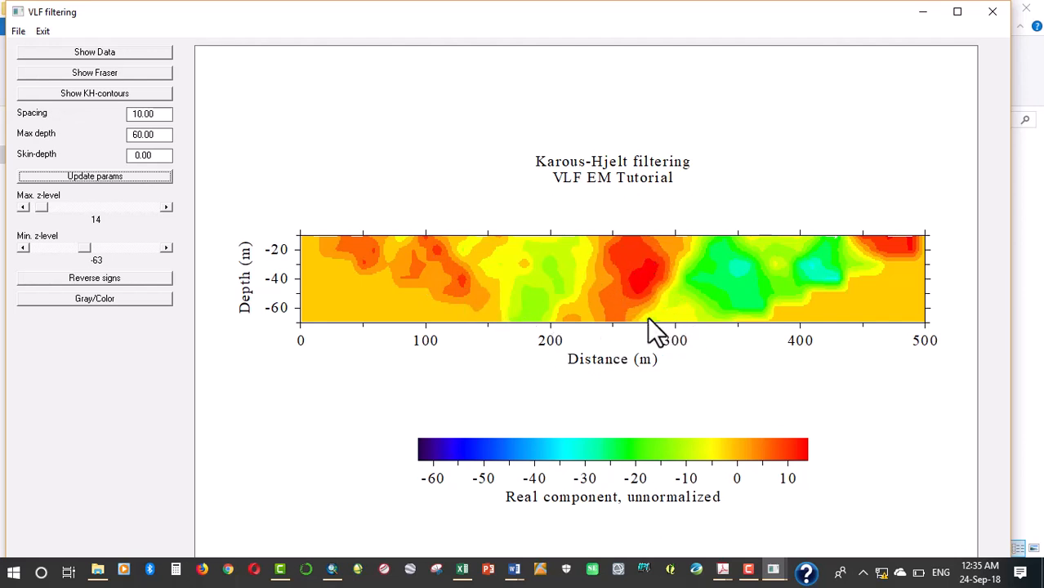
mouse_move(633, 302)
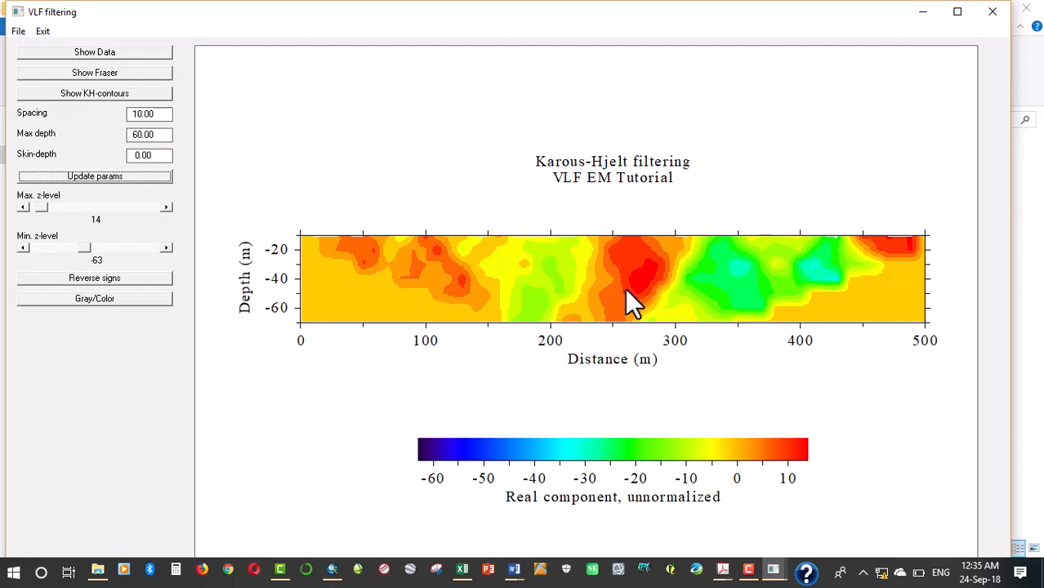
mouse_move(653, 319)
text(10)
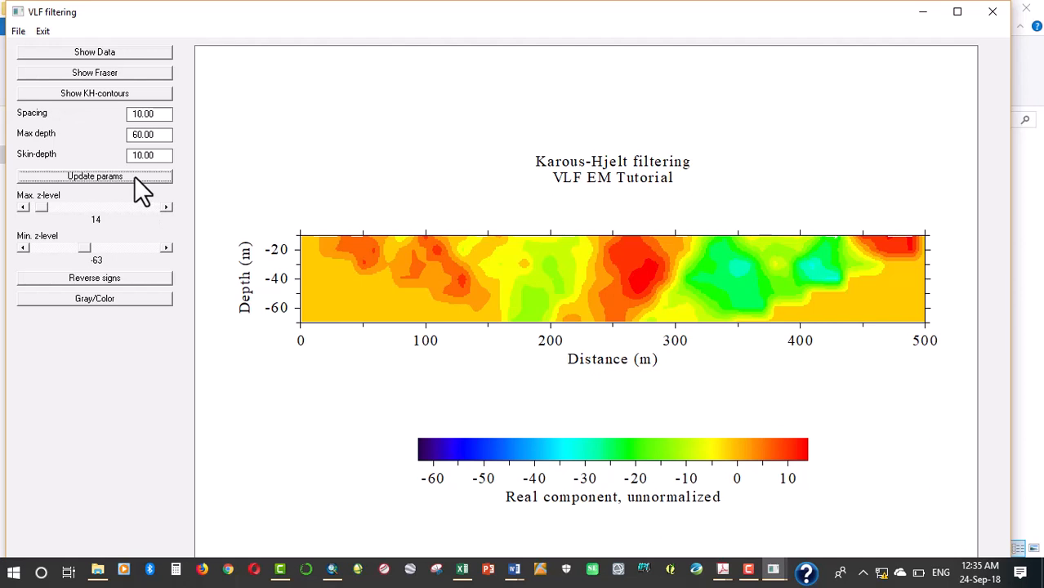
click(93, 176)
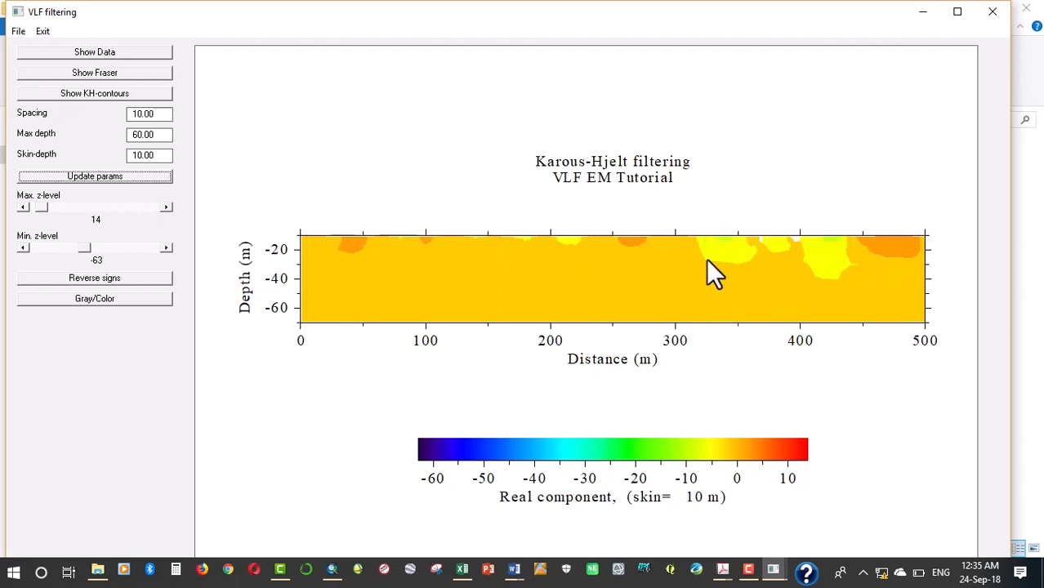
mouse_move(547, 522)
text(0)
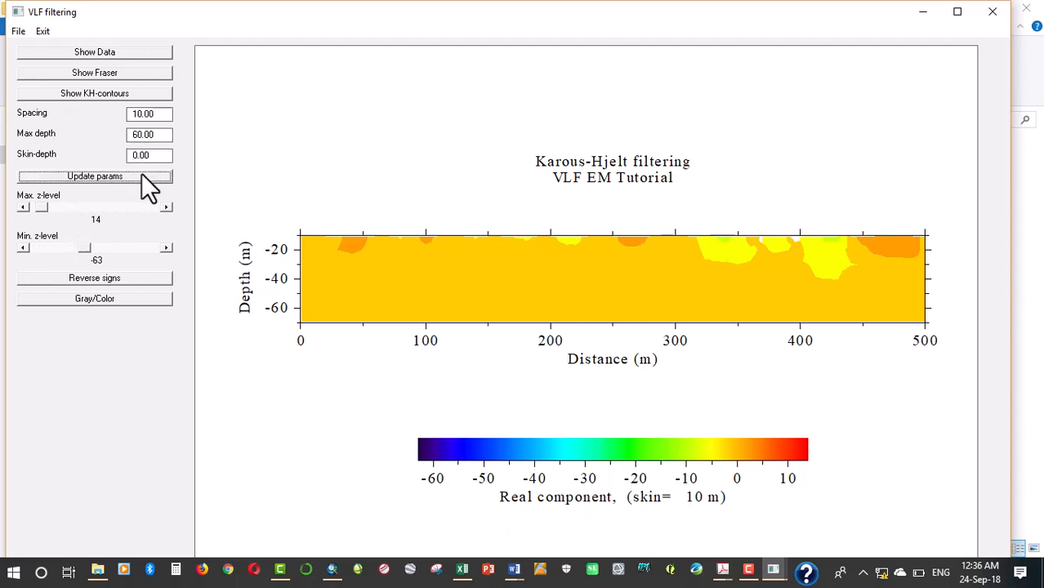
click(94, 176)
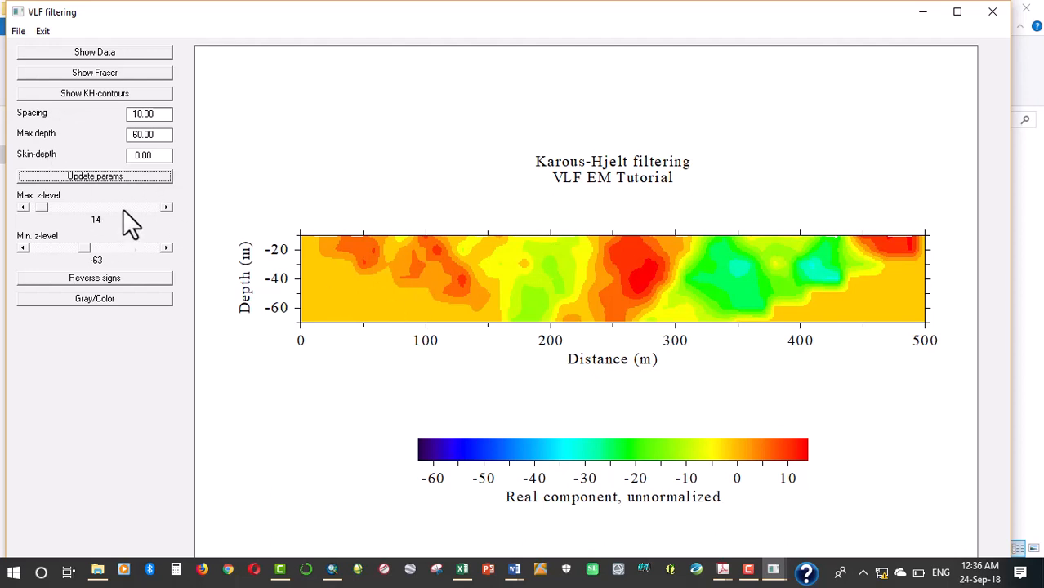
mouse_move(579, 408)
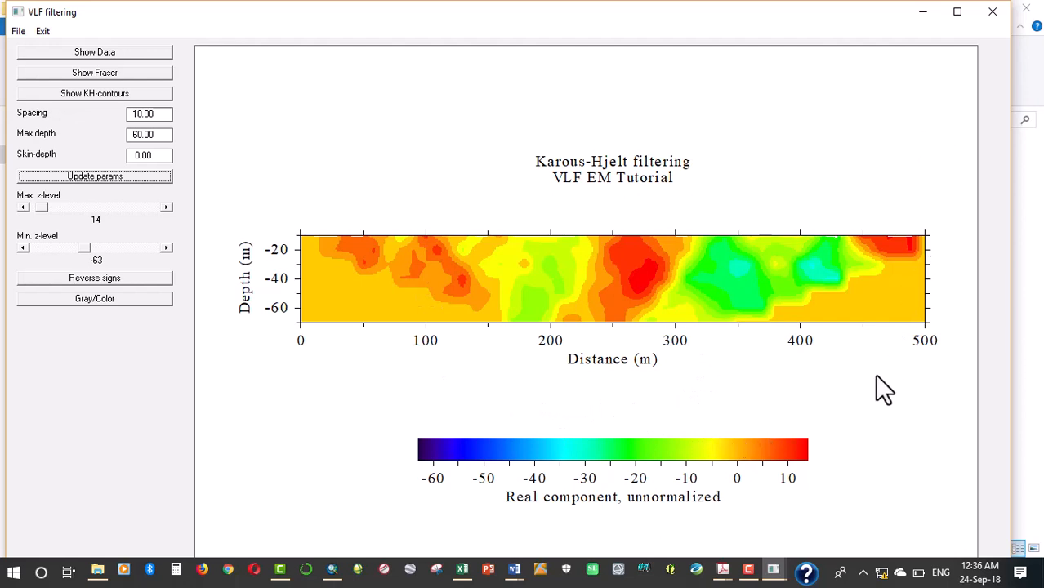
mouse_move(777, 515)
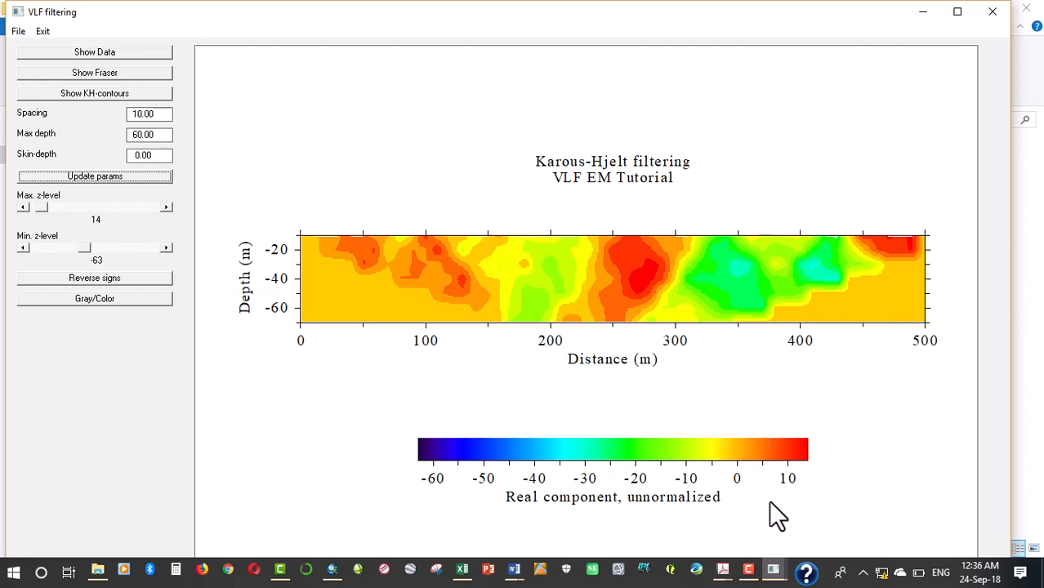
click(771, 569)
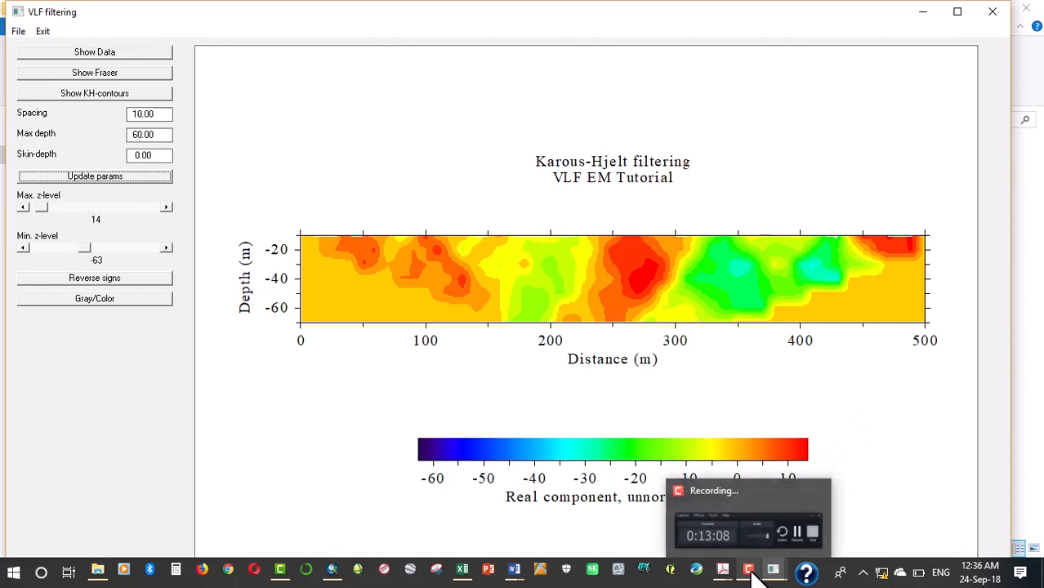